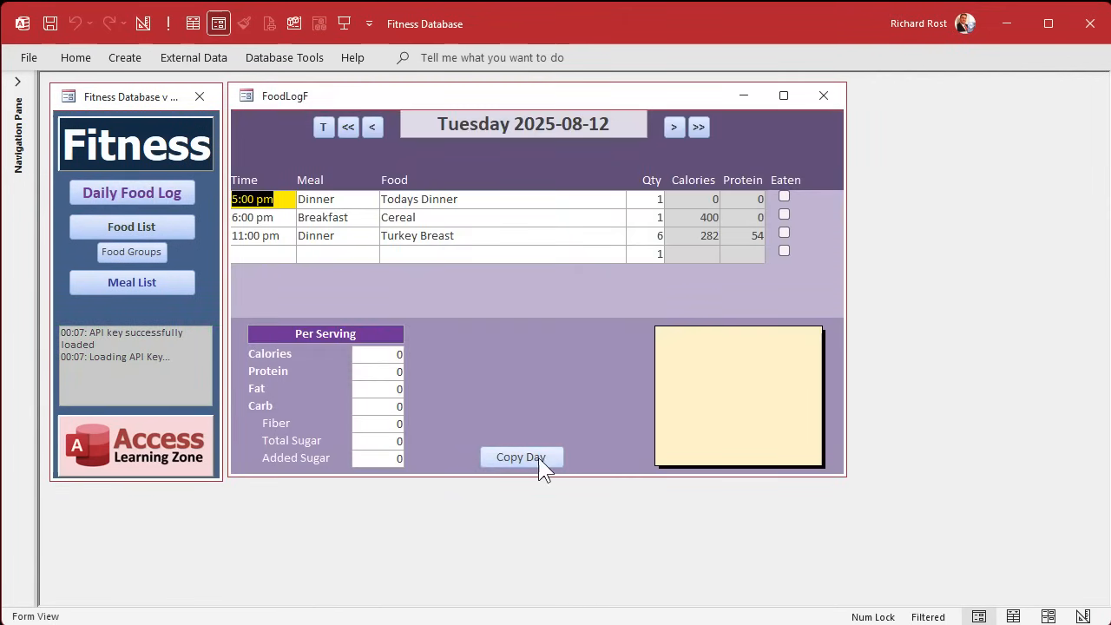
mouse_move(521, 160)
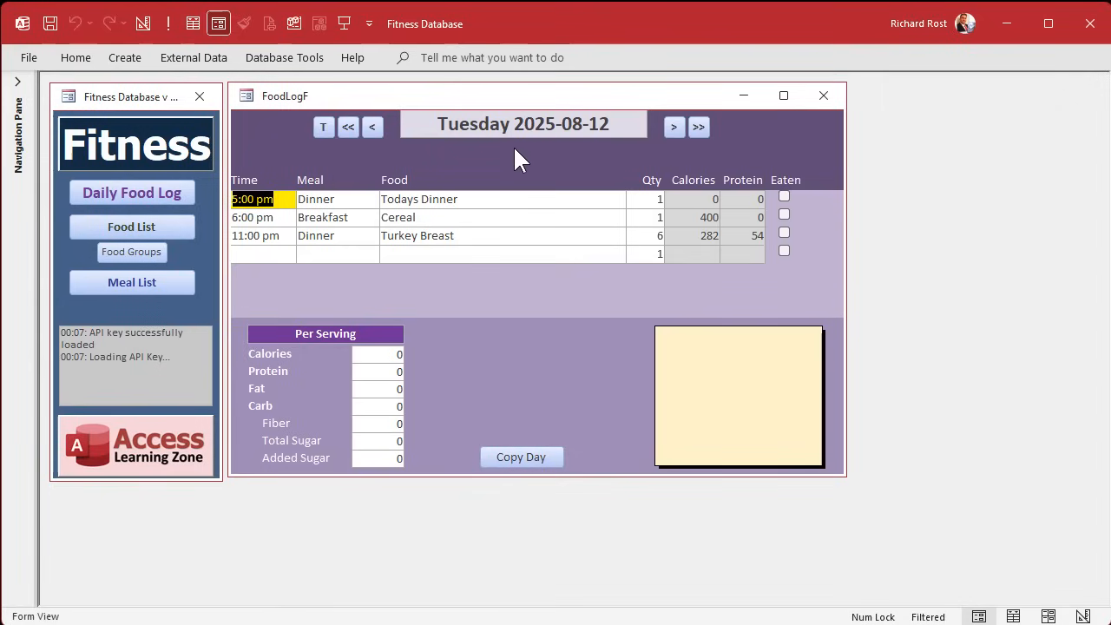
mouse_move(590, 163)
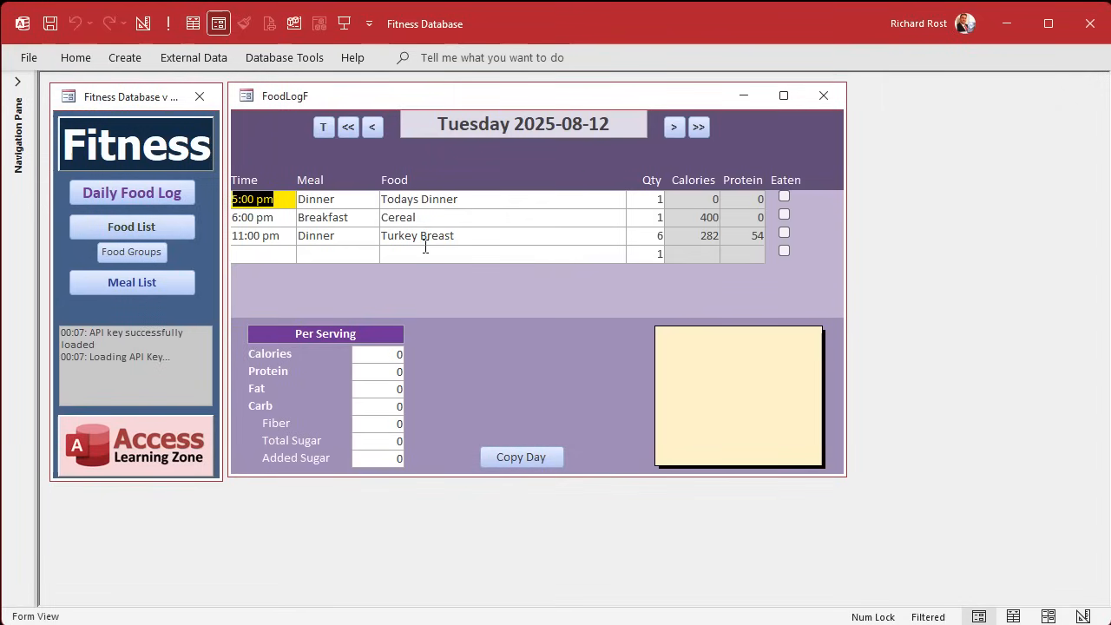
mouse_move(483, 180)
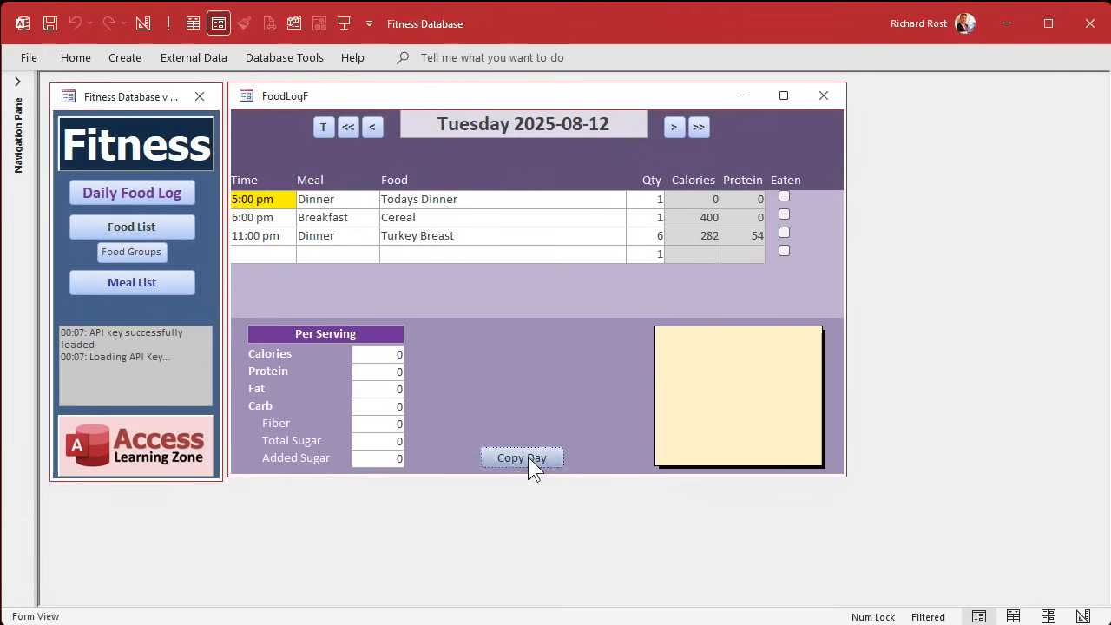
Copy Tuesday 2025-08-12's three food log entries to Wednesday 2025-08-13.
left_click(521, 457)
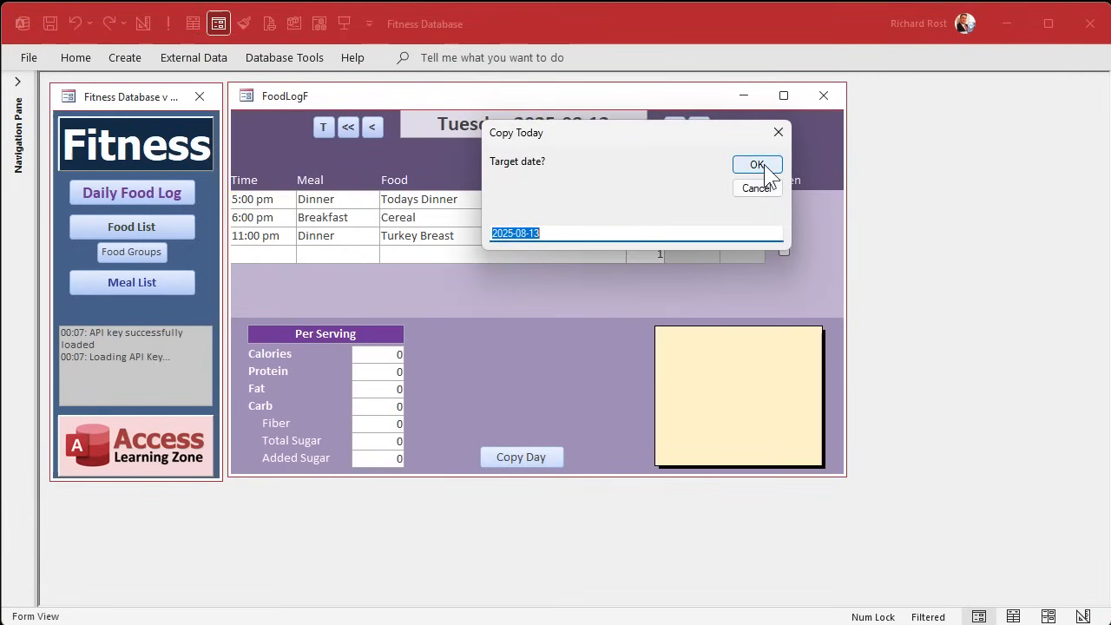
left_click(756, 165)
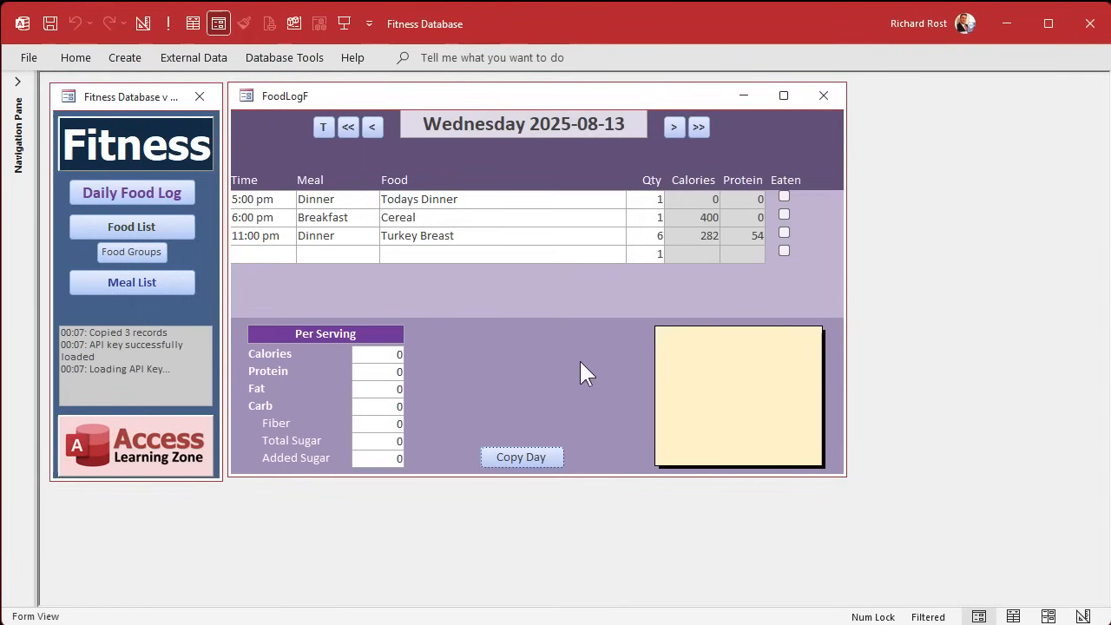
mouse_move(436, 292)
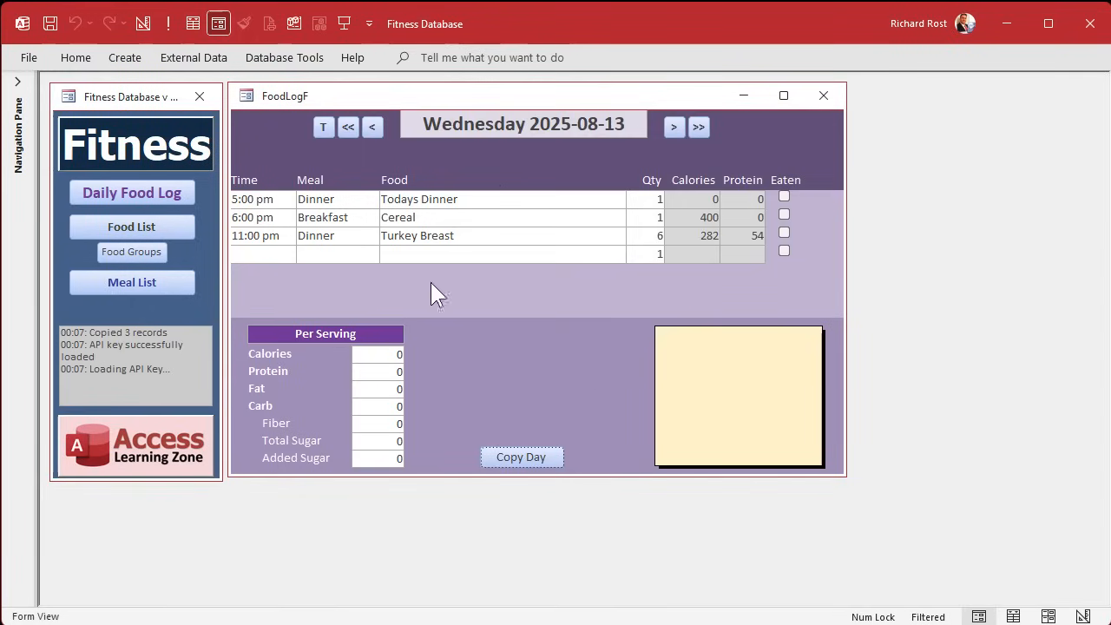
mouse_move(597, 306)
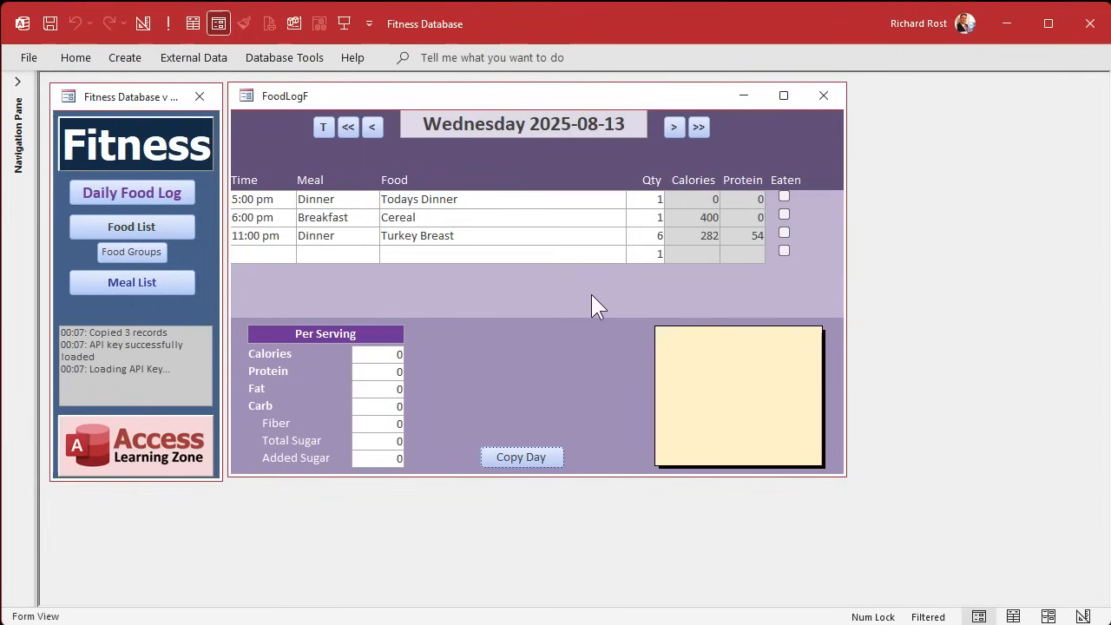
mouse_move(490, 186)
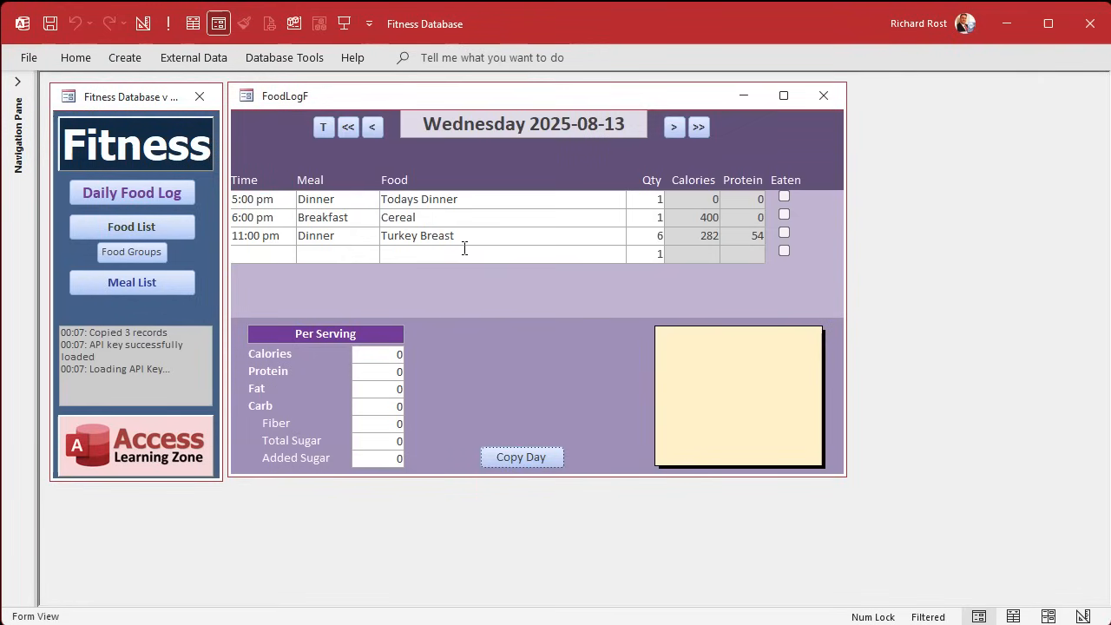
mouse_move(495, 280)
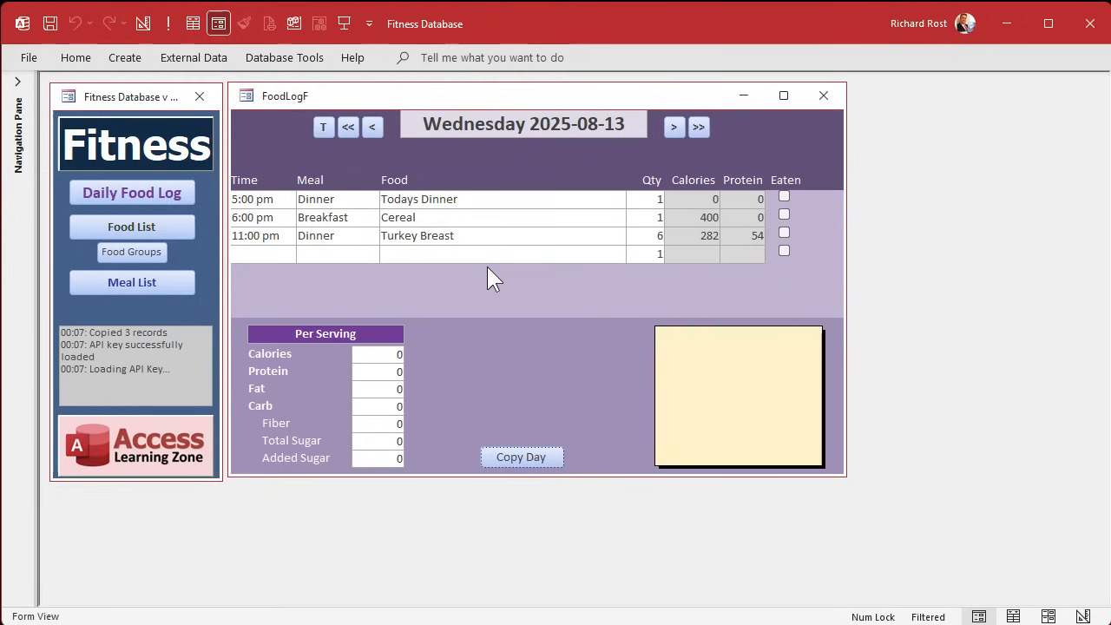
mouse_move(509, 289)
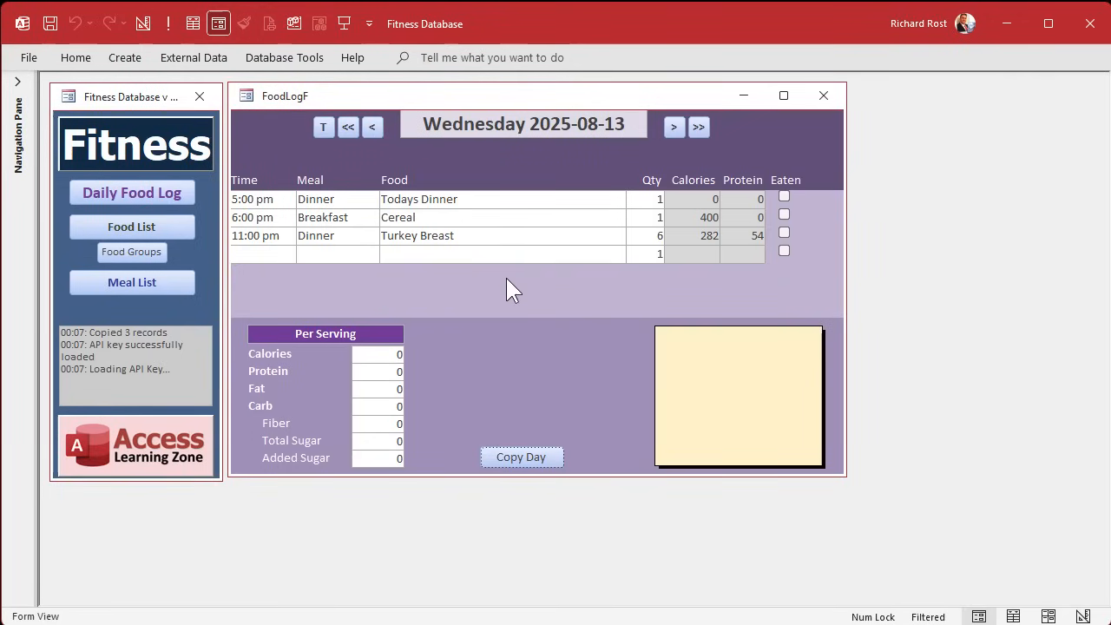
mouse_move(514, 352)
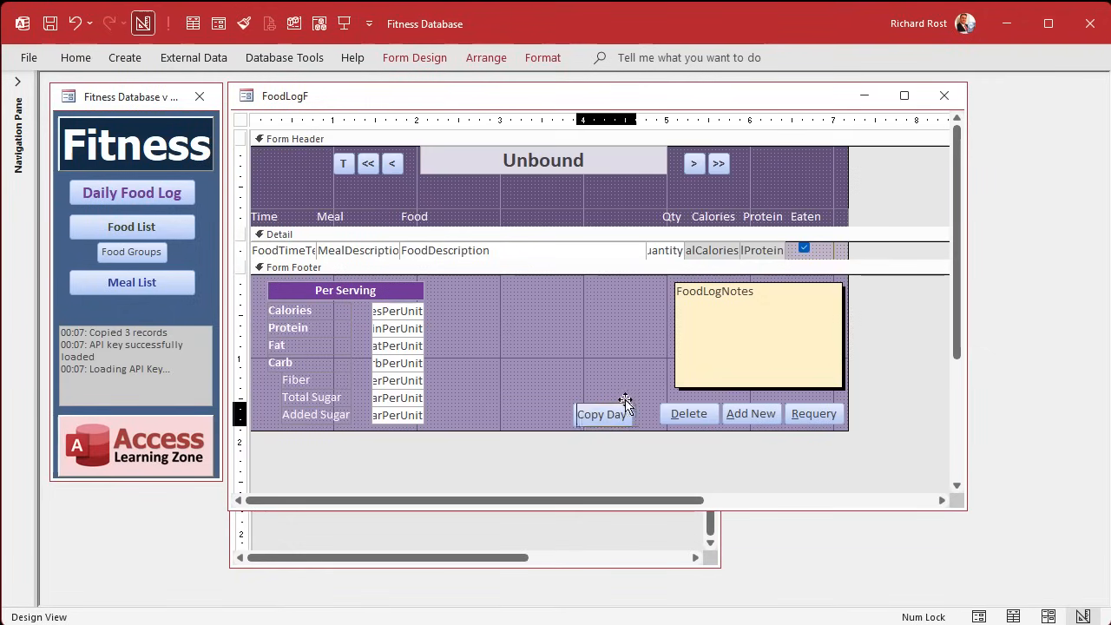
Align the Copy Day button with the Delete, Add New and Requery footer buttons.
left_click(626, 413)
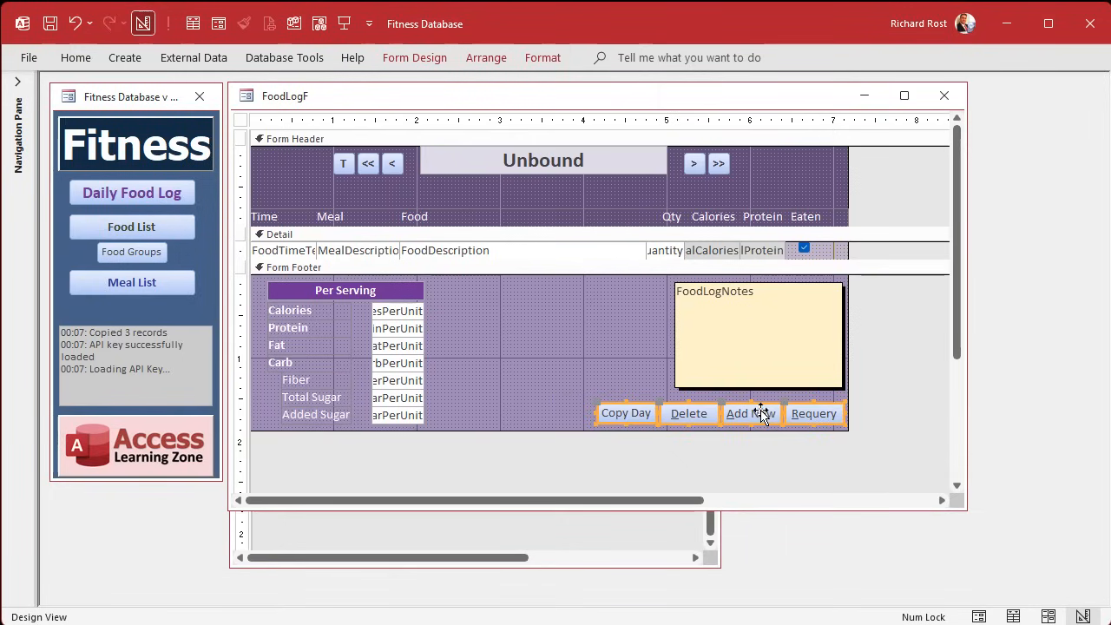
right_click(813, 413)
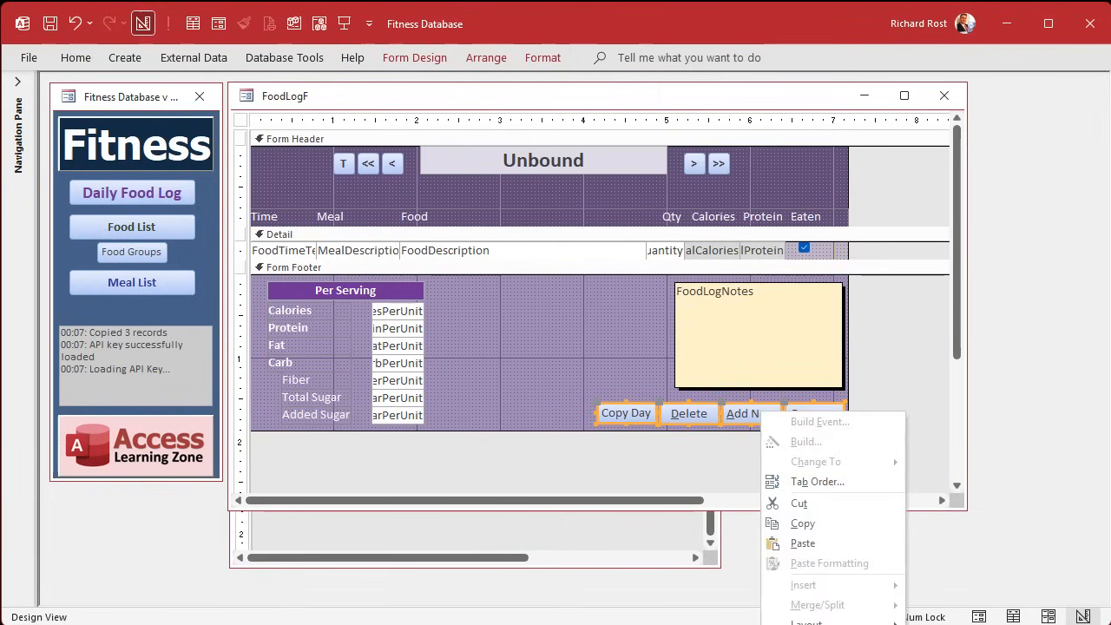
left_click(555, 360)
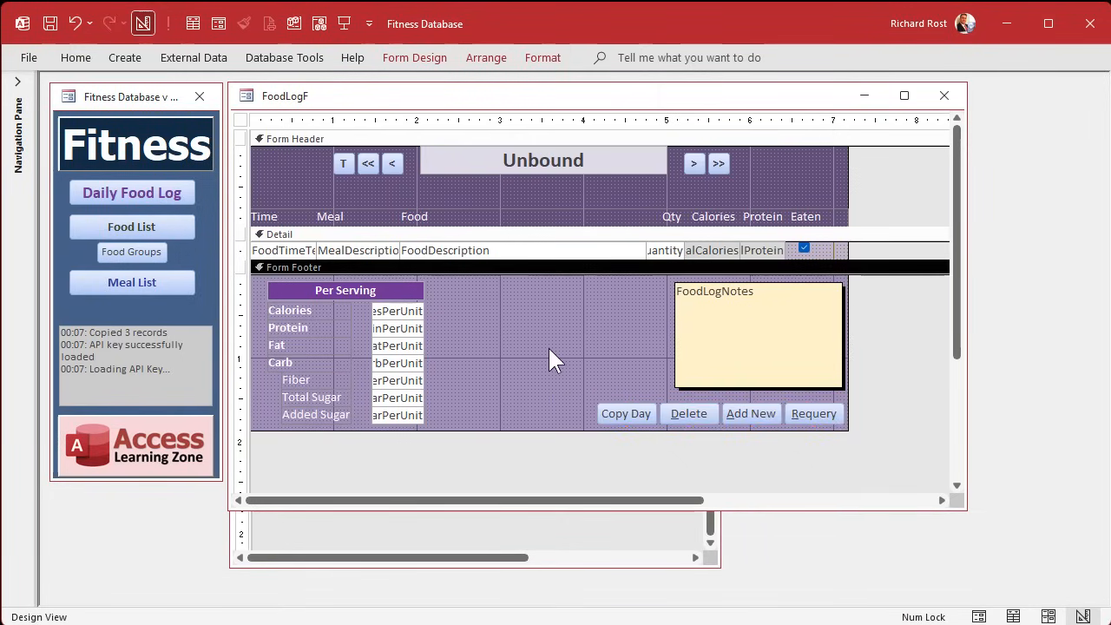
mouse_move(814, 413)
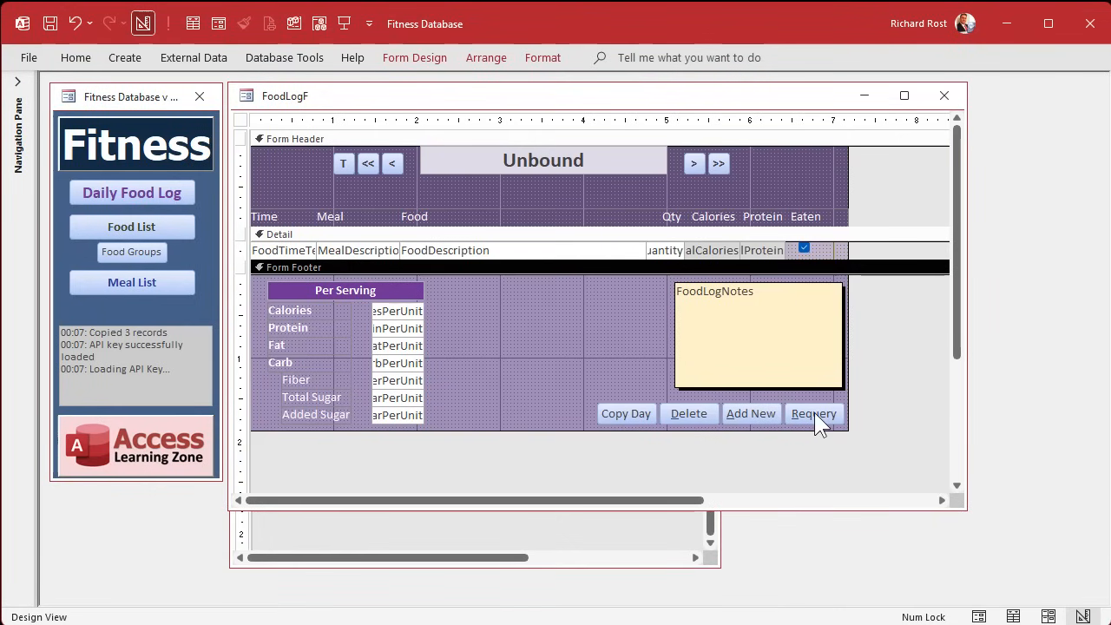
Make the Requery button run Me.Requery and save FoodLogF and MealListF.
left_click(813, 413)
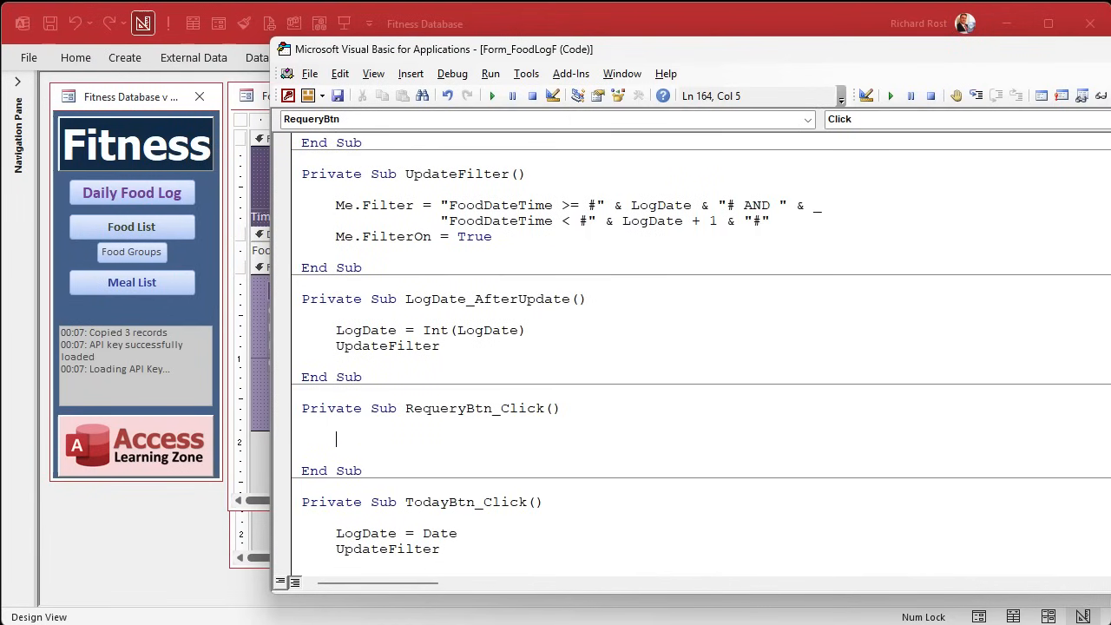
type("Me.Requery")
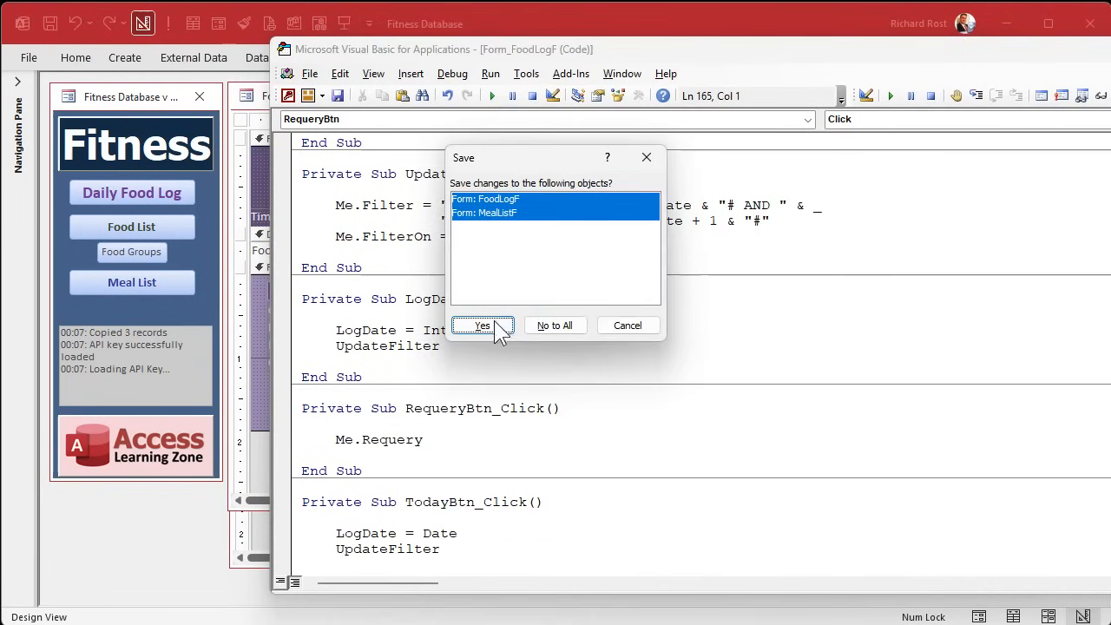
left_click(481, 325)
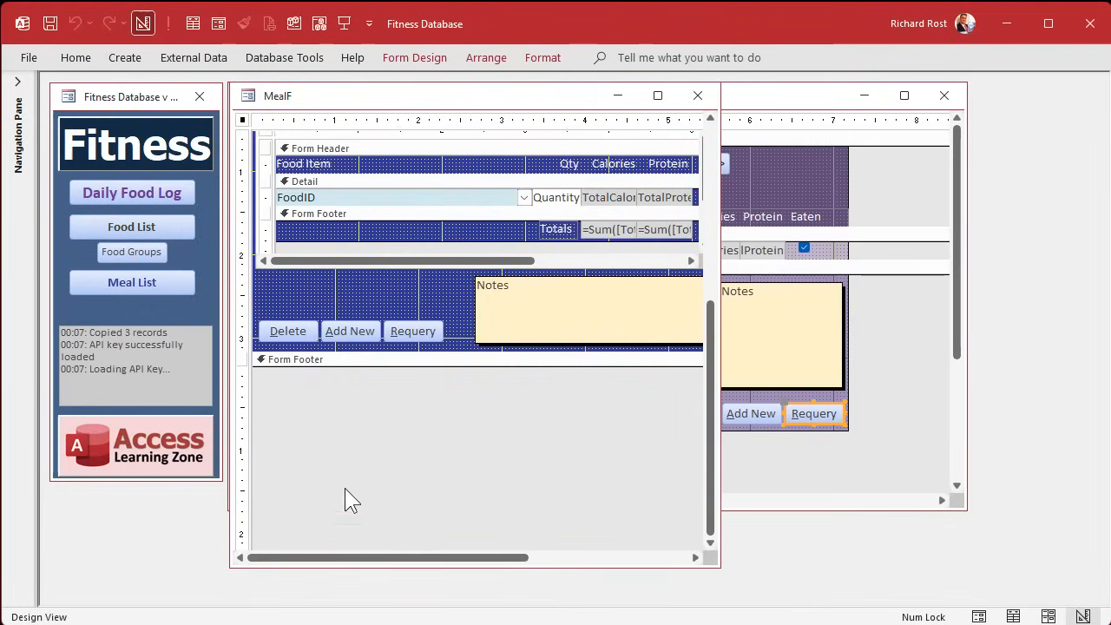
Open MealF's Delete button code and select the DeleteBtn_Click body.
right_click(287, 331)
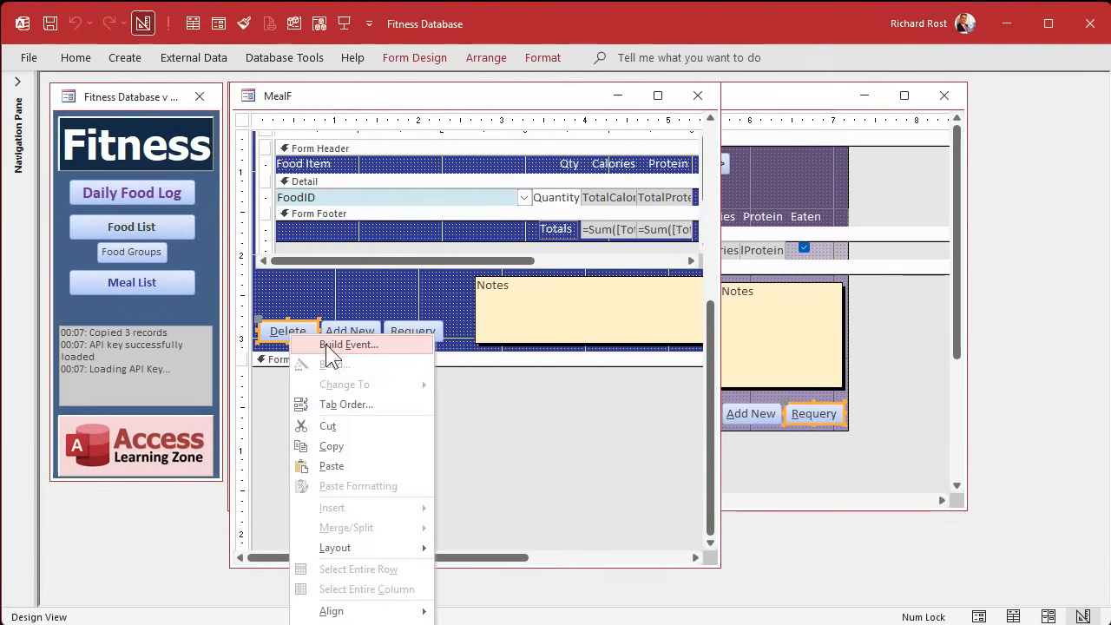
left_click(348, 344)
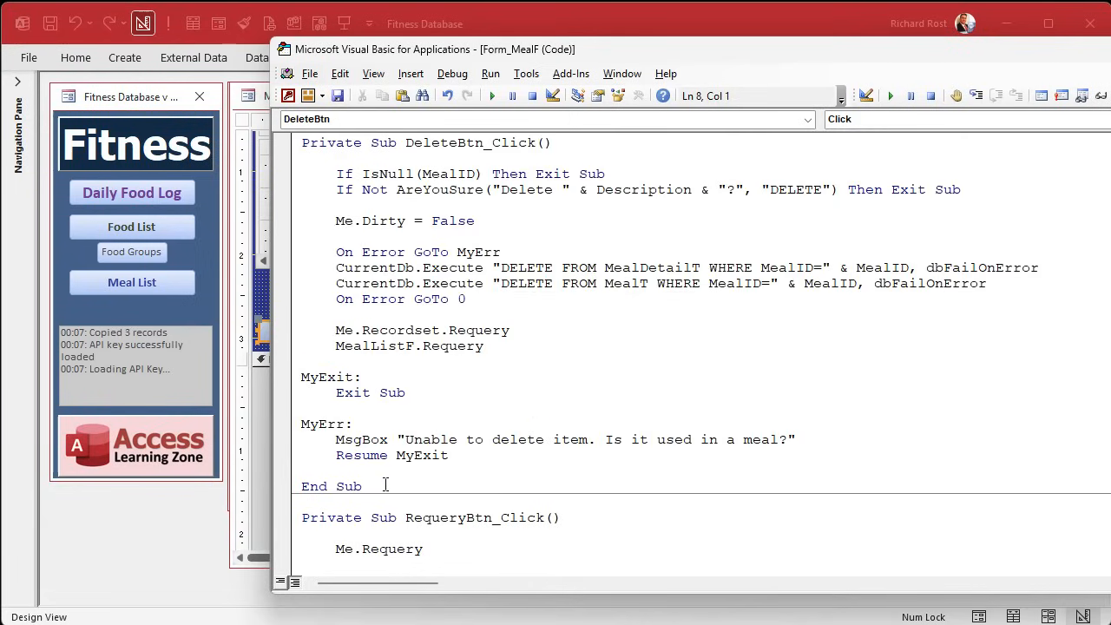
left_click_drag(335, 220, 448, 455)
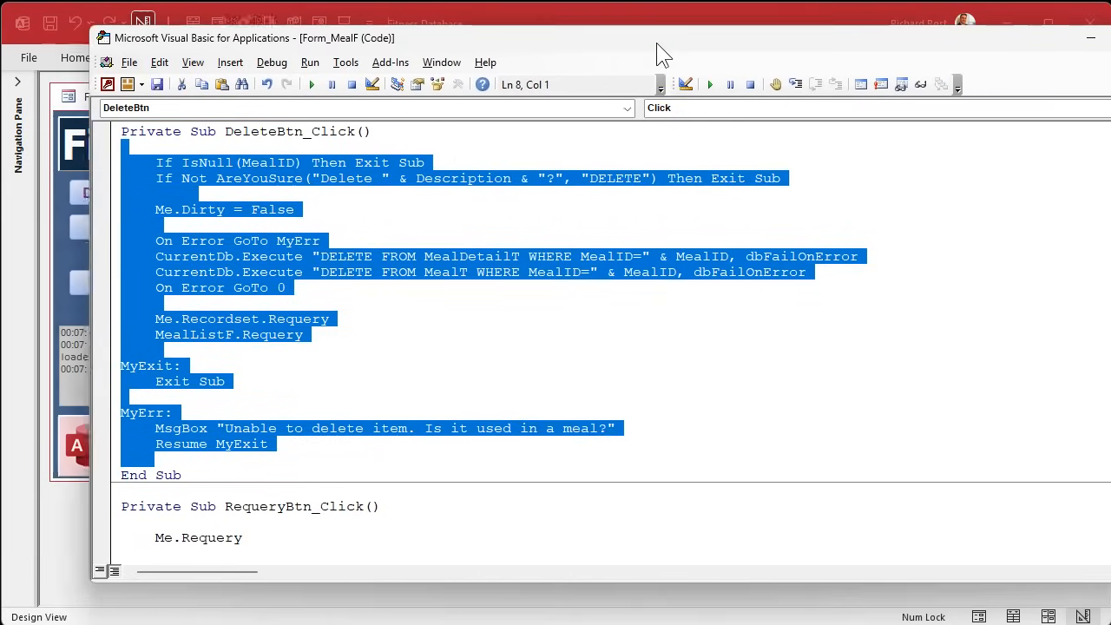
left_click(994, 38)
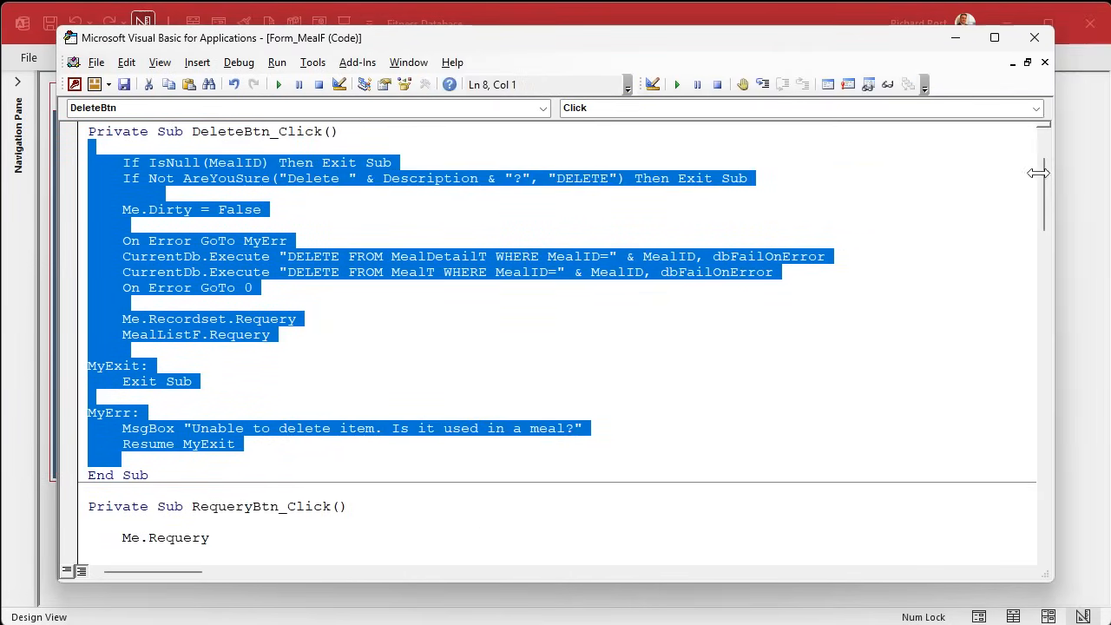
mouse_move(1029, 64)
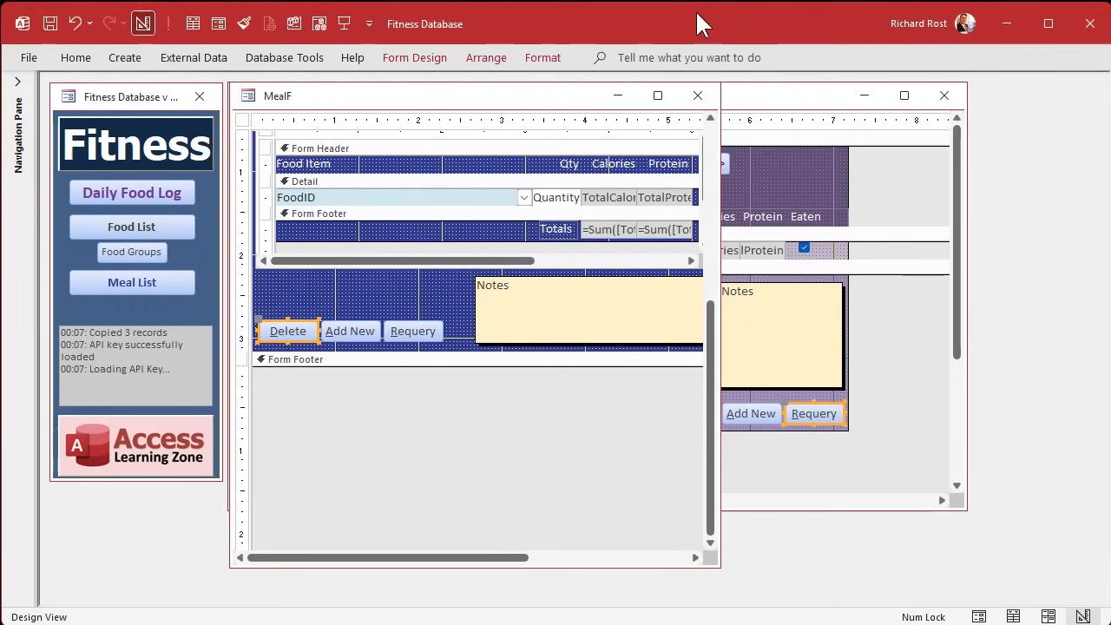
Open the code behind FoodLogF's Delete button.
right_click(685, 414)
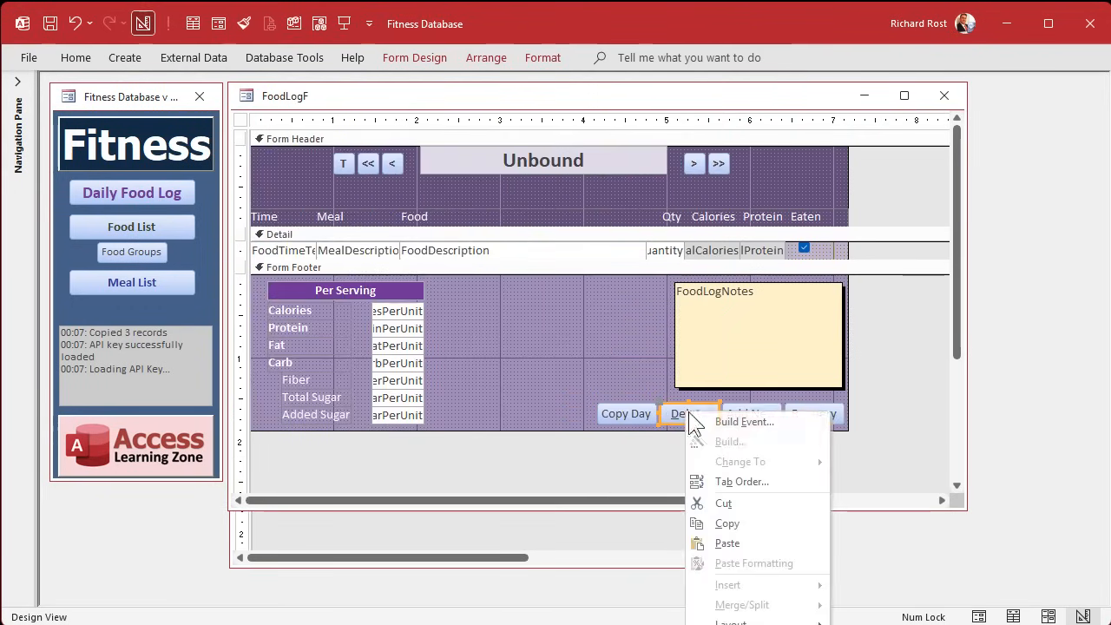
left_click(744, 421)
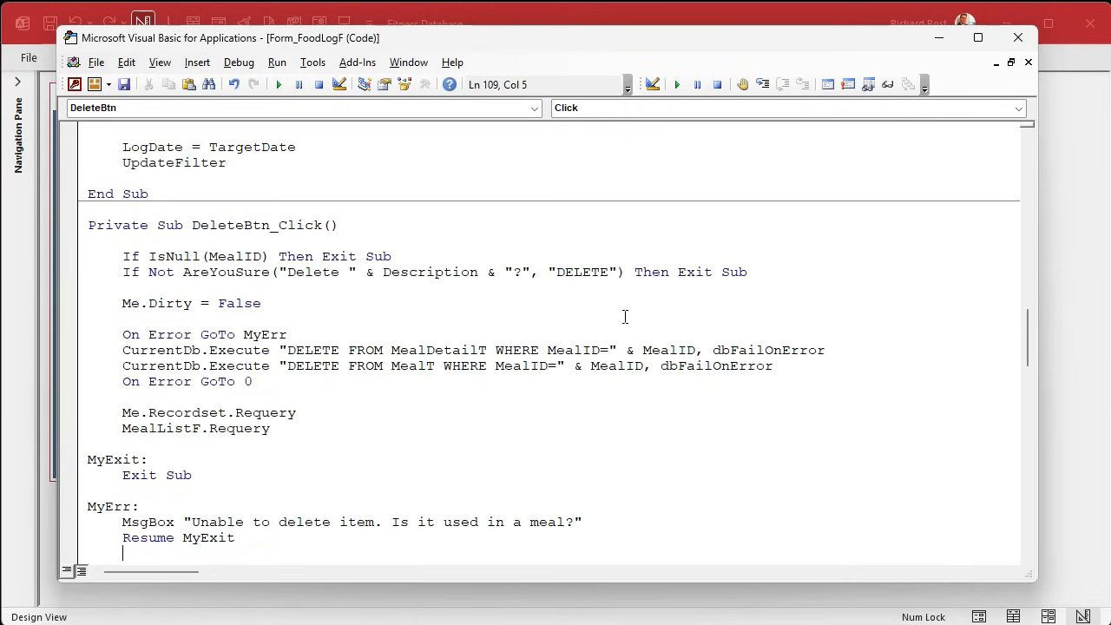
scroll("down", 3)
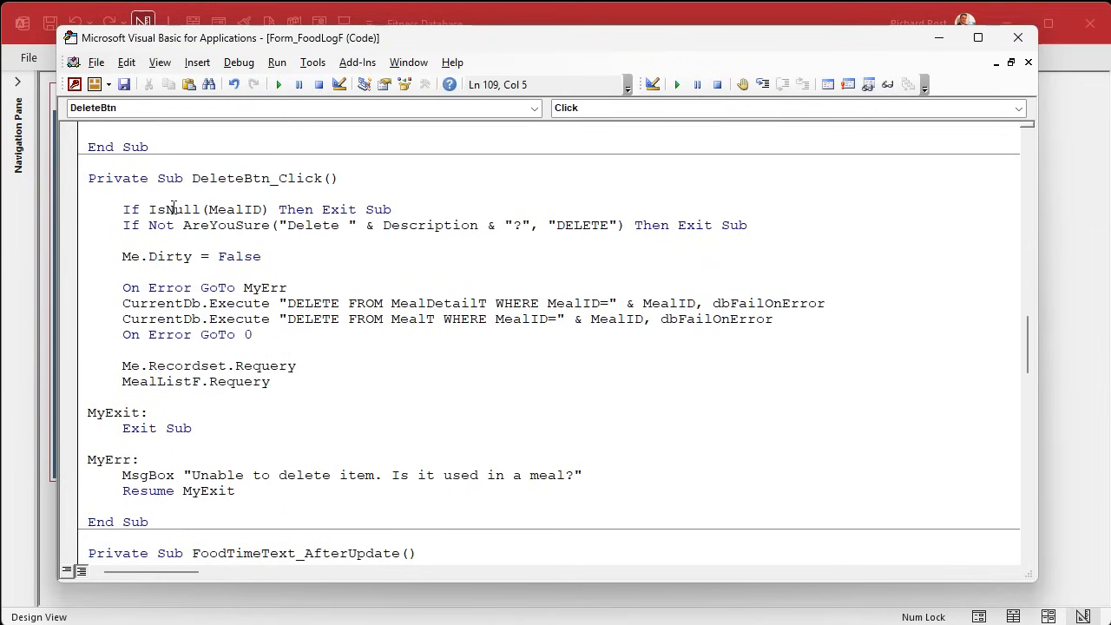
Change MealID to FoodLogID, delete from FoodLogT, and remove the MealListF requery.
double_click(234, 209)
type("FoodLo")
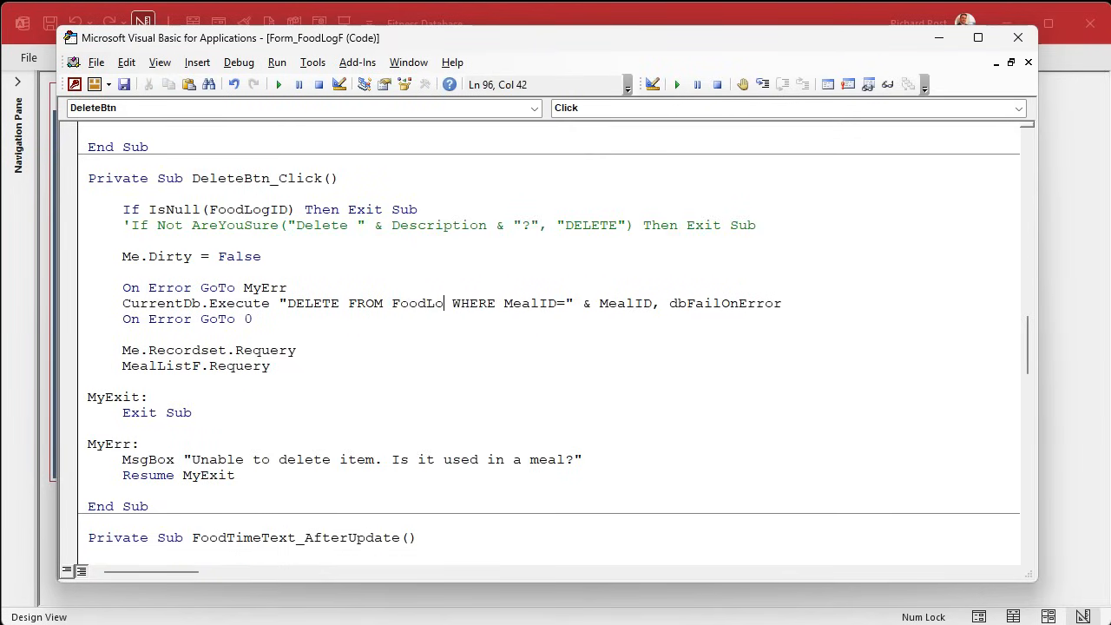
type("gT")
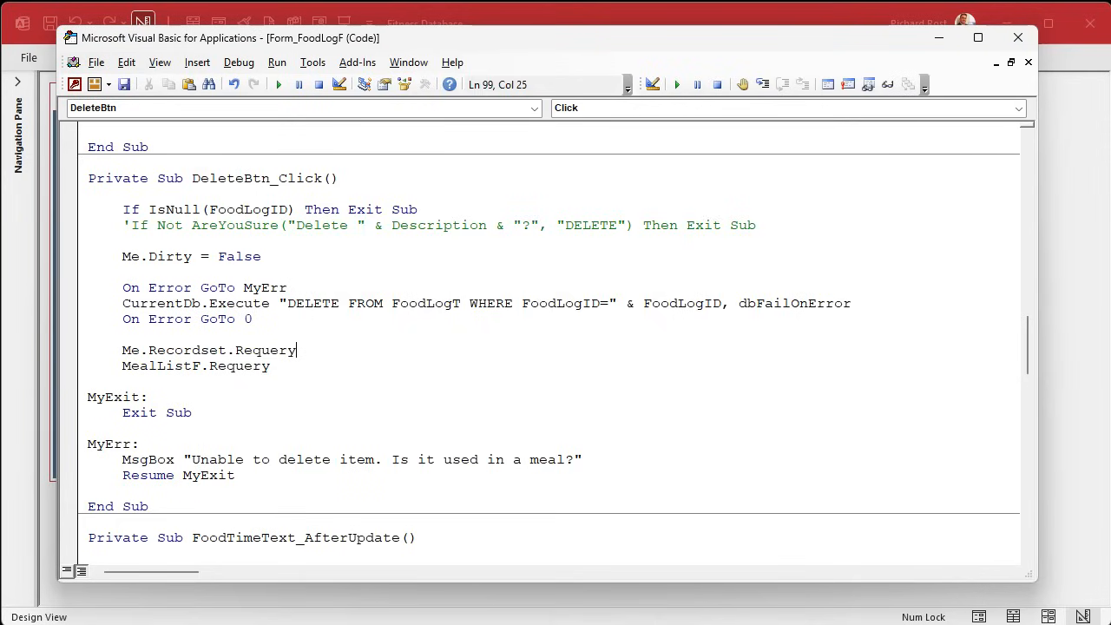
double_click(234, 366)
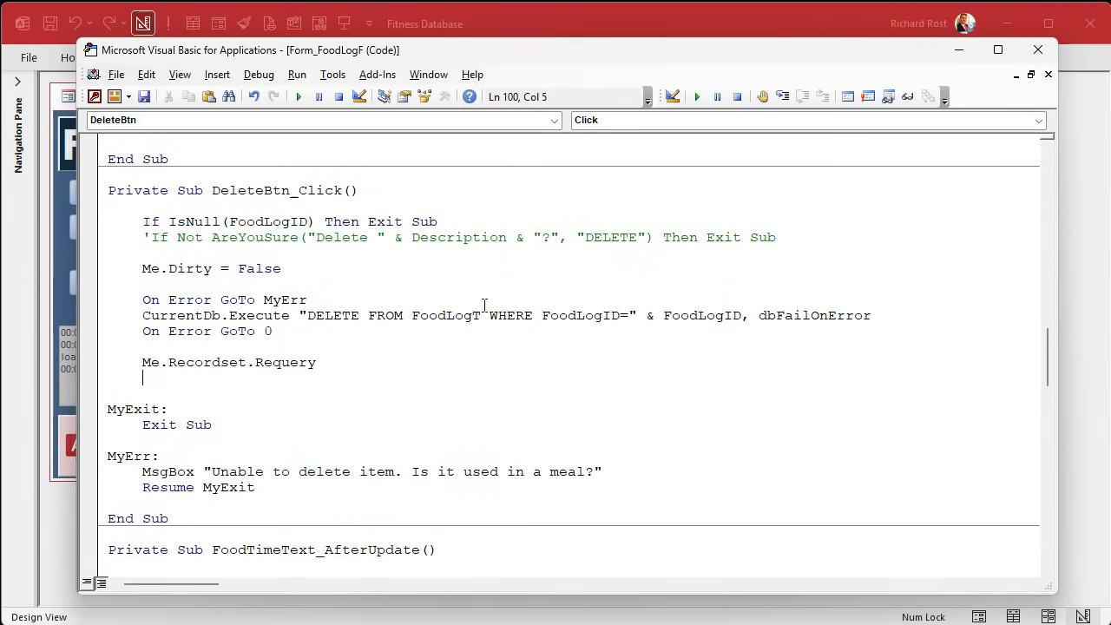
type("mealdescription.se")
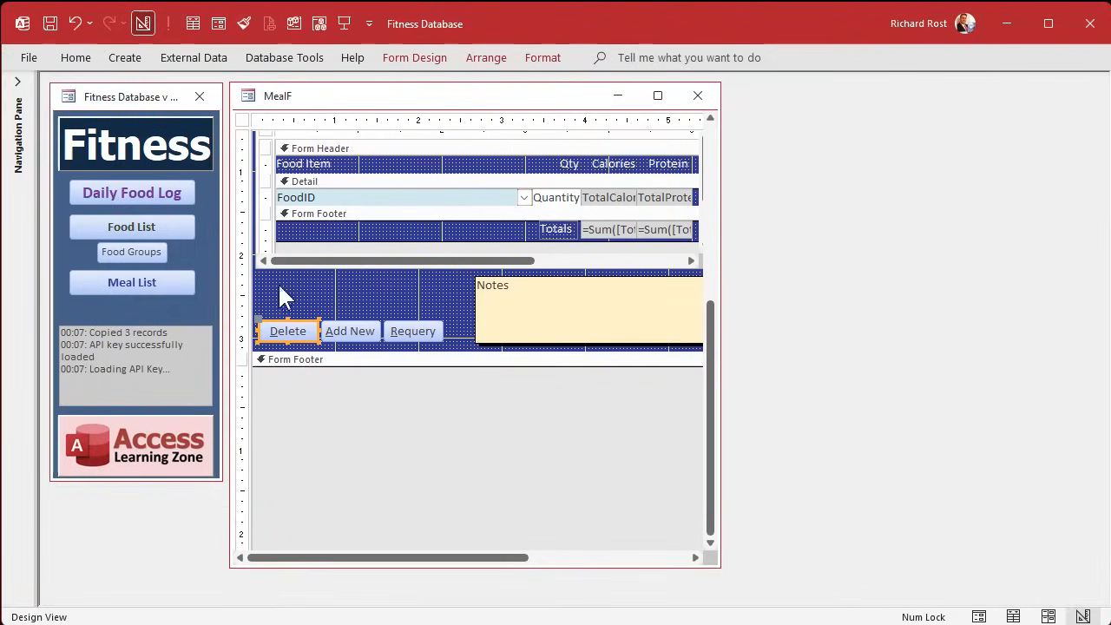
Enter junk entry 'qfqefefqefqef' in FoodLogF, delete it, then switch to Design View.
left_click(193, 23)
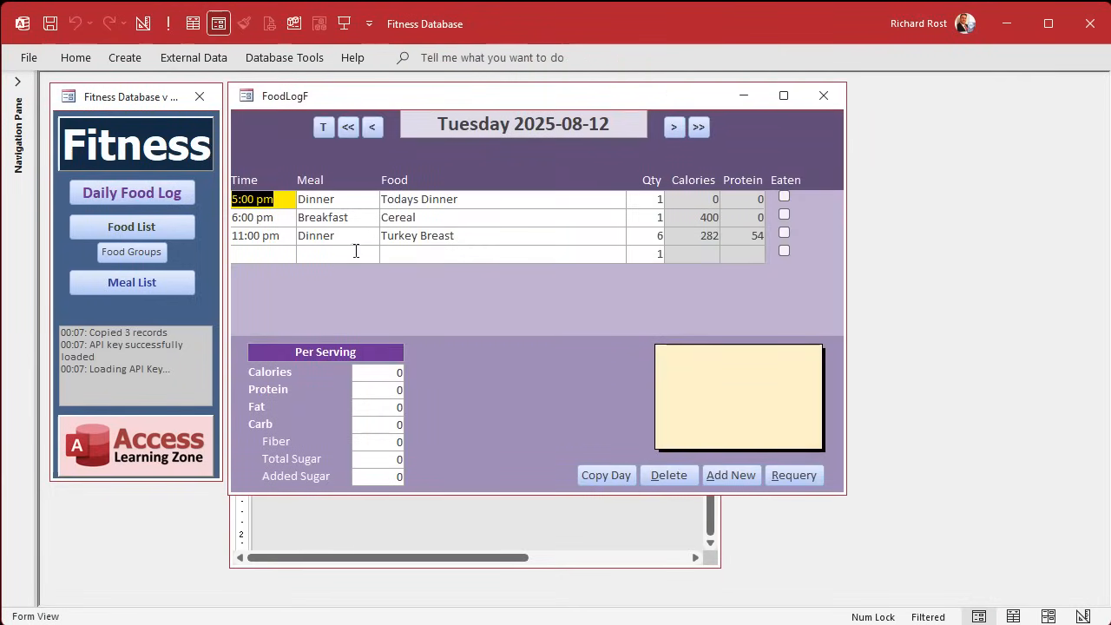
type("qfqefefqefqef")
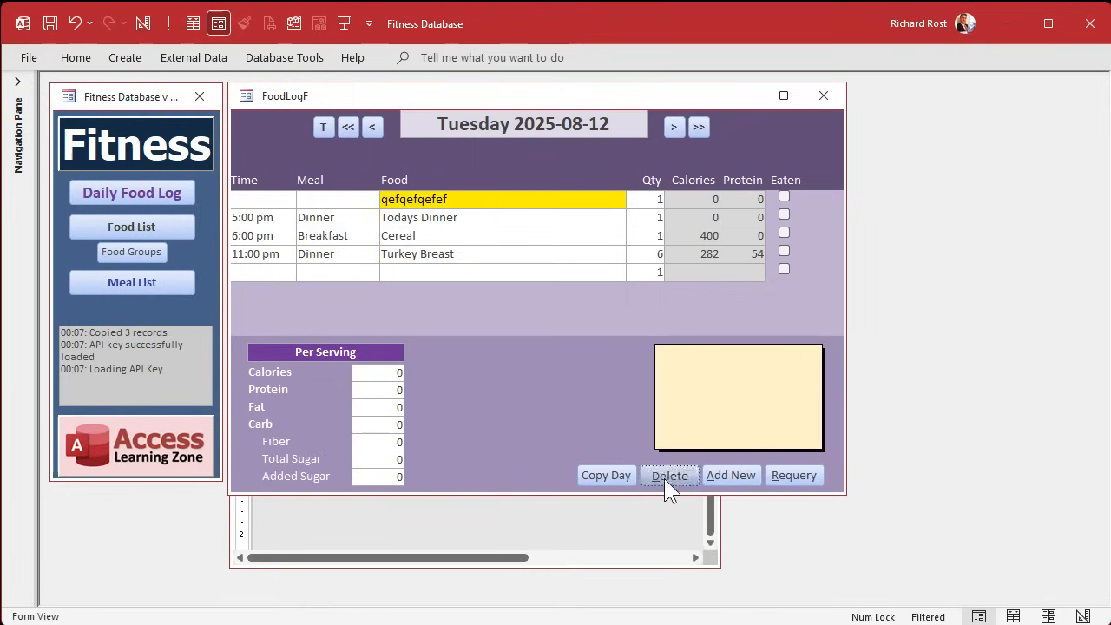
left_click(669, 474)
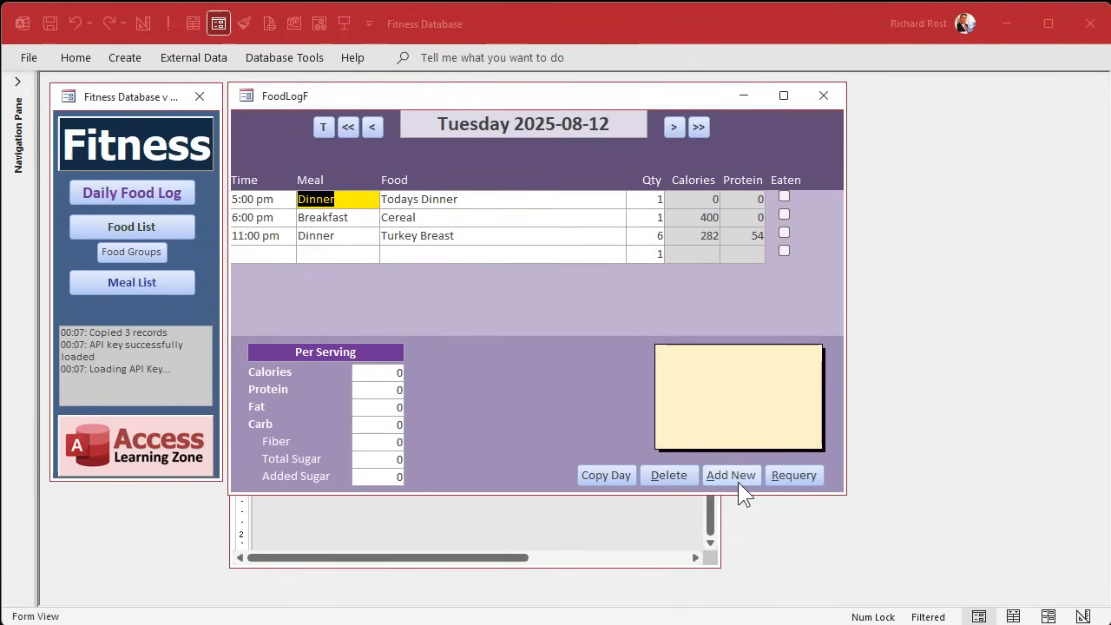
mouse_move(725, 460)
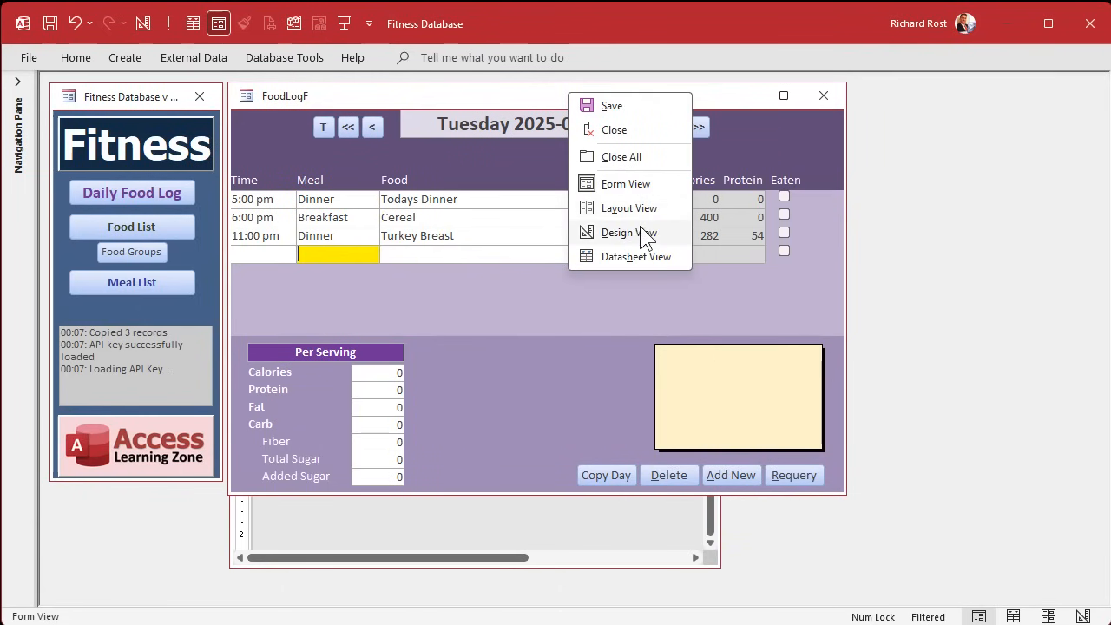
left_click(627, 232)
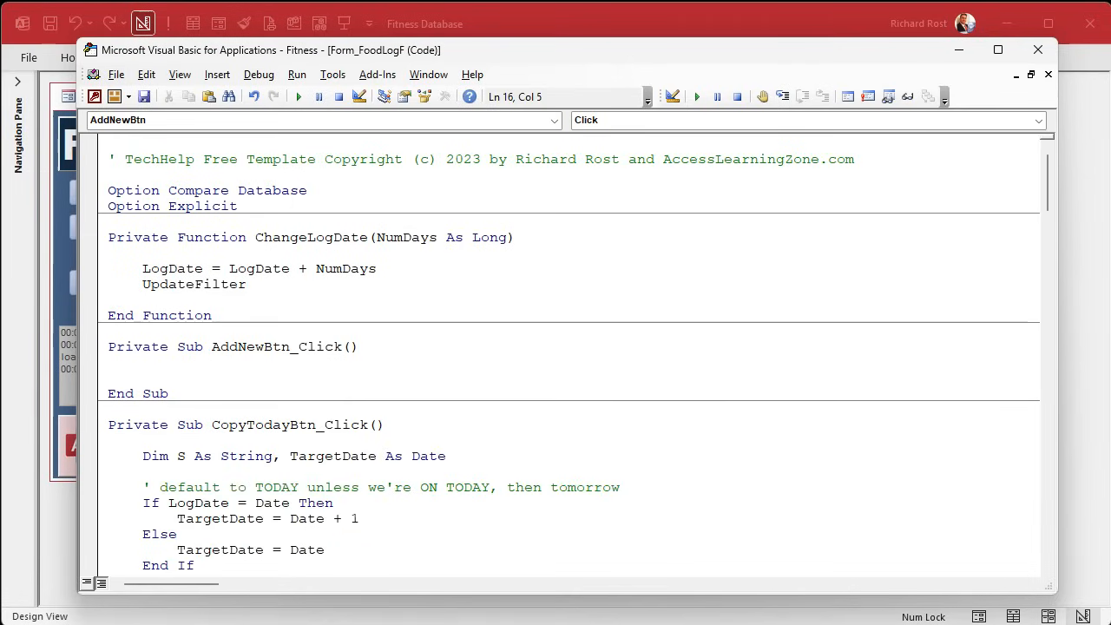
Type Me.Recordset.AddNew into the AddNewBtn_Click routine.
type("me.recordset.AddNew")
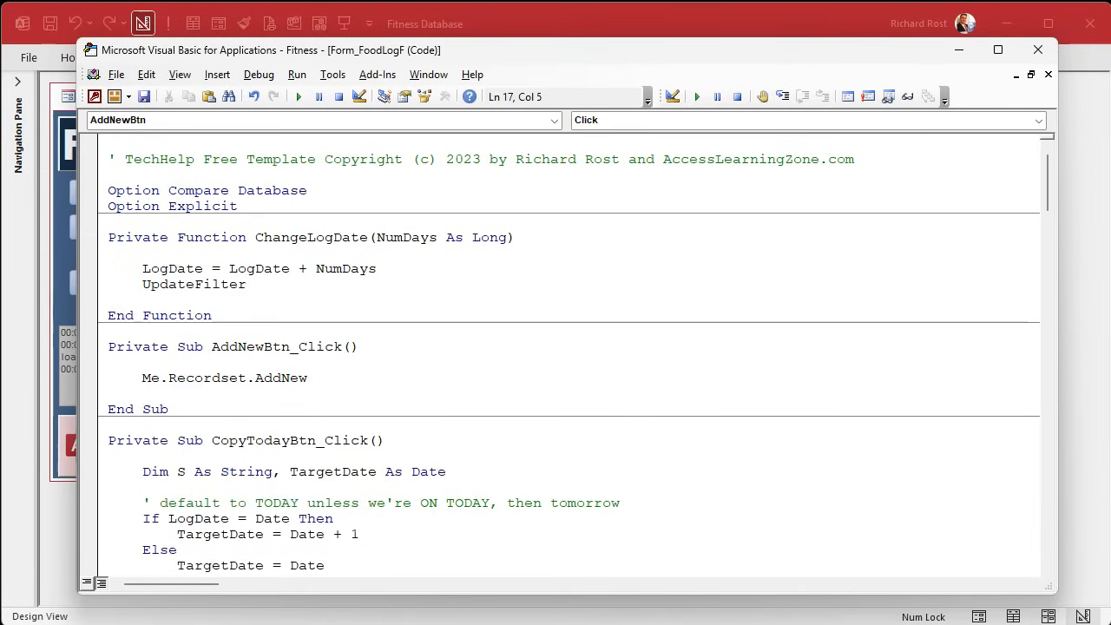
type("mealdescription")
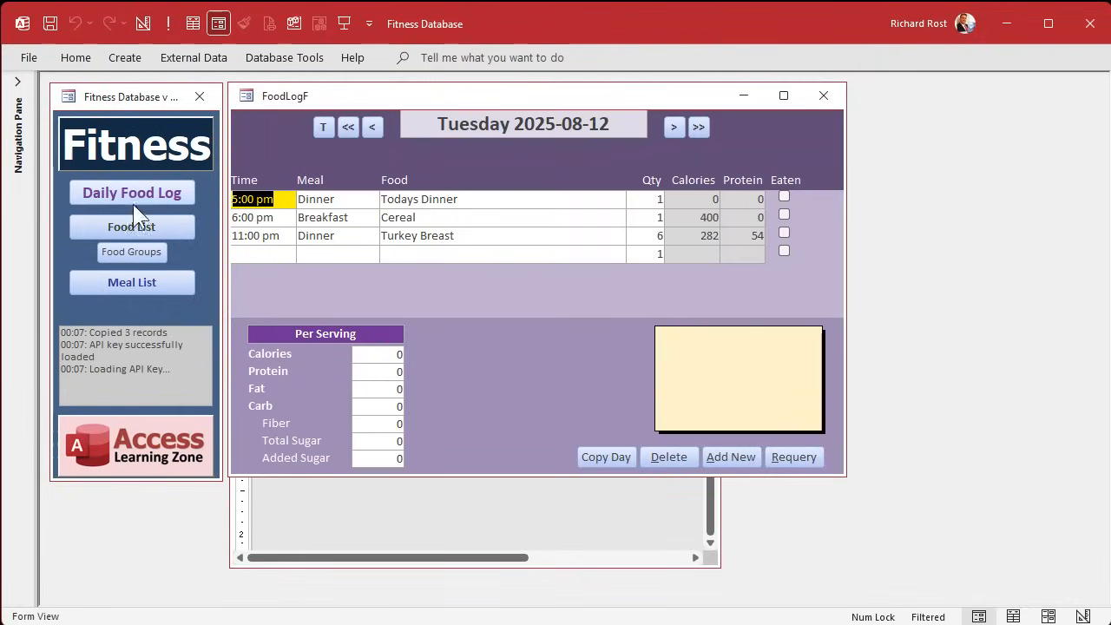
left_click(731, 457)
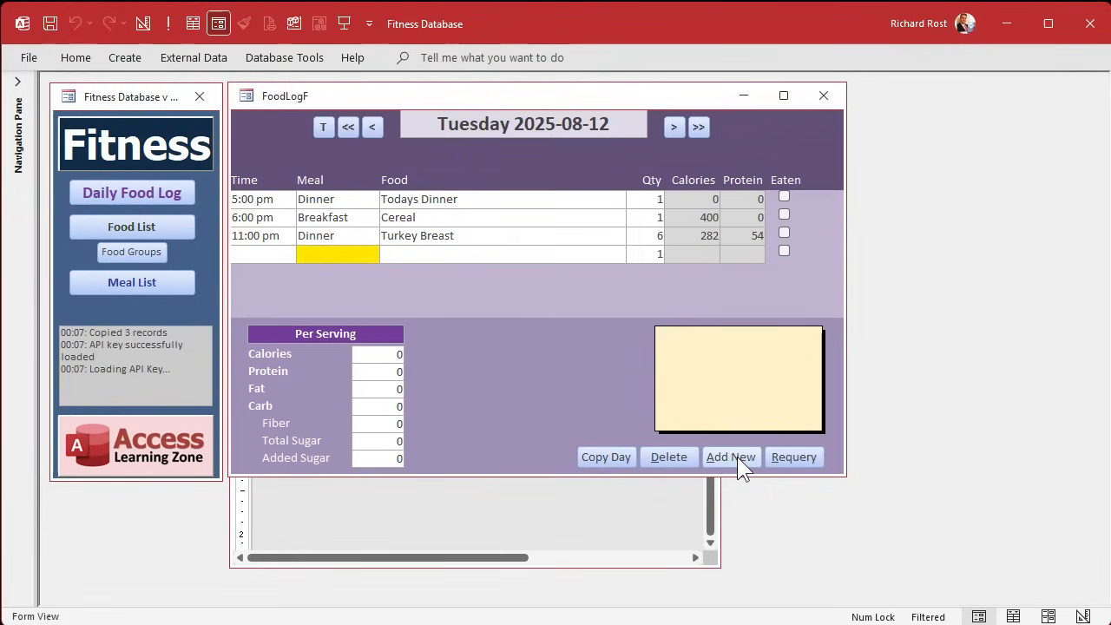
mouse_move(437, 247)
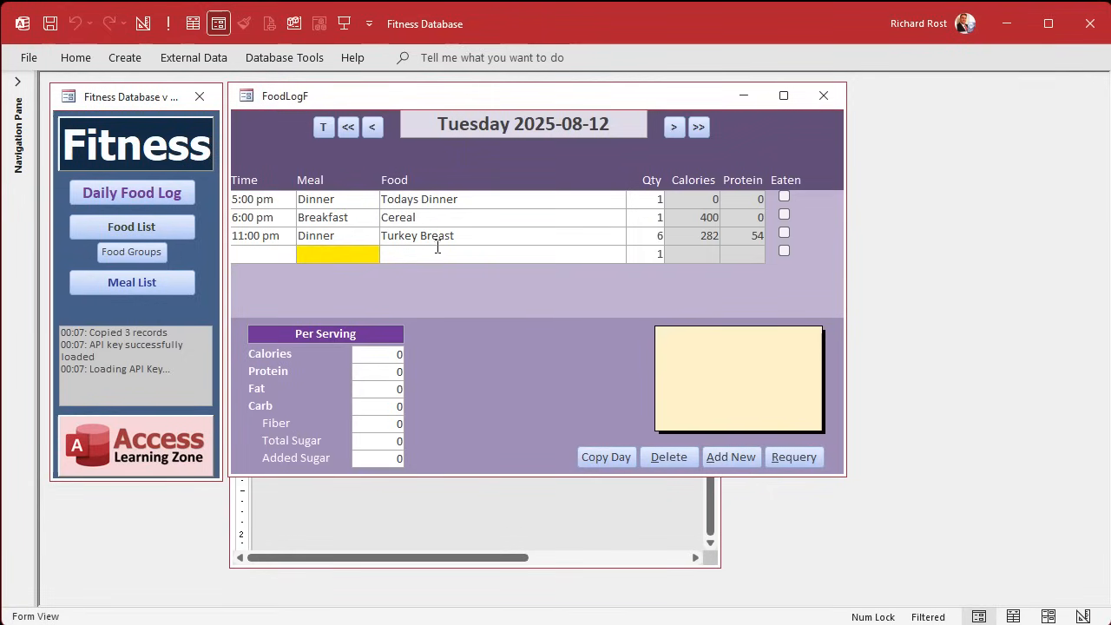
left_click(260, 253)
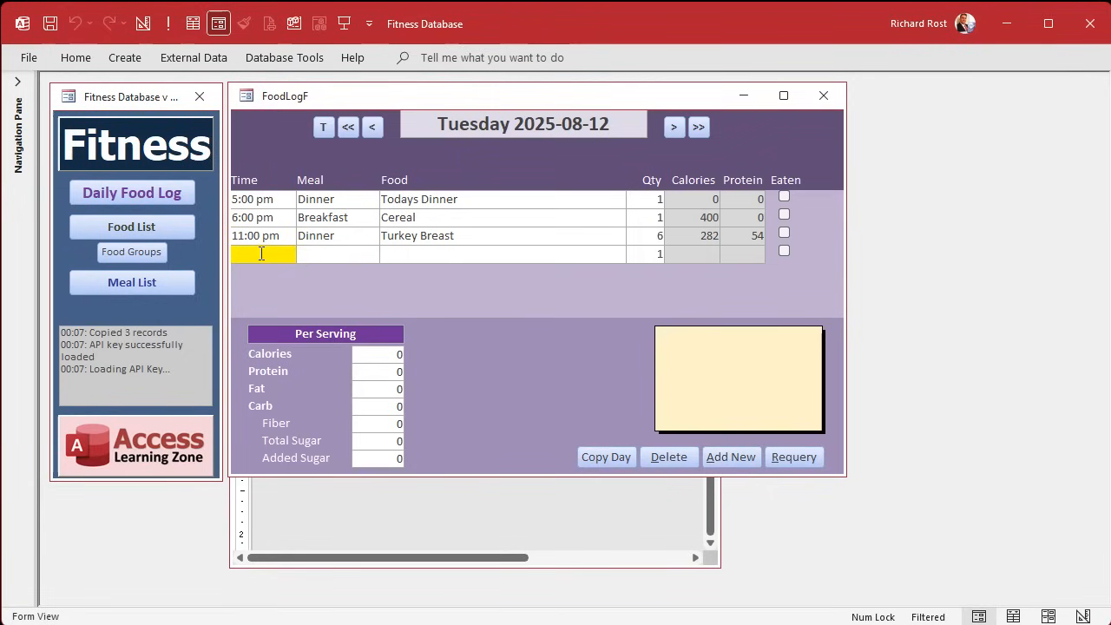
type("12:00 pm")
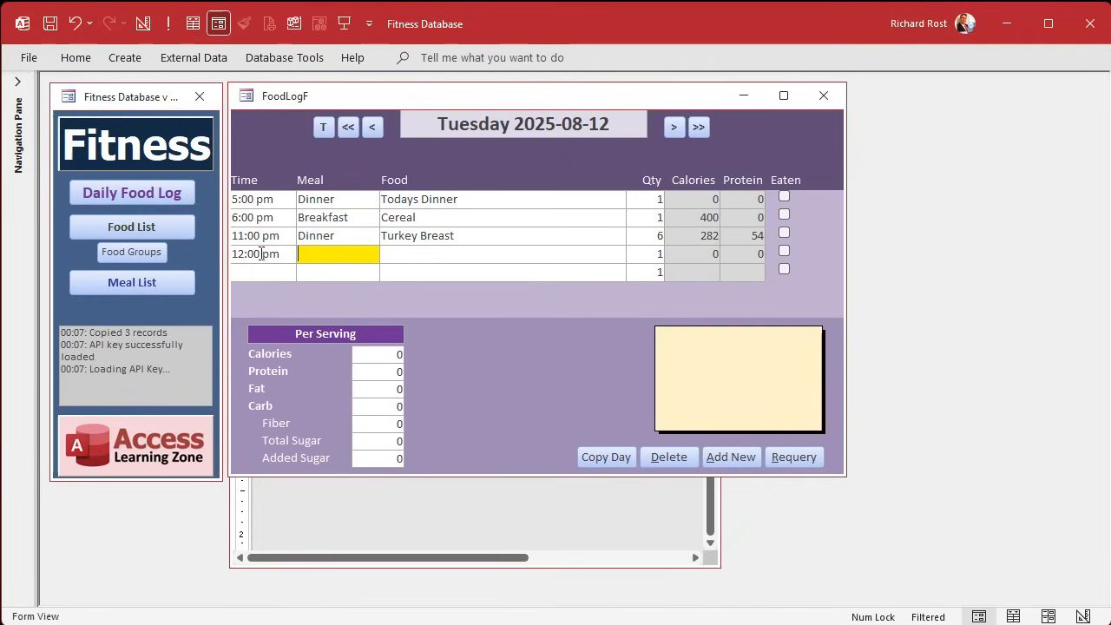
mouse_move(560, 408)
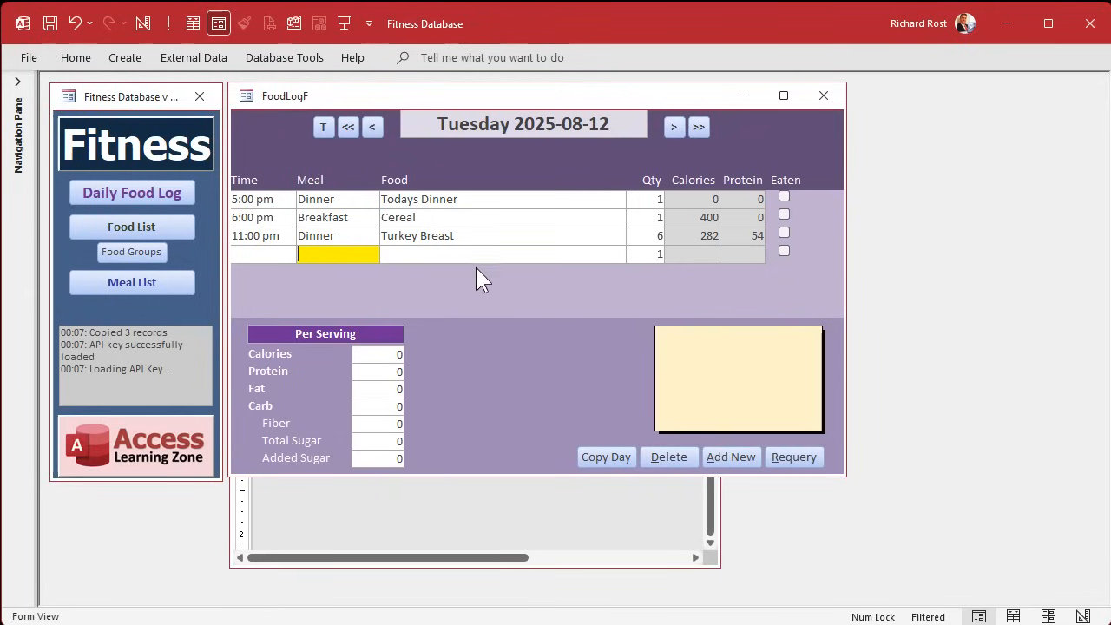
mouse_move(280, 285)
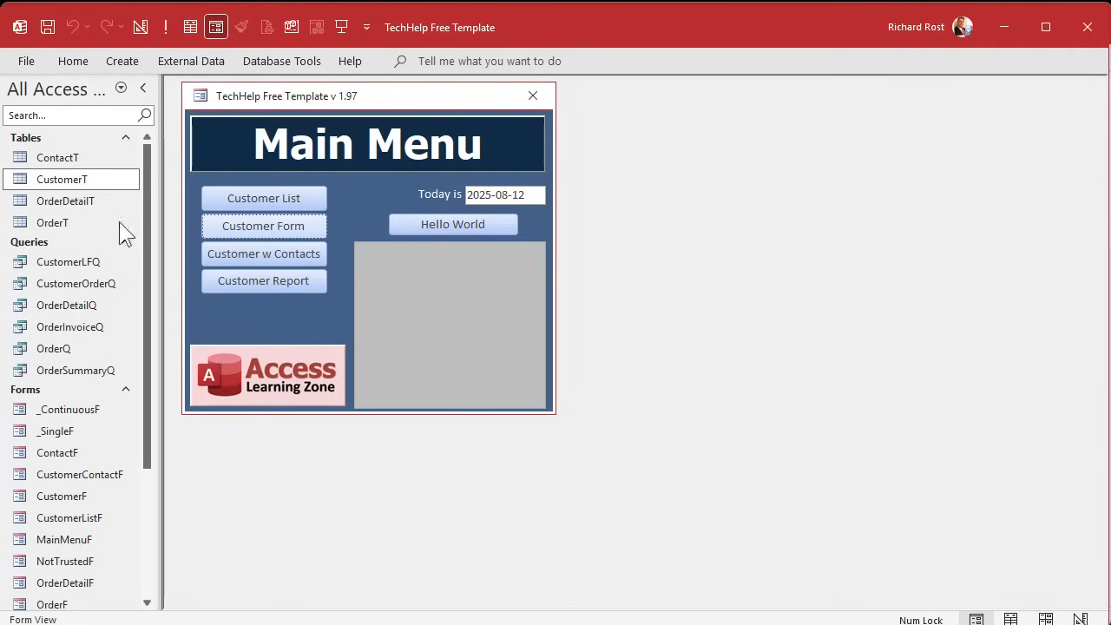
Open CustomerT in Design View and add a DateAdded field.
right_click(61, 179)
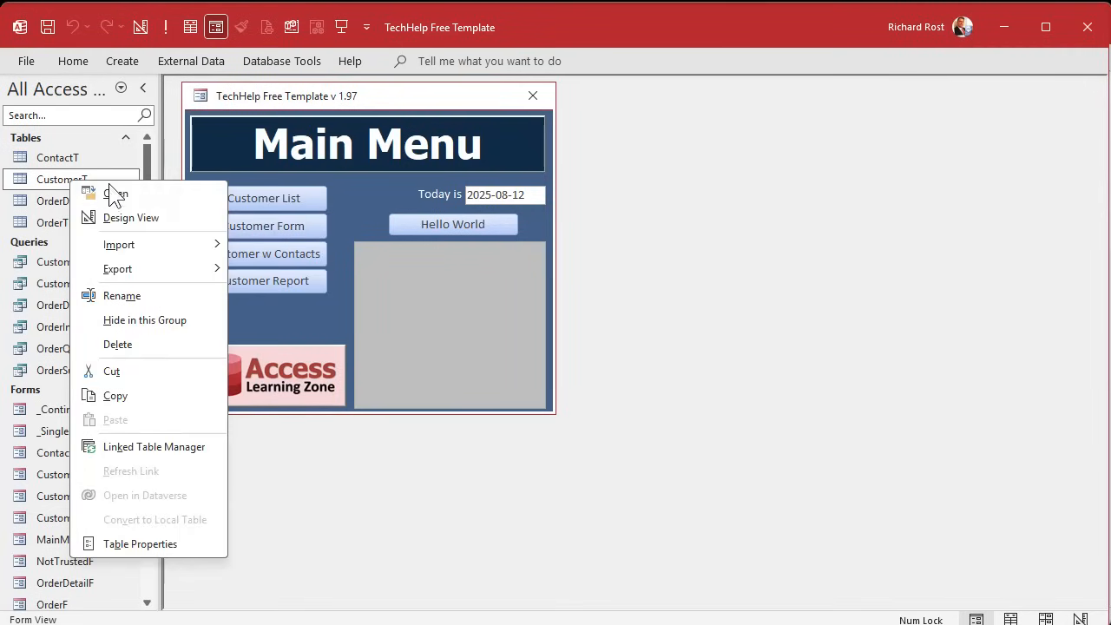
left_click(131, 217)
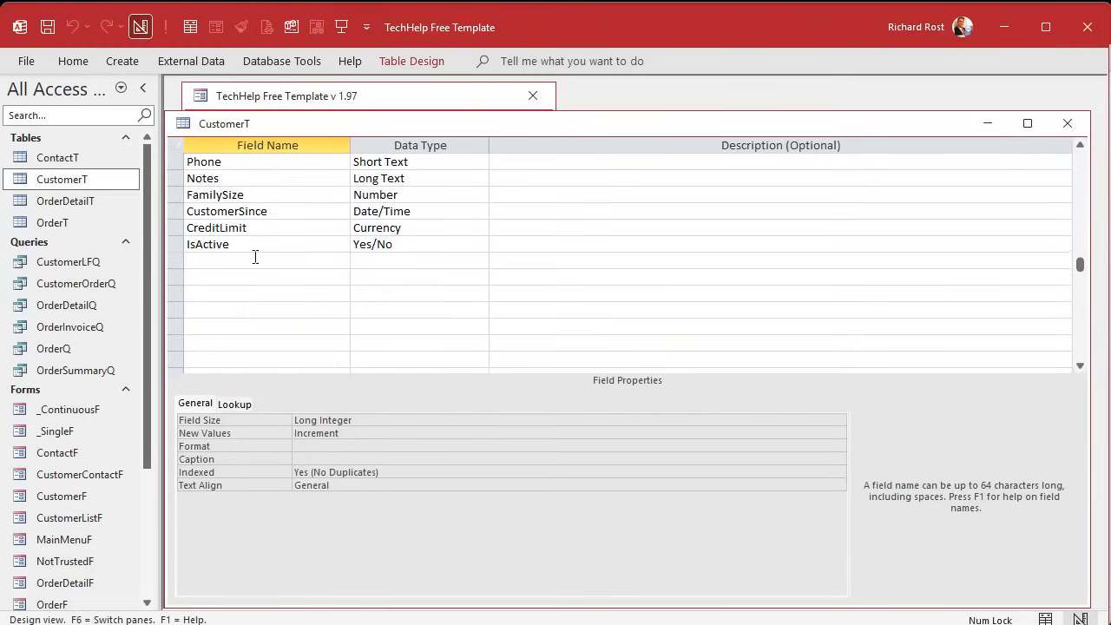
type("Dat")
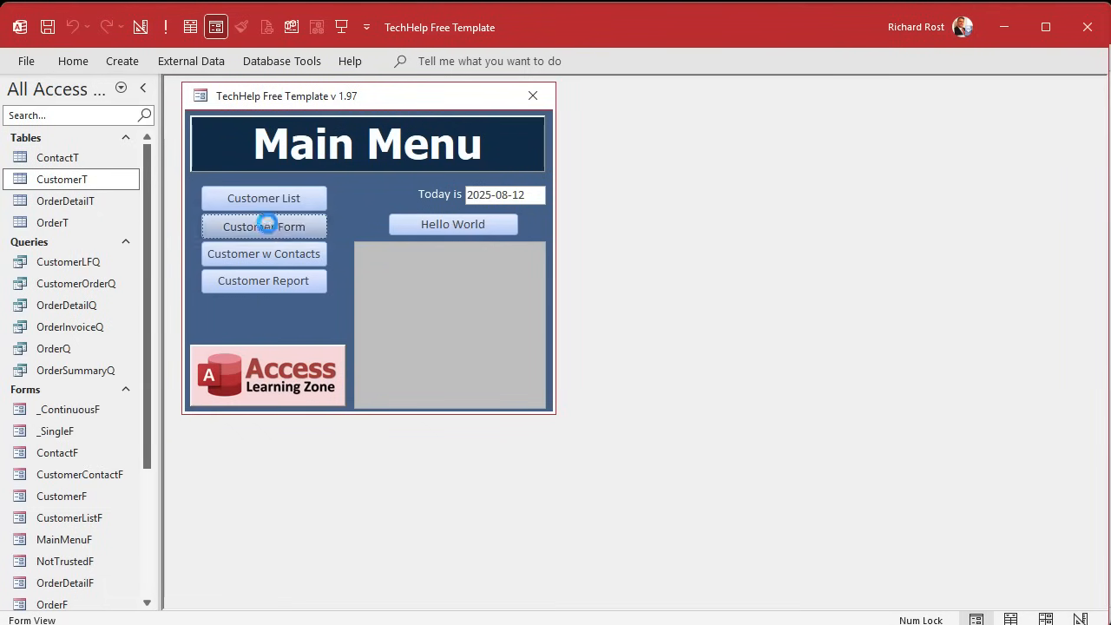
Place DateAdded below Country on CustomerF and choose its date display format.
left_click(263, 227)
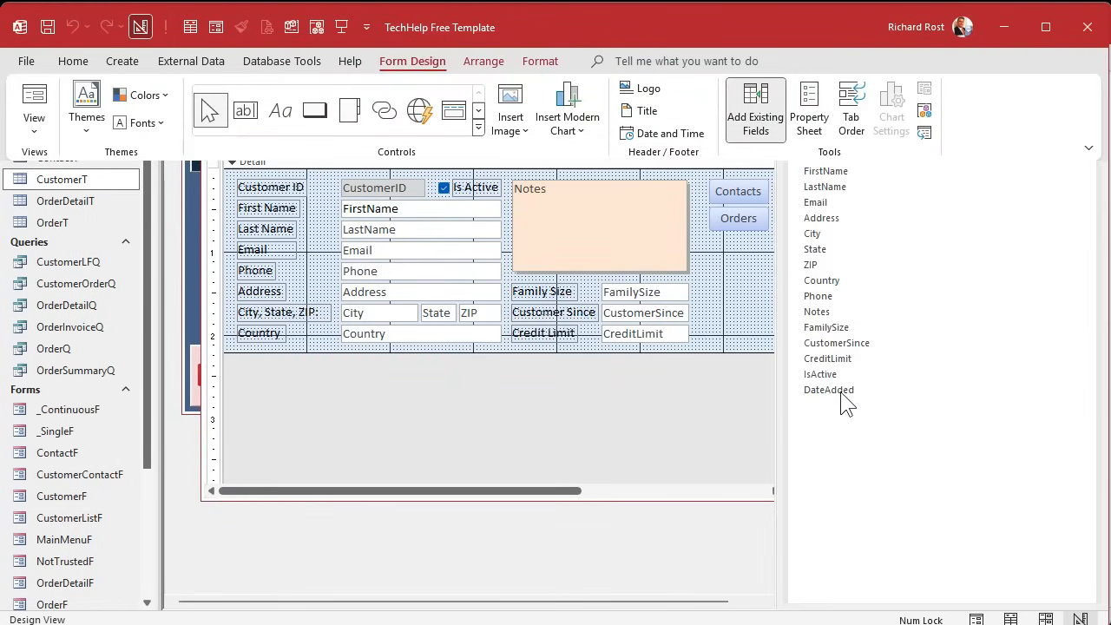
left_click_drag(829, 389, 382, 368)
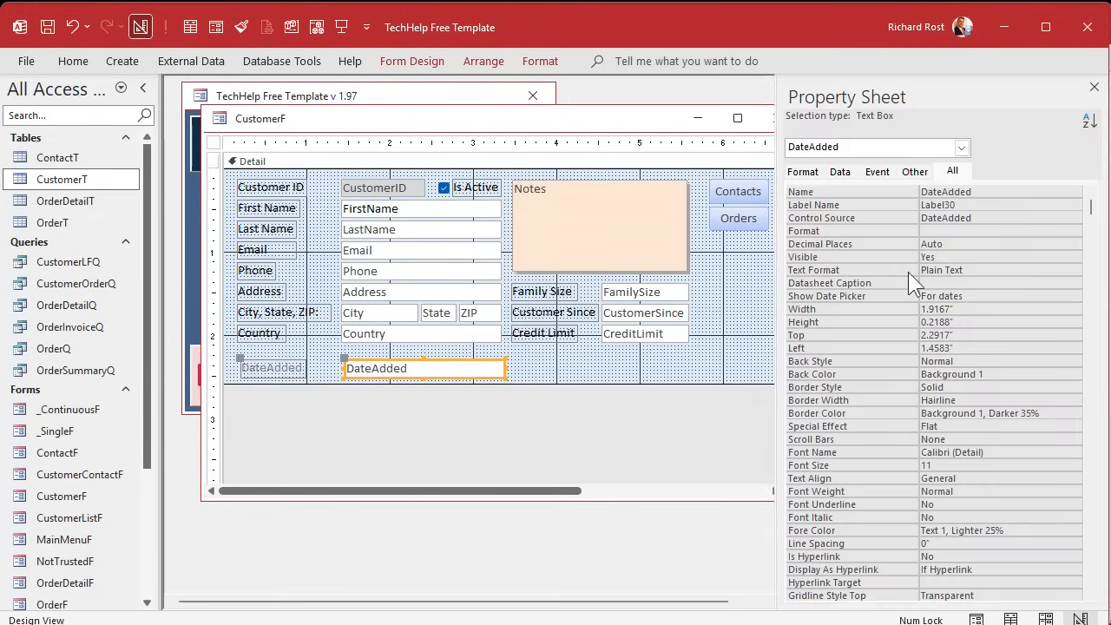
left_click(802, 171)
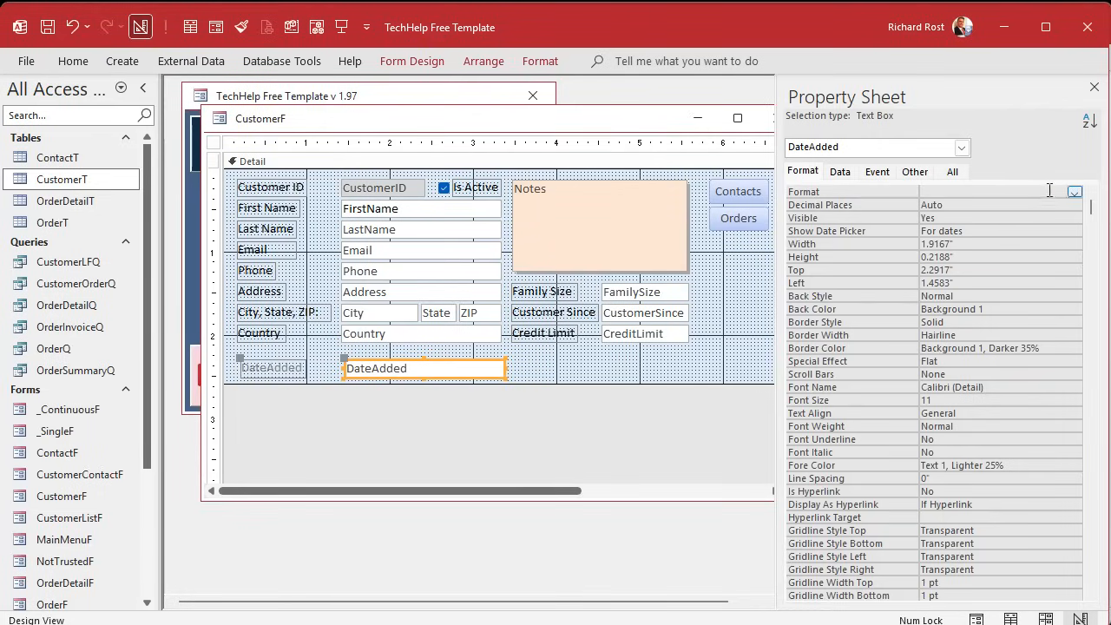
left_click(1074, 192)
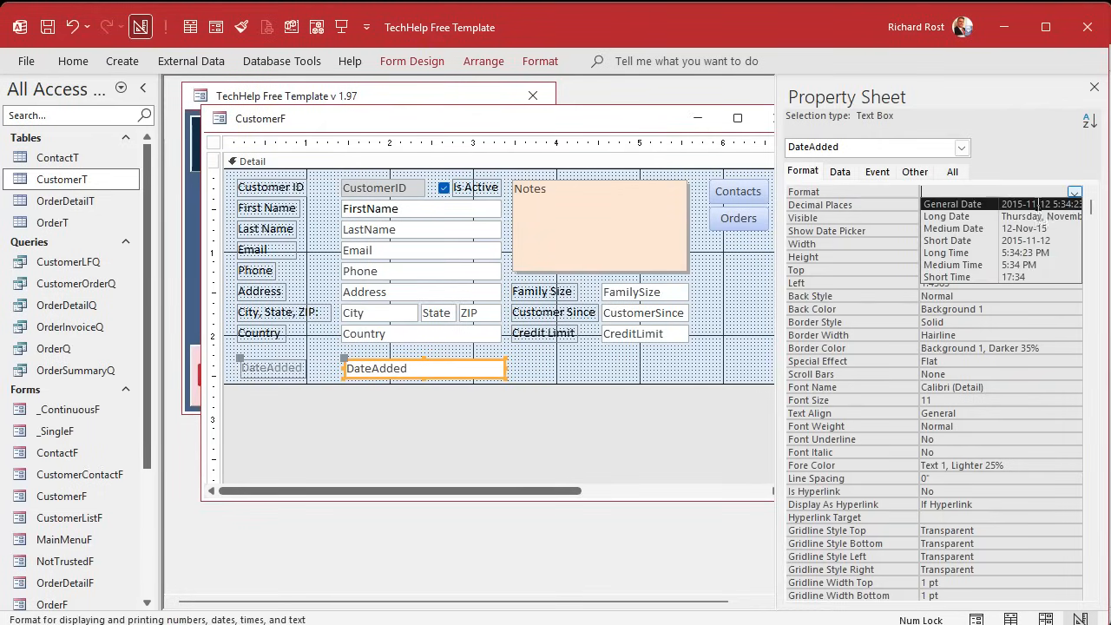
left_click(950, 191)
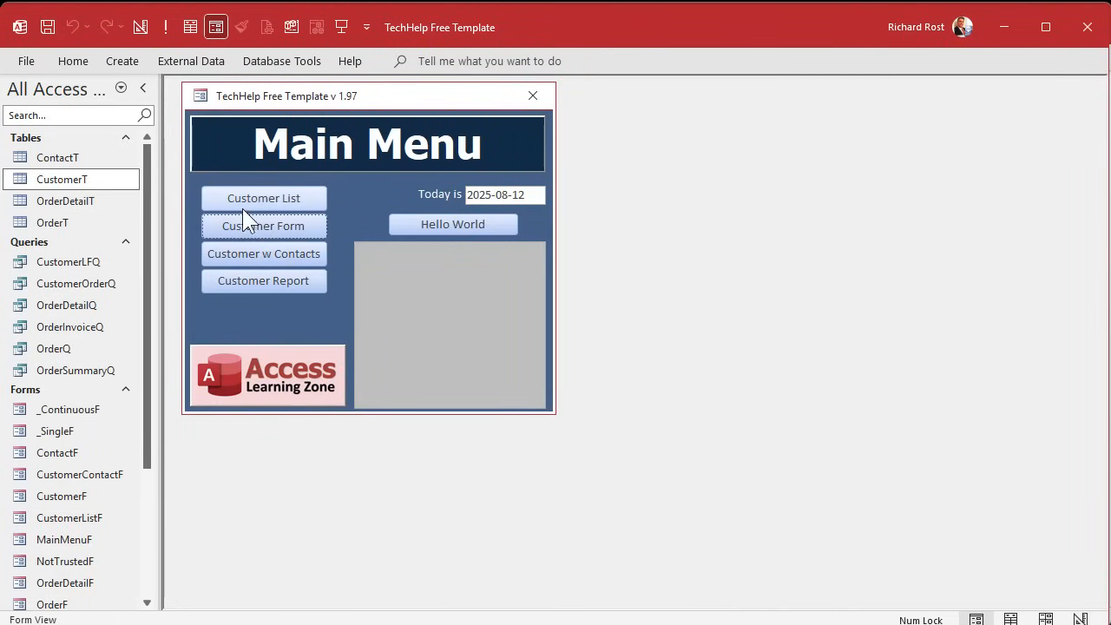
Start customer record 34 with a test first name, stamping DateAdded automatically.
left_click(263, 225)
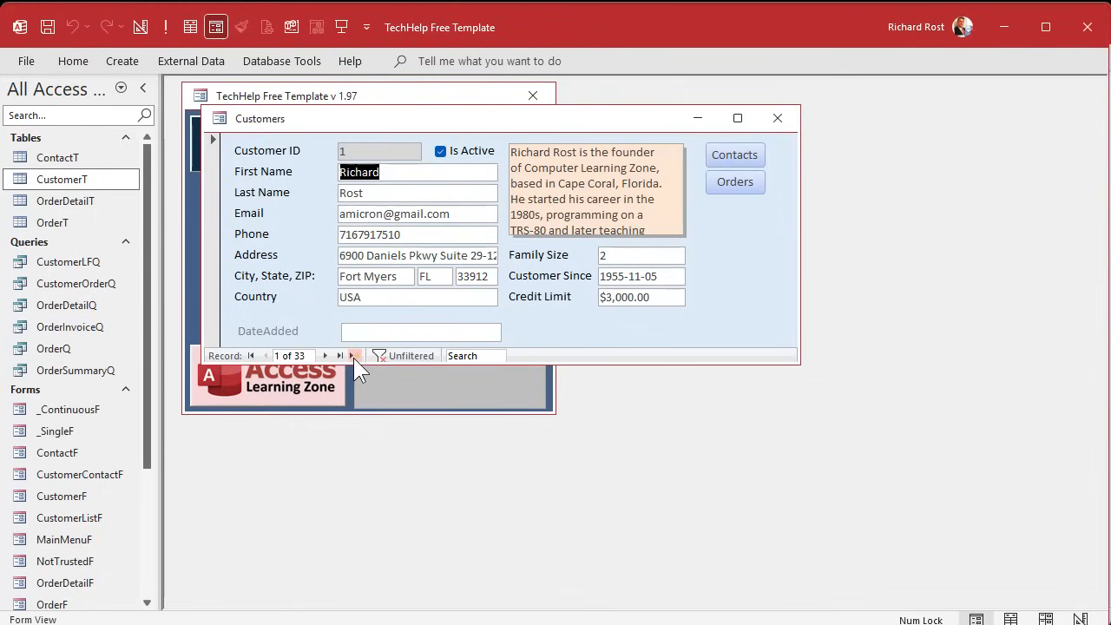
left_click(354, 355)
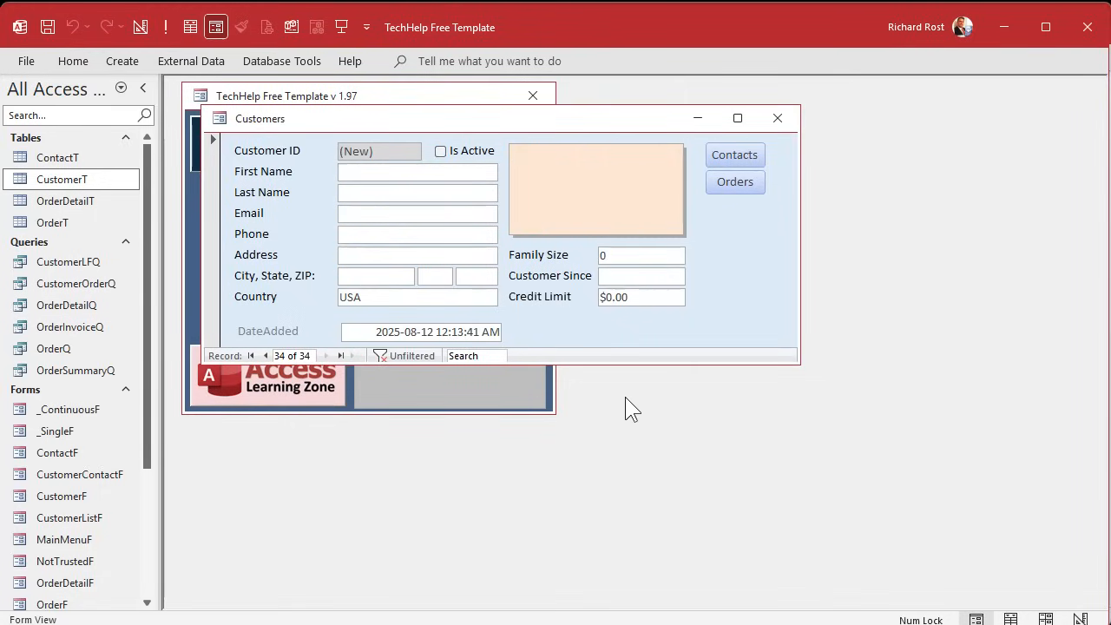
left_click(416, 171)
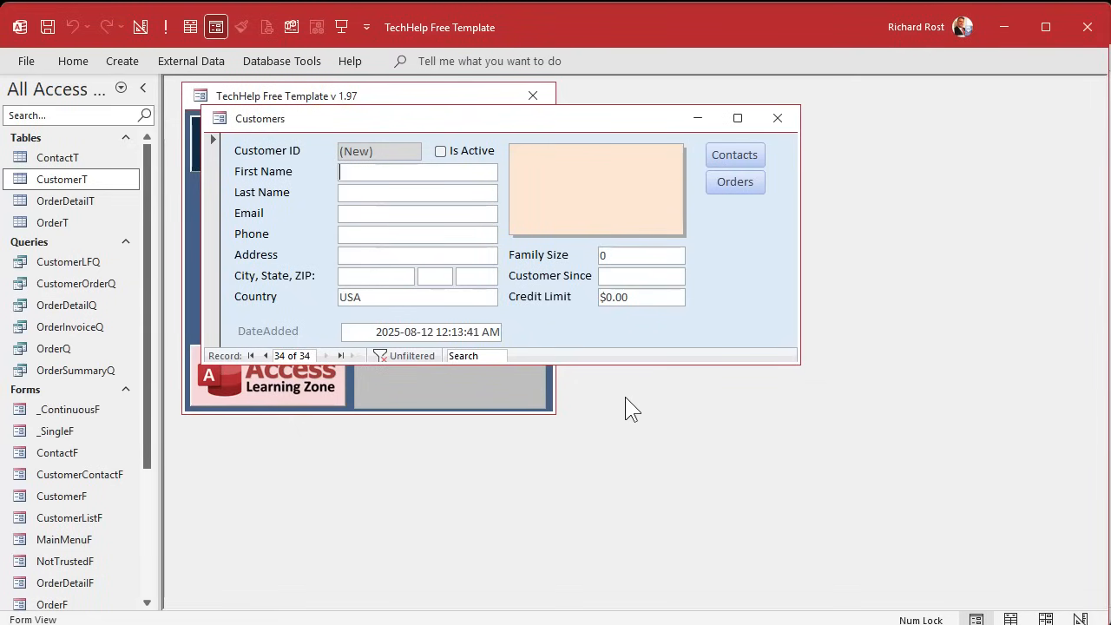
type("hfhehfhehfhfh")
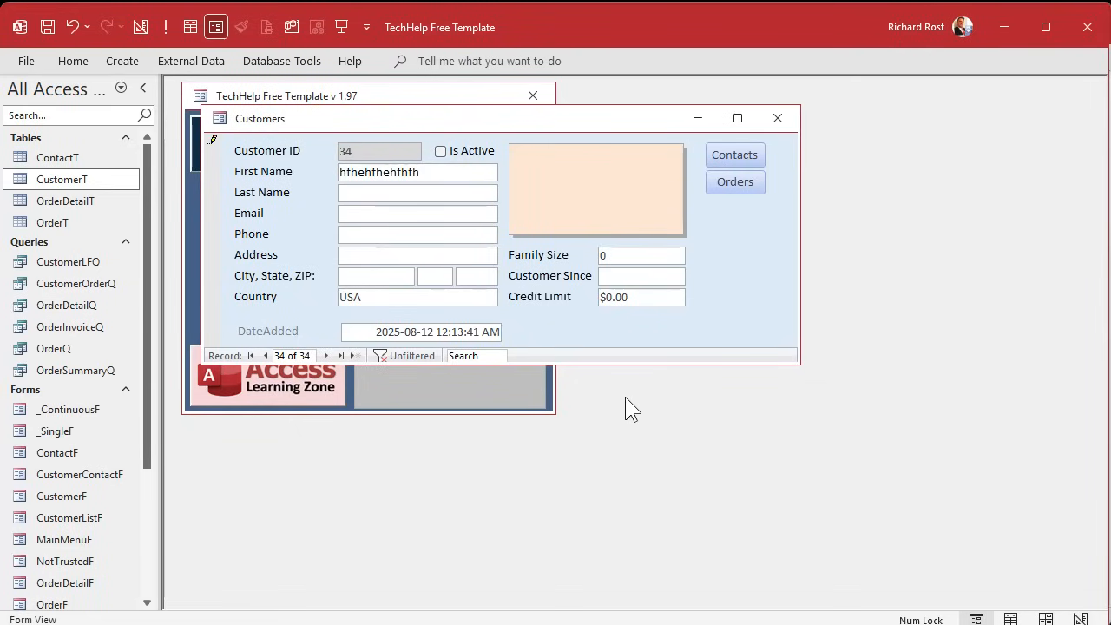
left_click(417, 192)
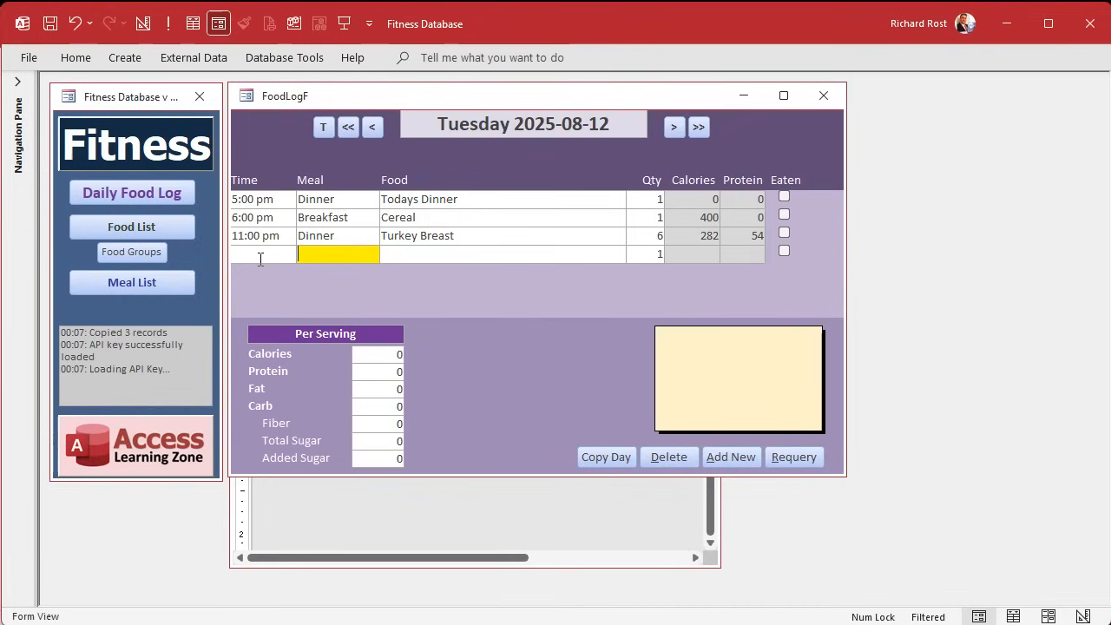
mouse_move(506, 298)
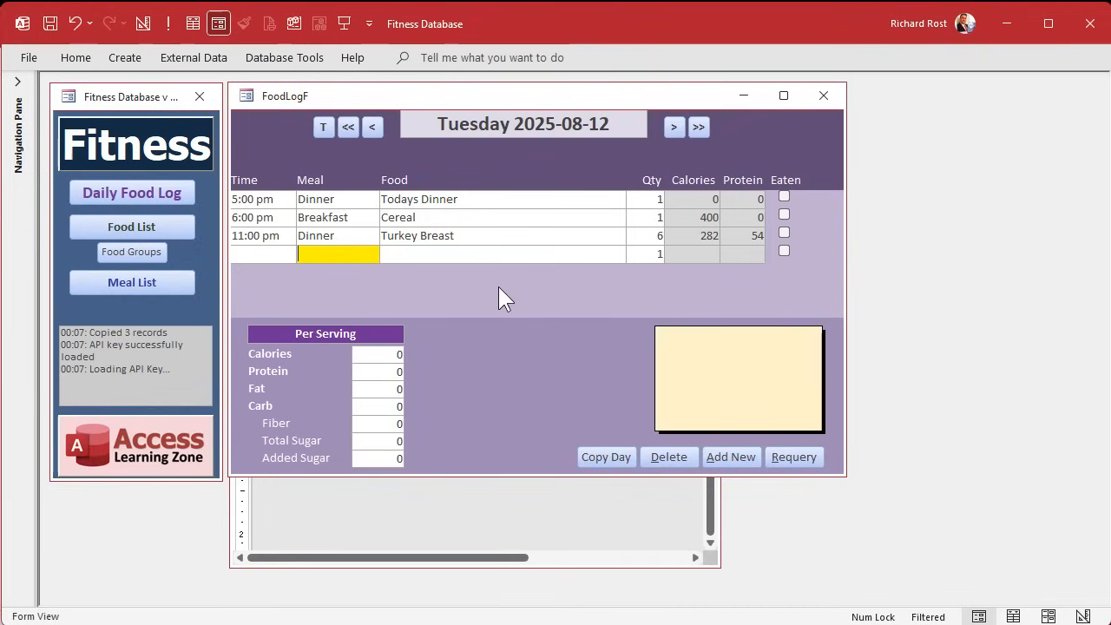
Enter Lunch as the meal in FoodLogF's new-record row.
type("Lunch")
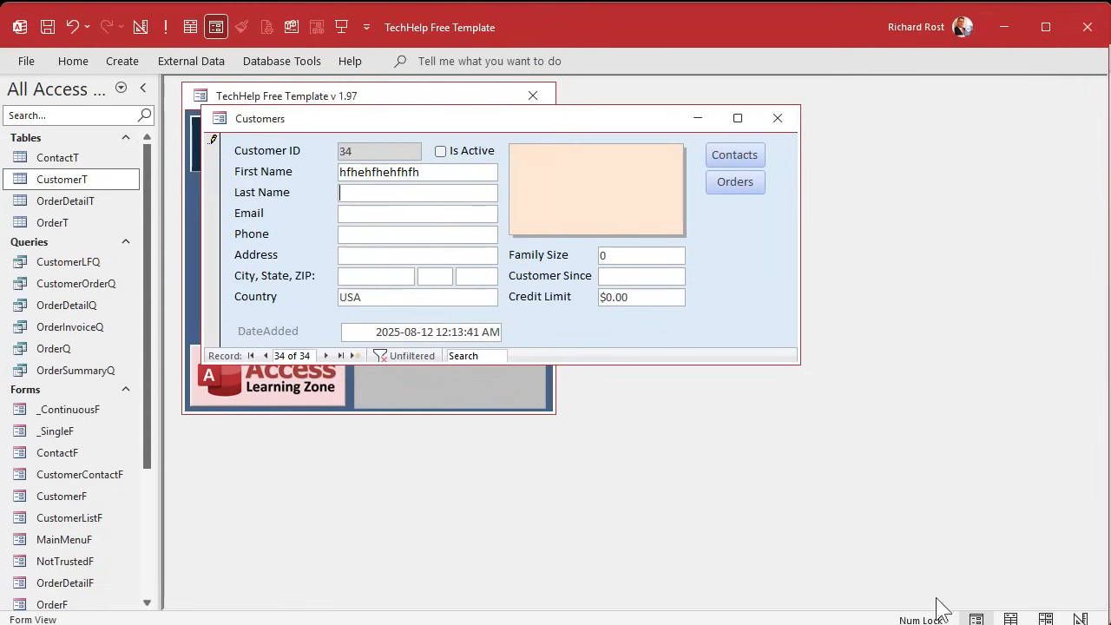
mouse_move(508, 350)
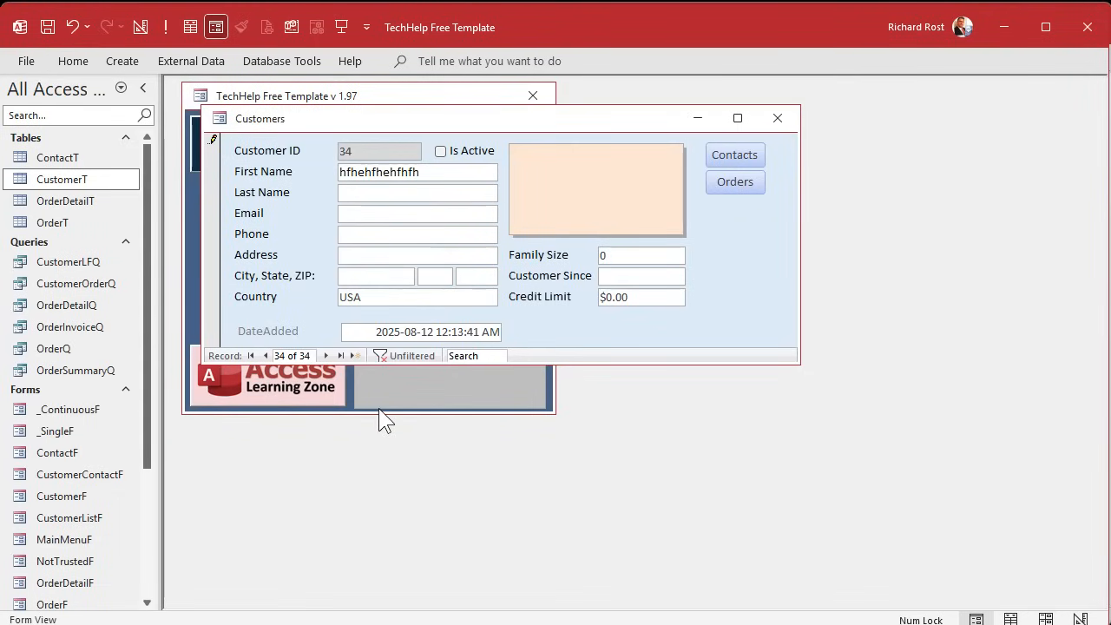
Return to the Fitness FoodLogF form showing the new, still-empty Lunch row.
left_click(777, 117)
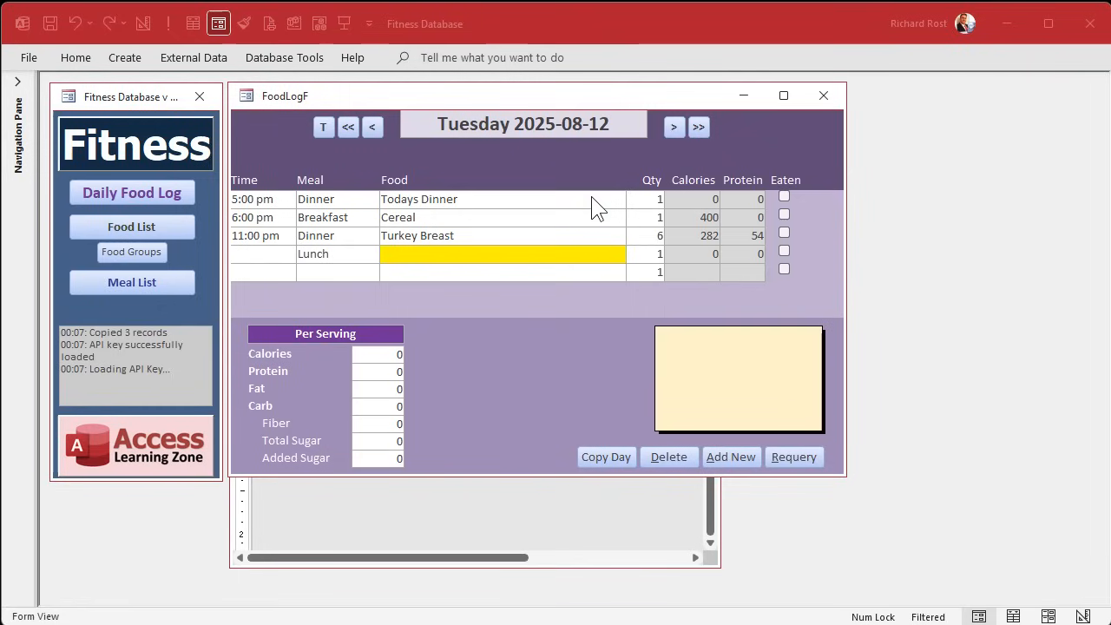
mouse_move(445, 303)
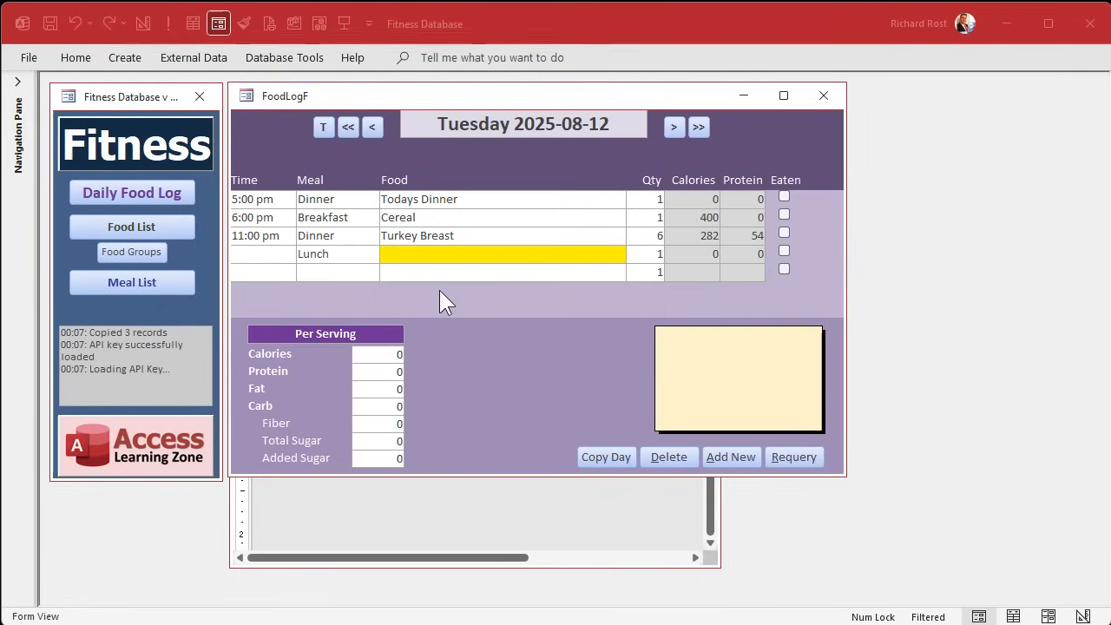
mouse_move(277, 263)
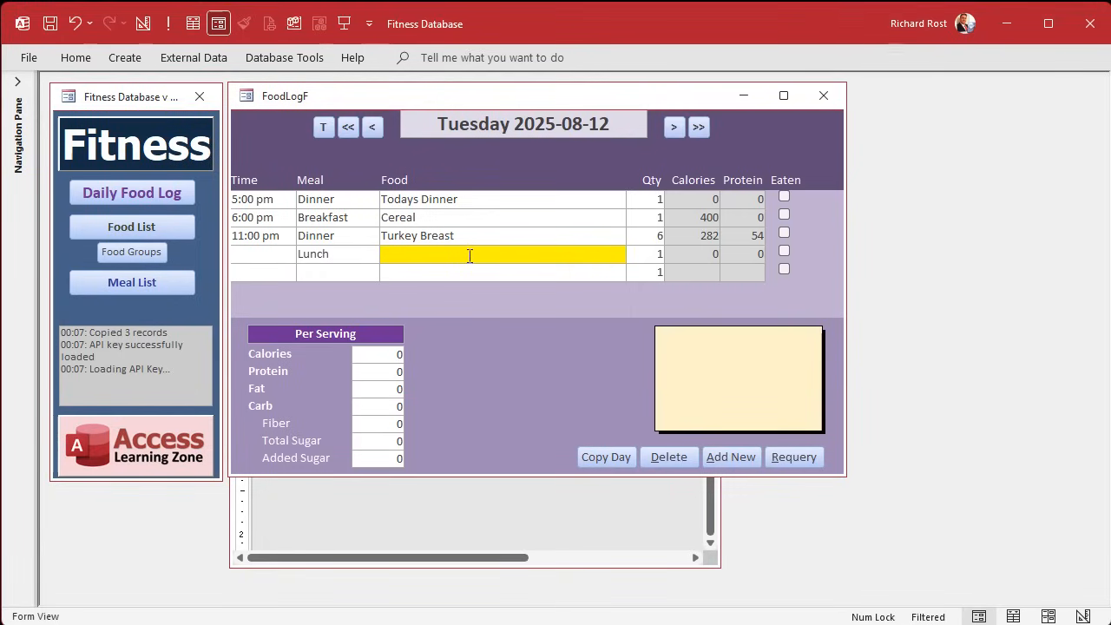
mouse_move(520, 390)
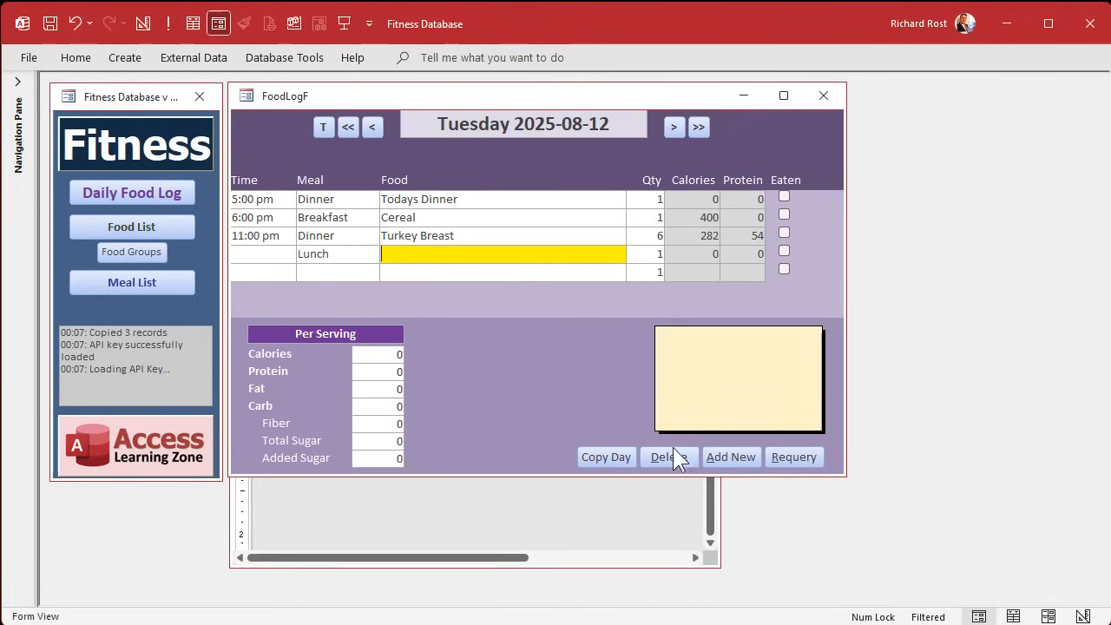
mouse_move(732, 457)
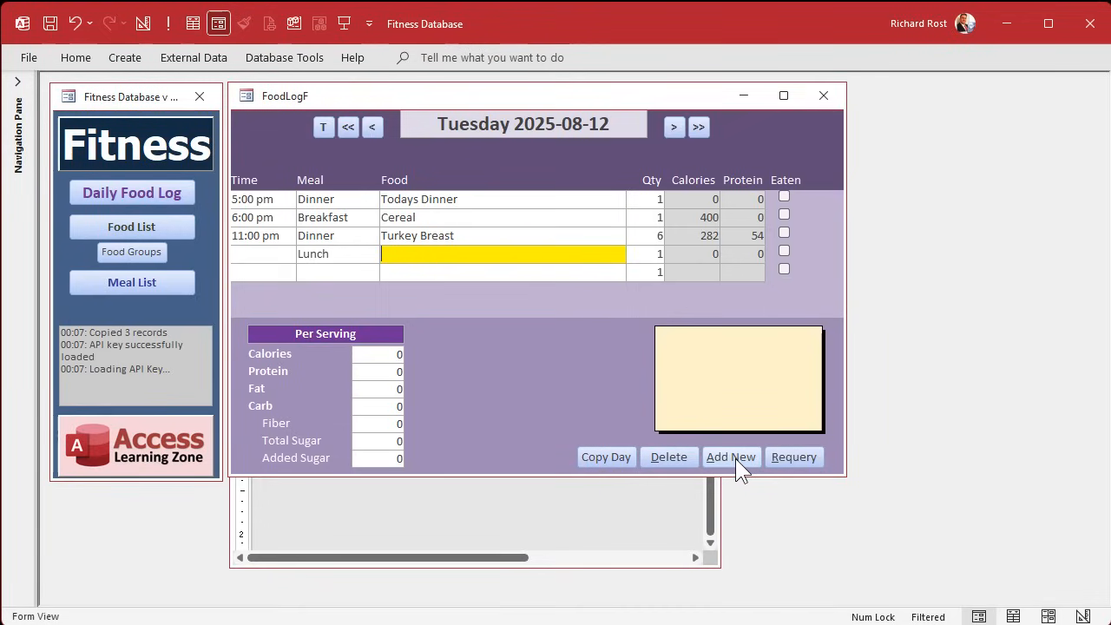
Start a fresh blank food log record below Tuesday's three entries.
left_click(669, 457)
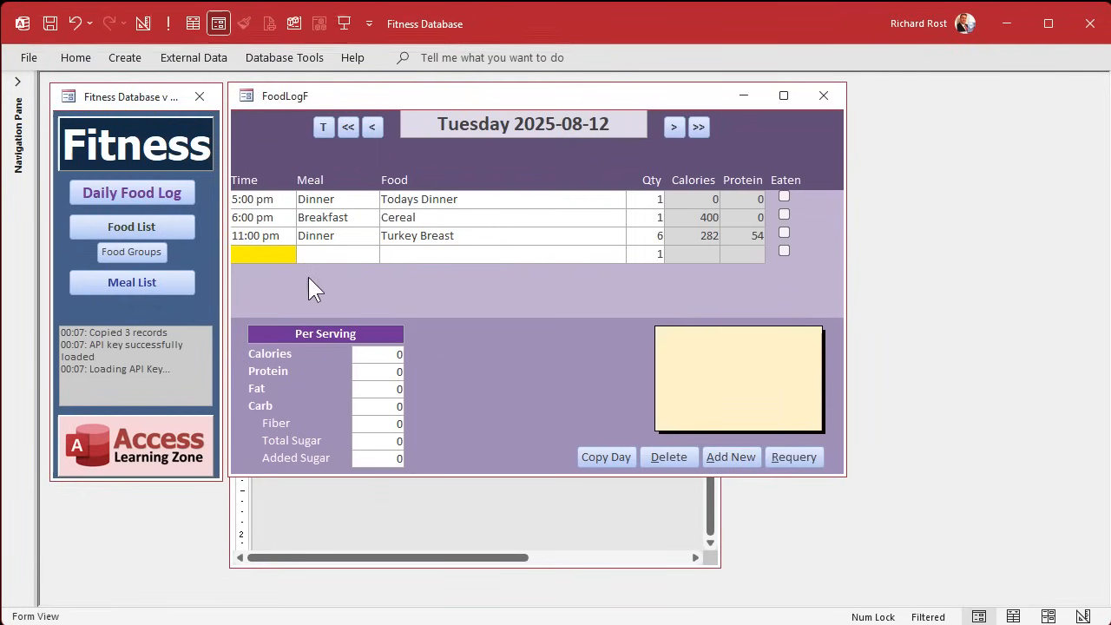
Enter a 5:30 pm test time in the new row, then delete that test record.
type("530")
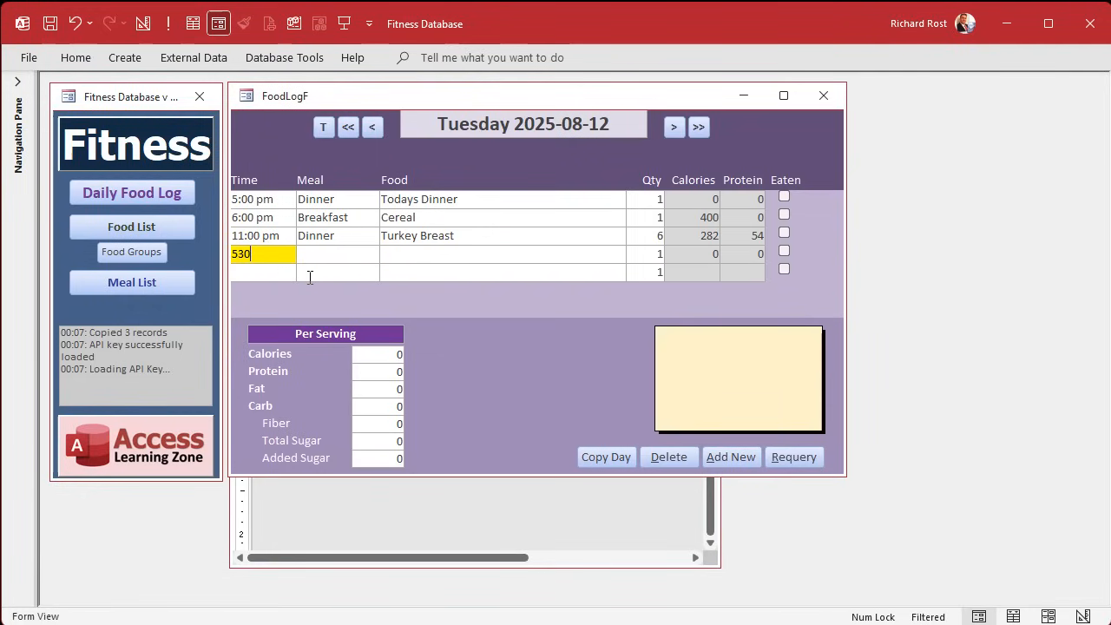
type("pm")
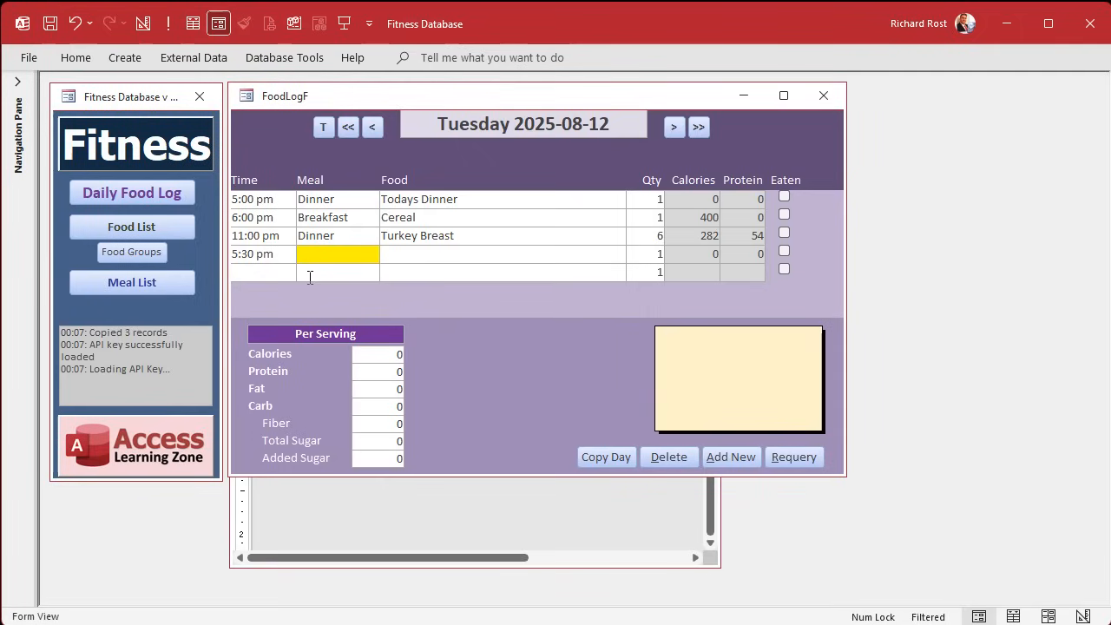
left_click(336, 272)
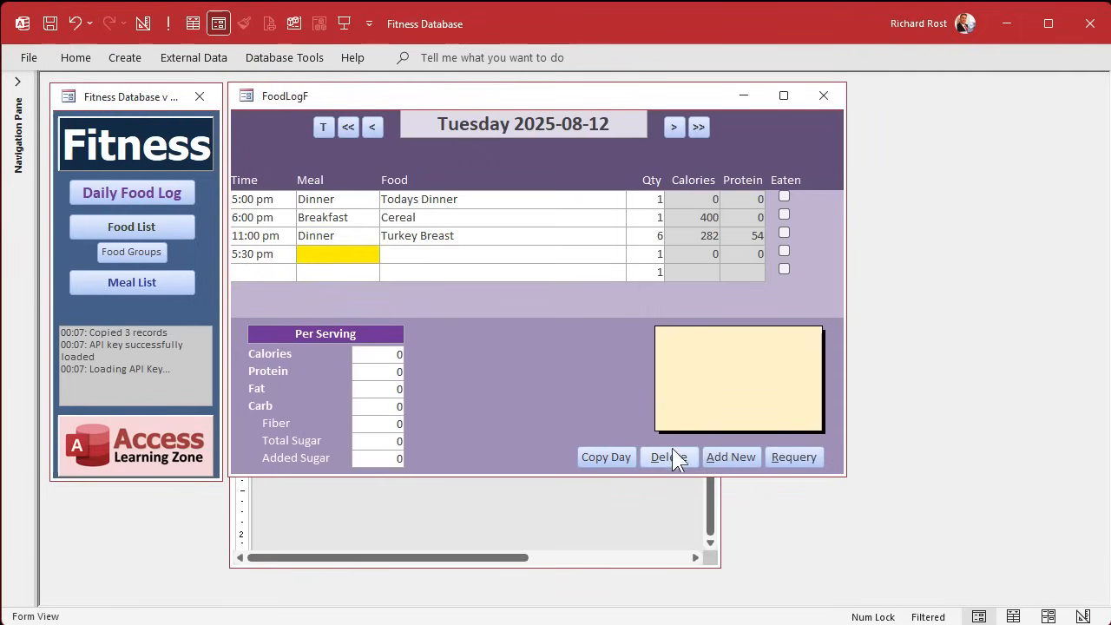
left_click(668, 456)
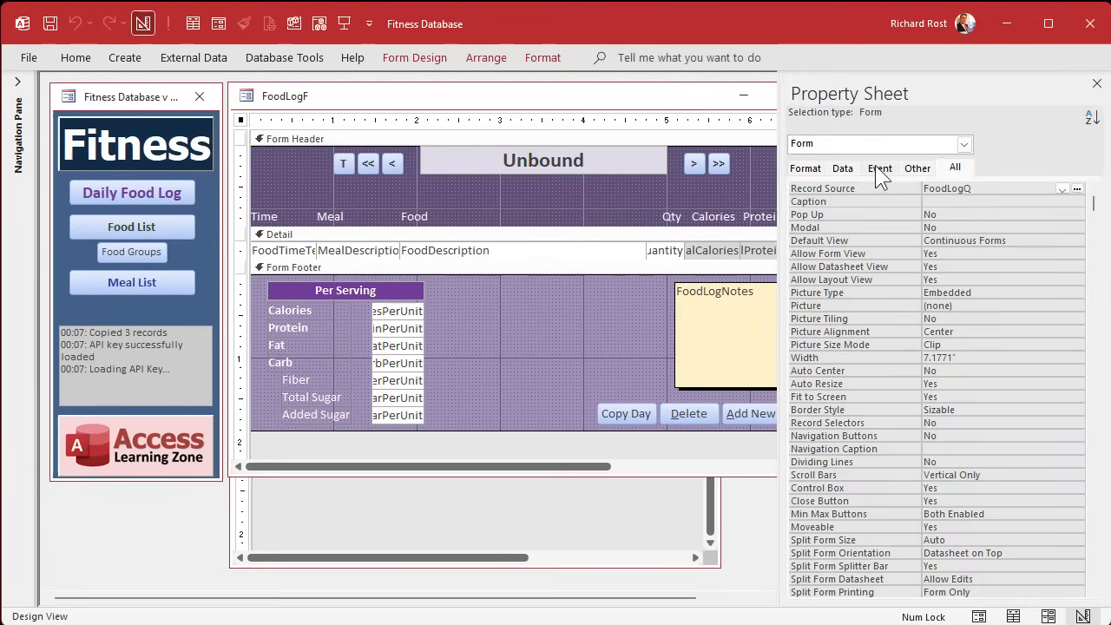
Create an empty Before Insert event procedure for FoodLogF via the Property Sheet's Code Builder.
left_click(879, 167)
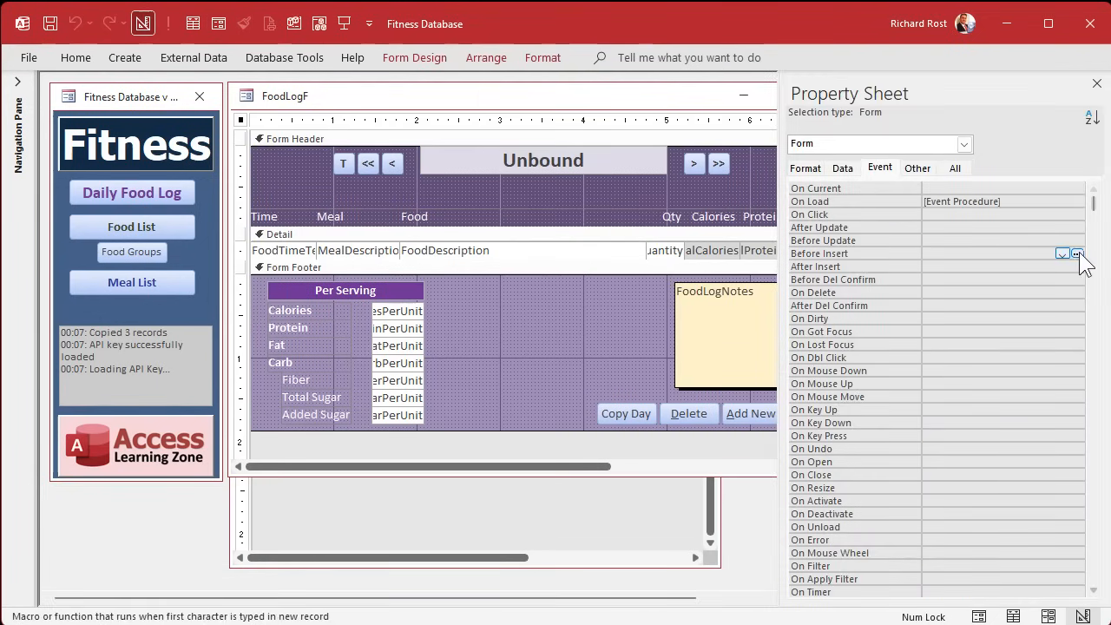
left_click(1076, 254)
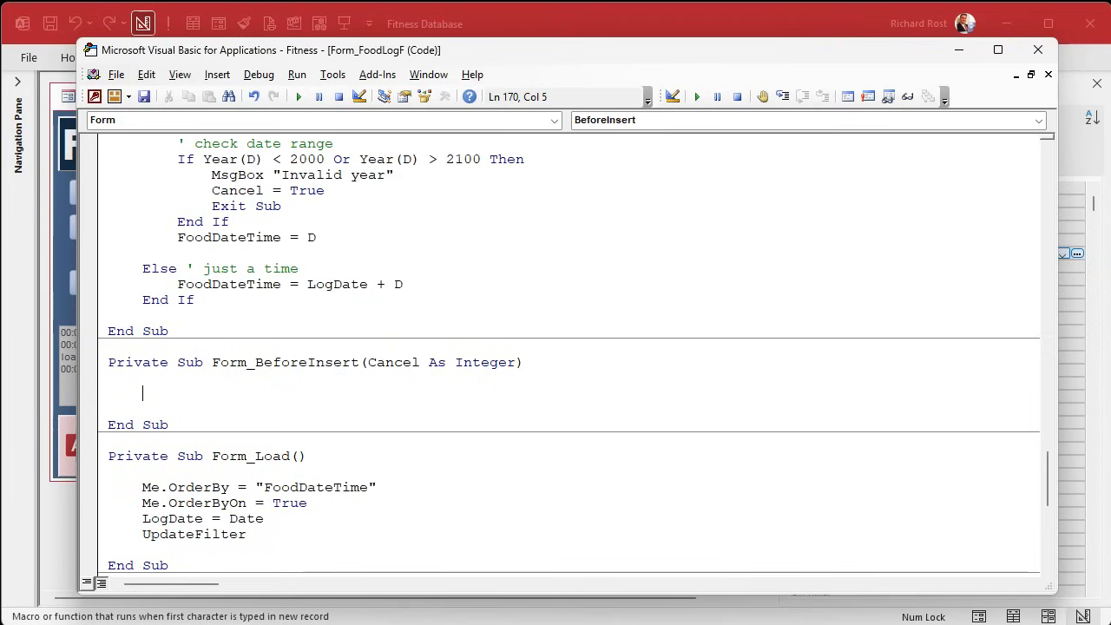
Code Form_BeforeInsert to set a blank FoodTimeText to TimeValue(Now()) and call FoodTimeText_AfterUpdate.
type("if is")
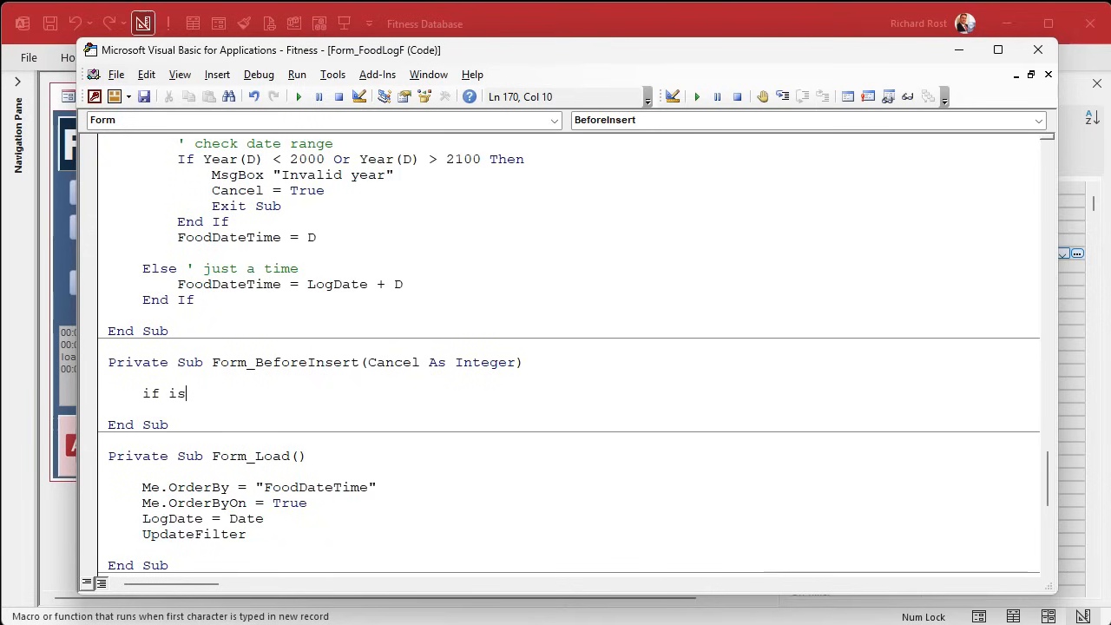
type("null(Food")
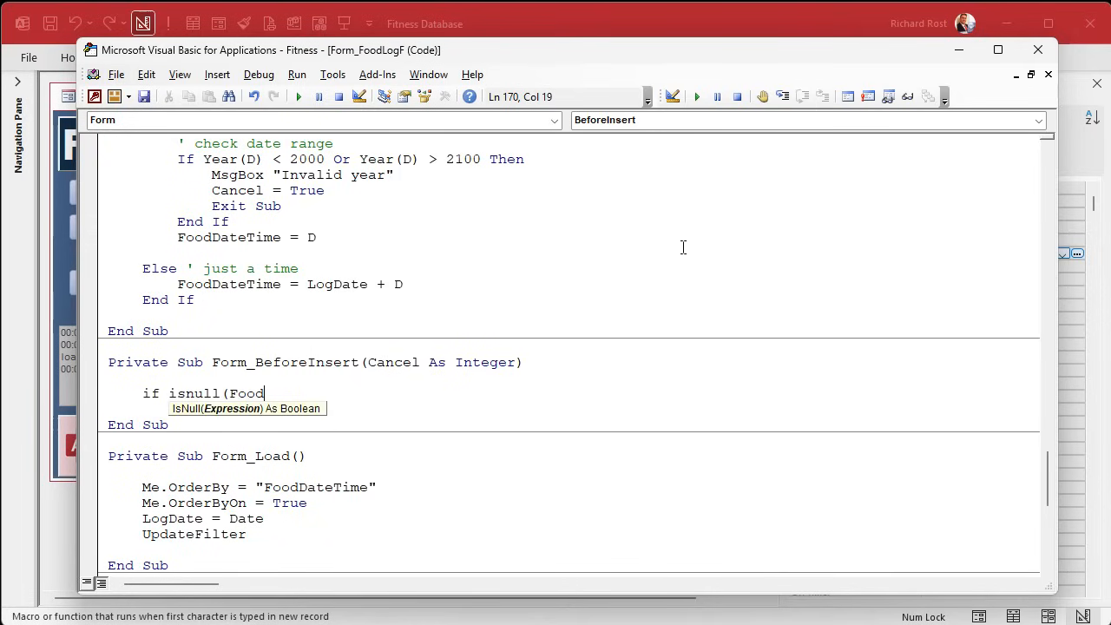
type("TimeText) Then")
type("End I")
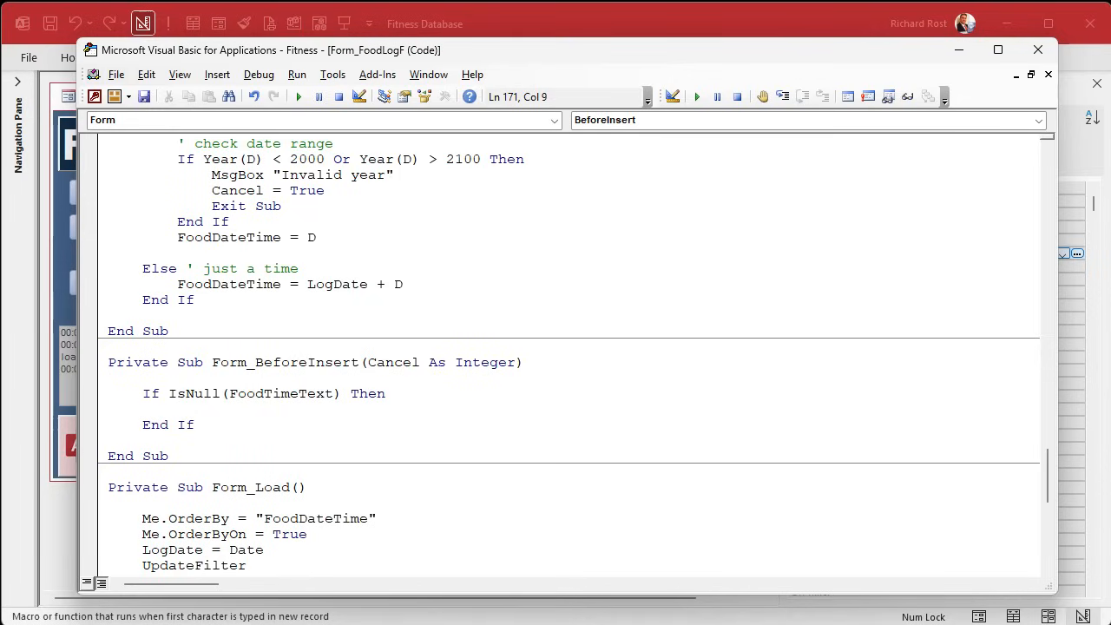
type("foodtimete")
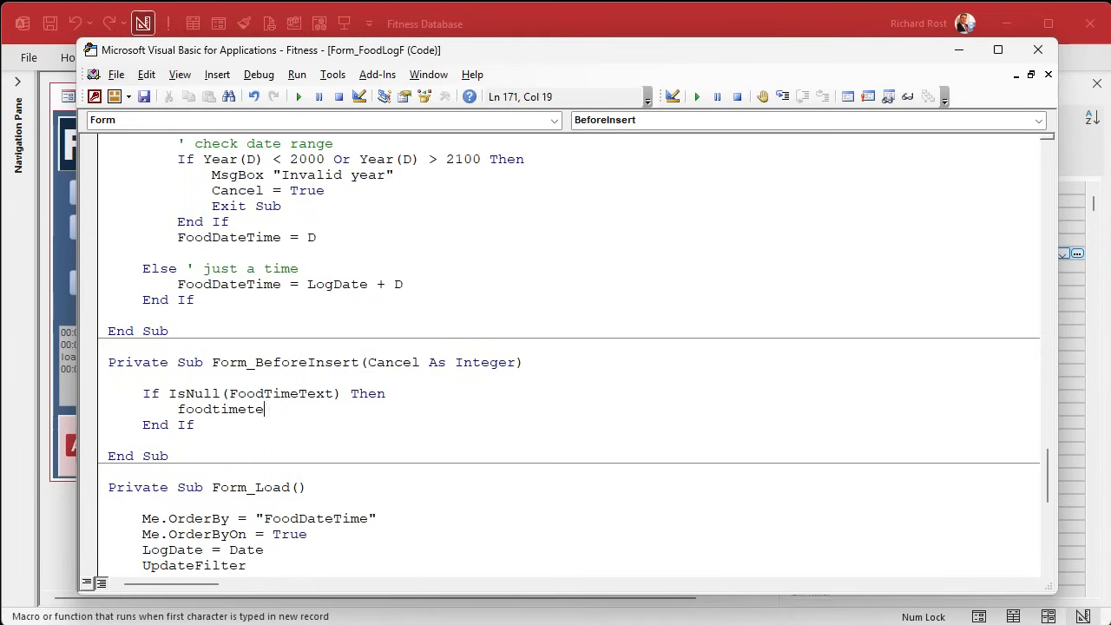
type("xt = timevalue(Now(")
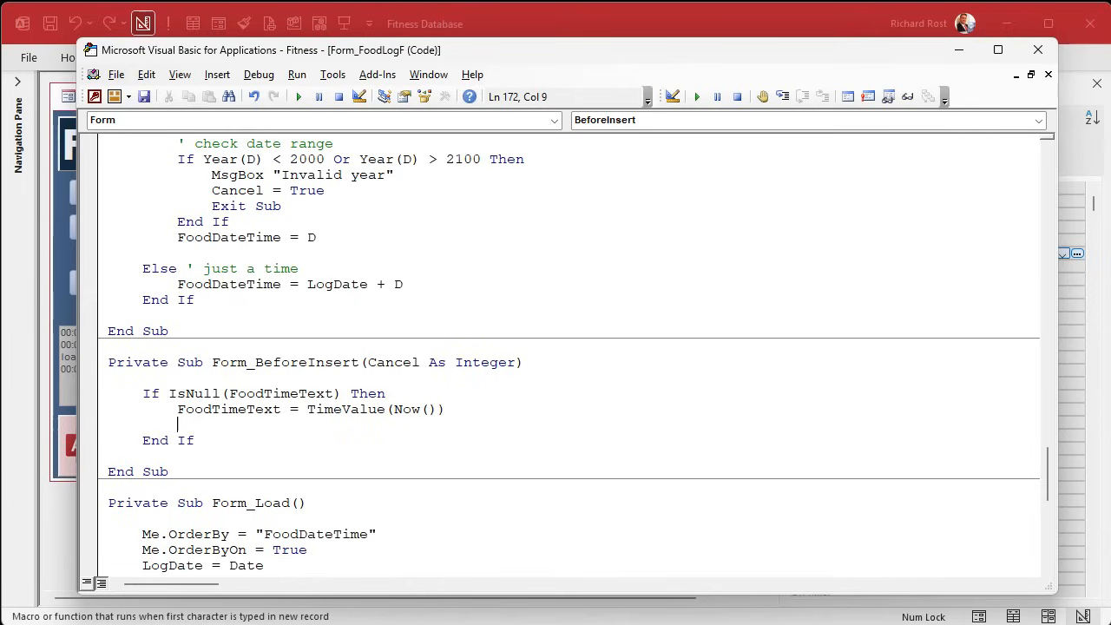
type("foodtime")
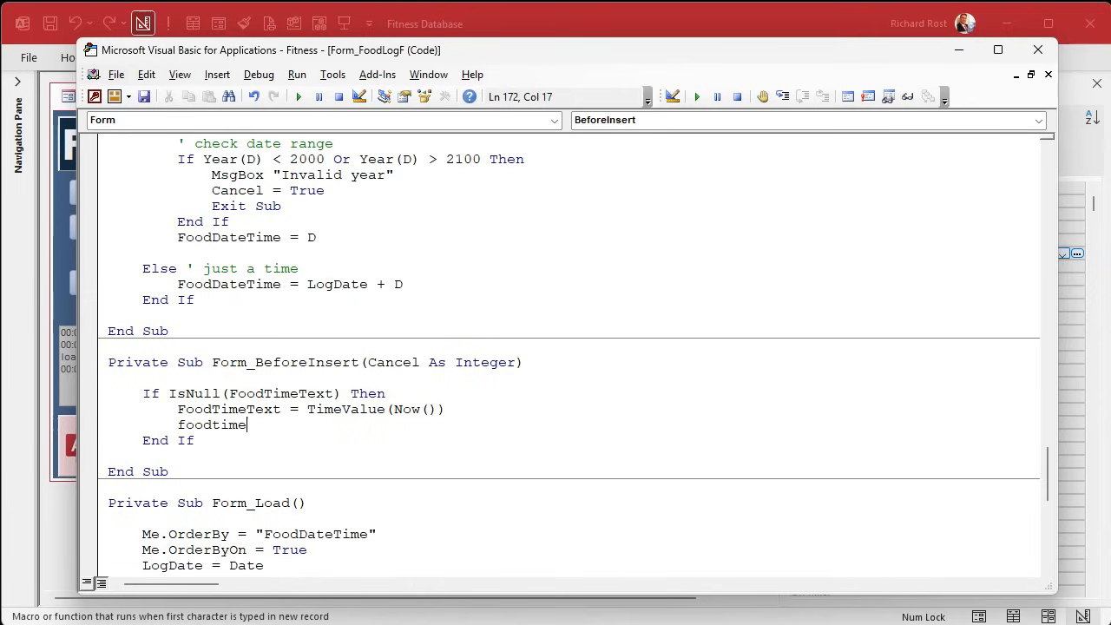
type("text_")
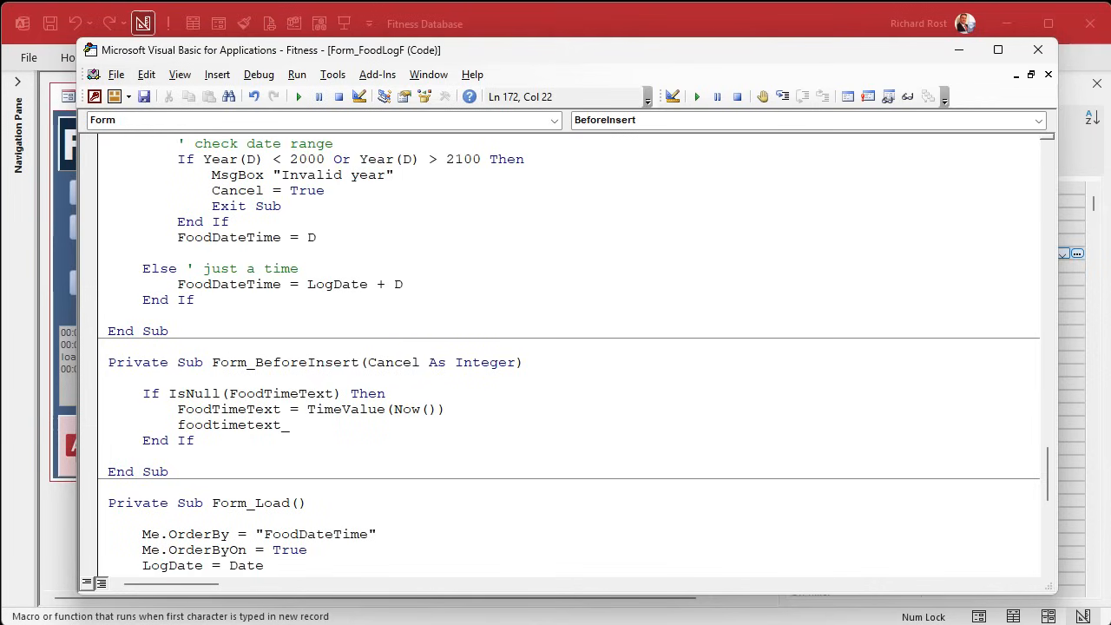
type("afterupdate")
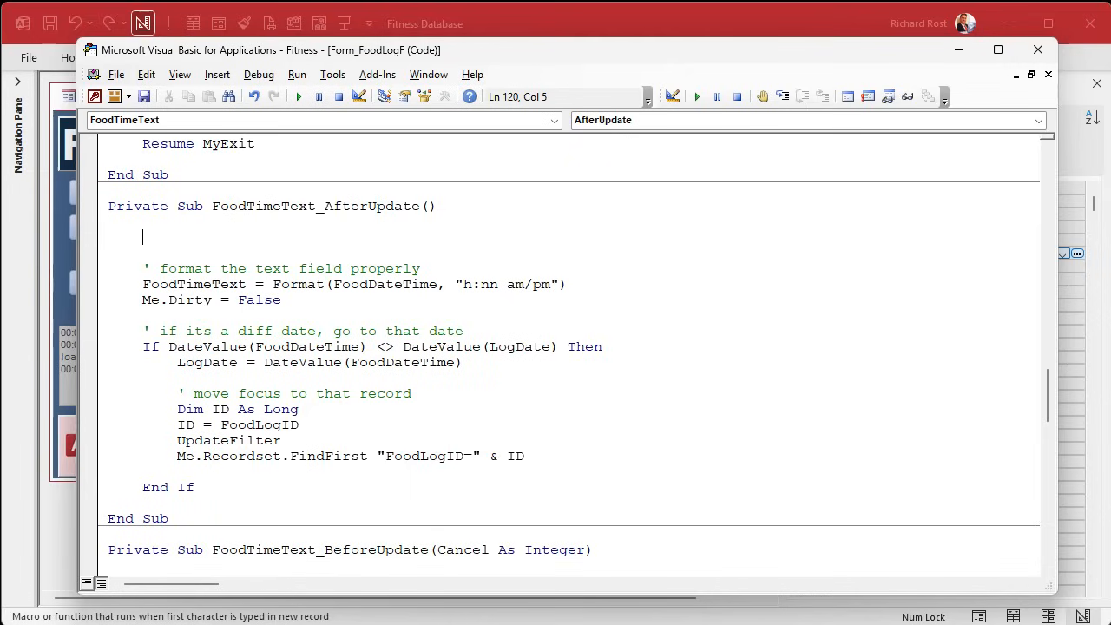
Move the time logic into Private Sub UpdateFoodDateTime and call it from AfterUpdate and BeforeInsert.
type("UpdateFoodD")
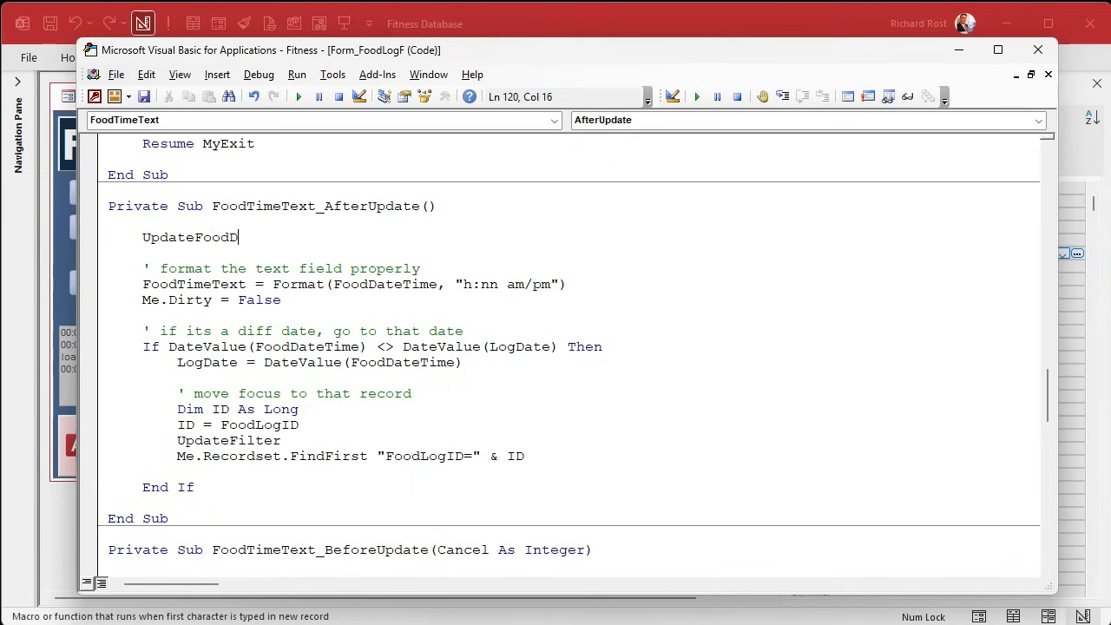
type("ateTime")
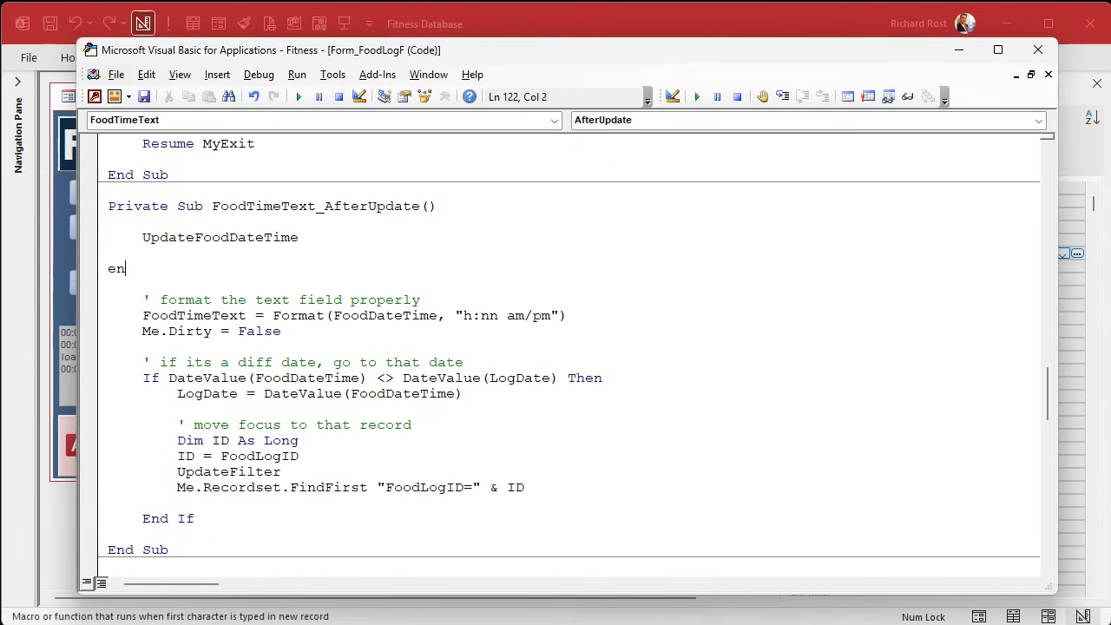
type("d sub")
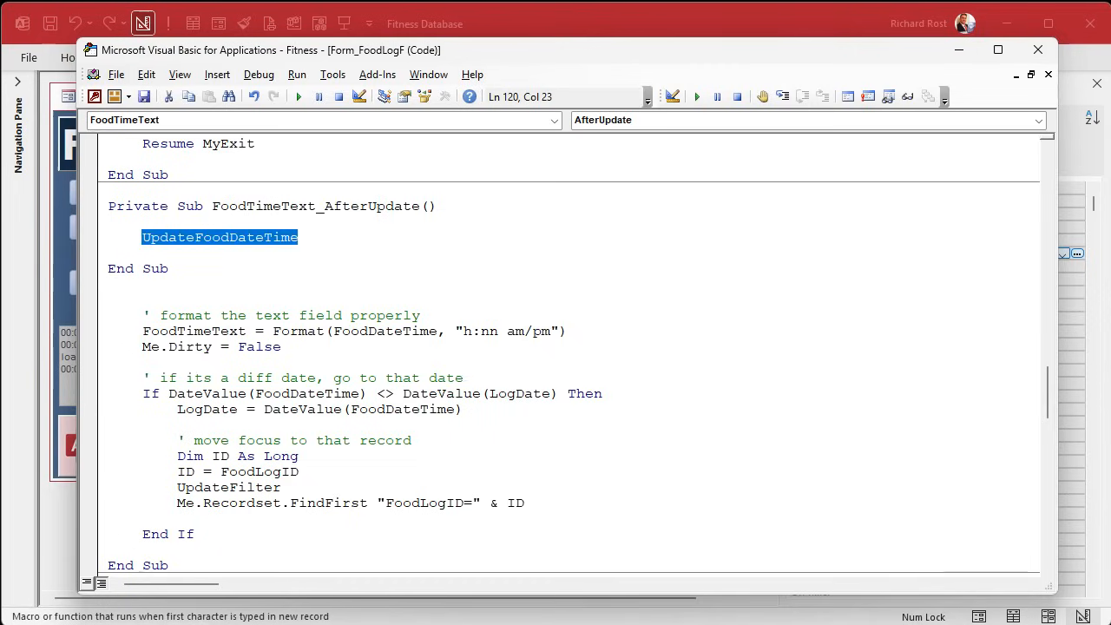
type("pr")
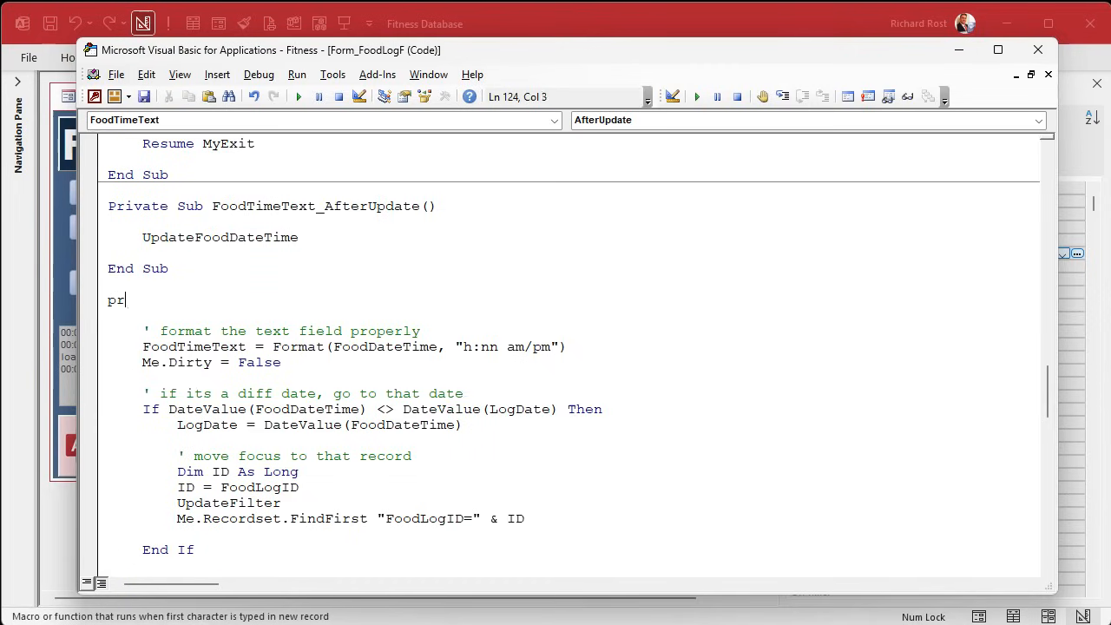
type("ivate sub UpdateFoodDateTime")
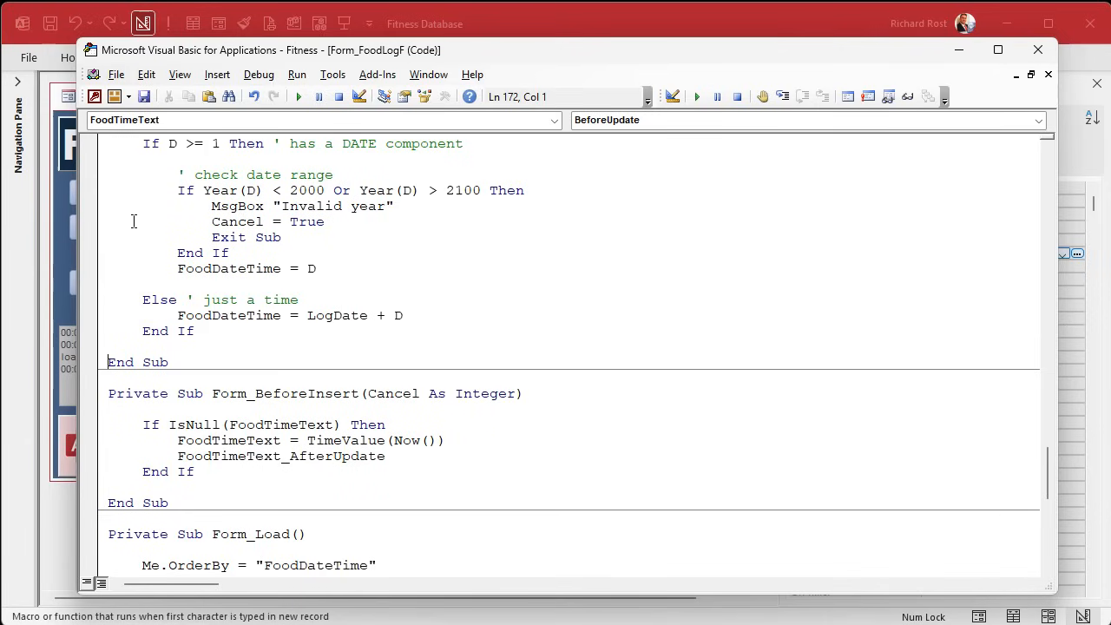
double_click(242, 457)
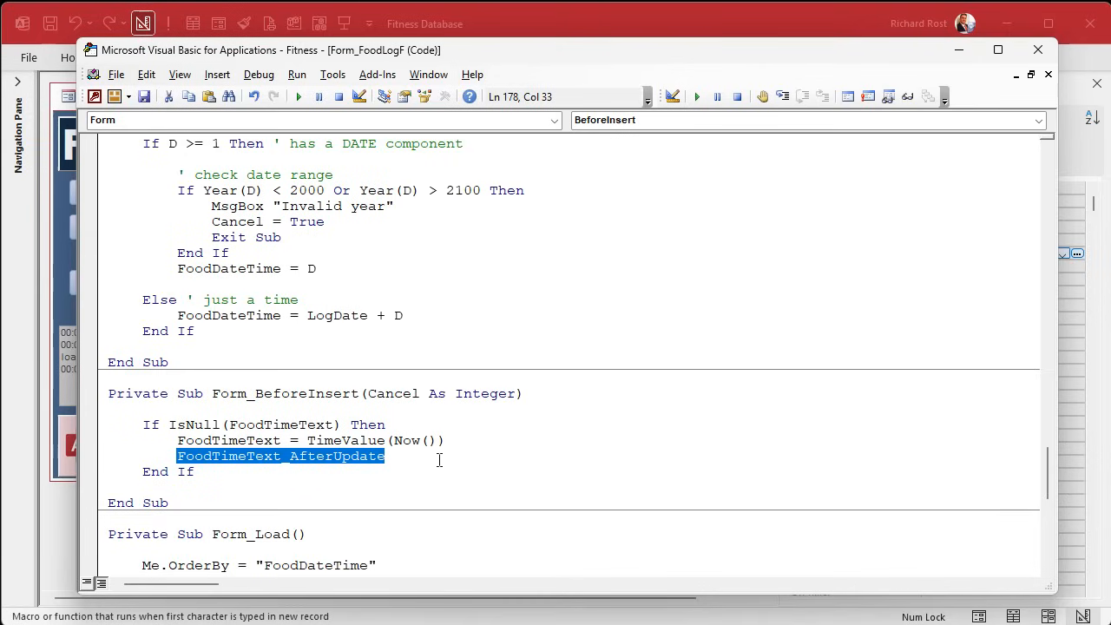
type("UpdateFoodDateTime")
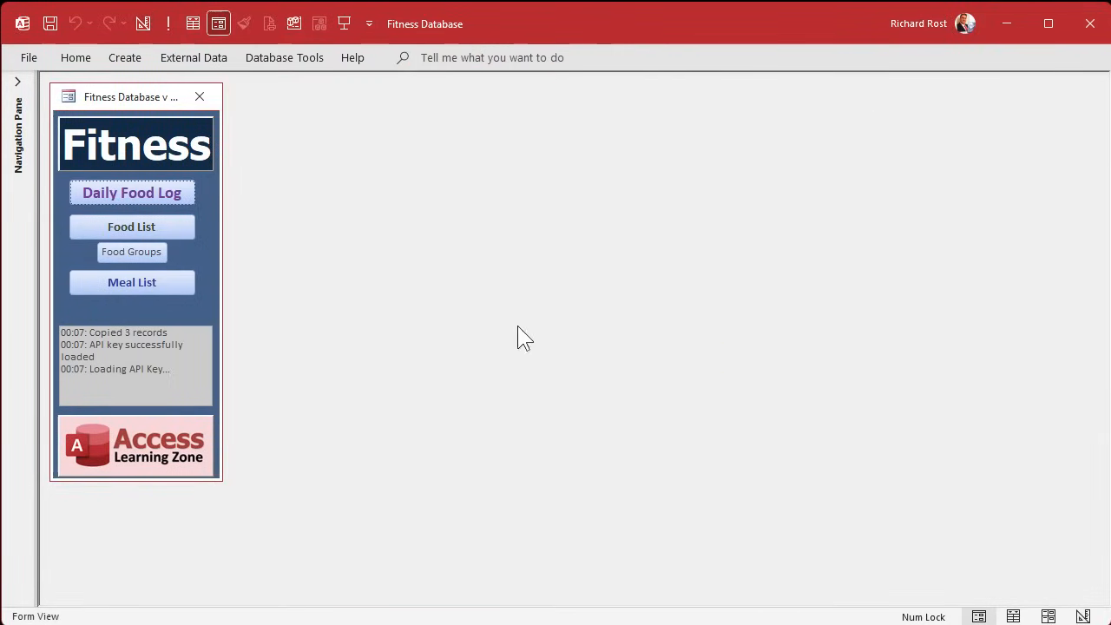
Open Daily Food Log, enter a 1:00 pm Lunch record of 'Whatever', and start a new record.
left_click(132, 192)
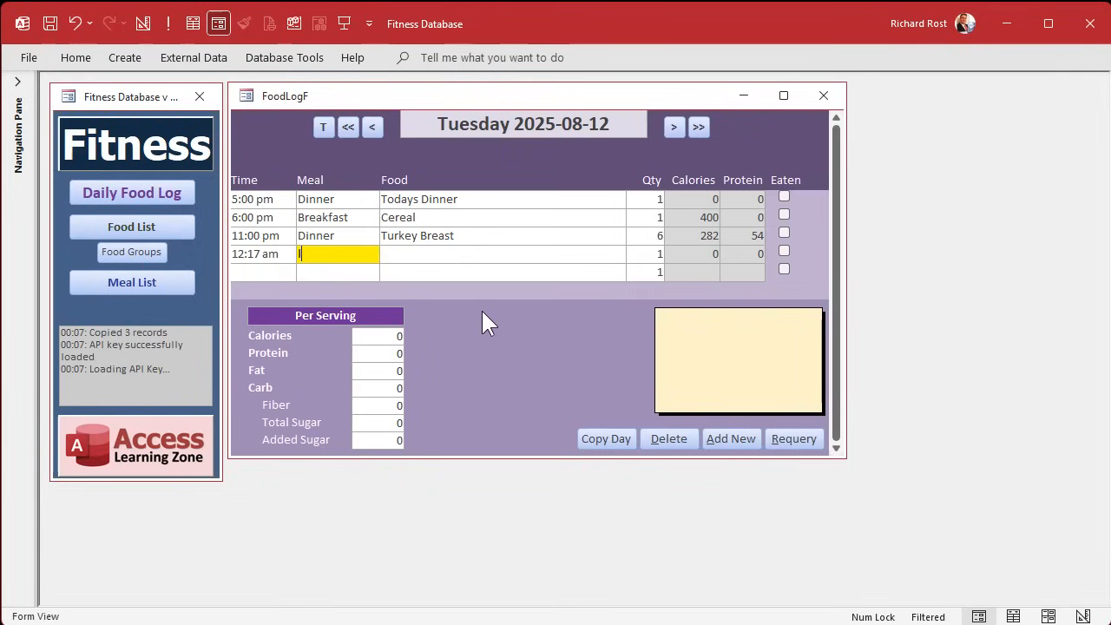
type("lunch")
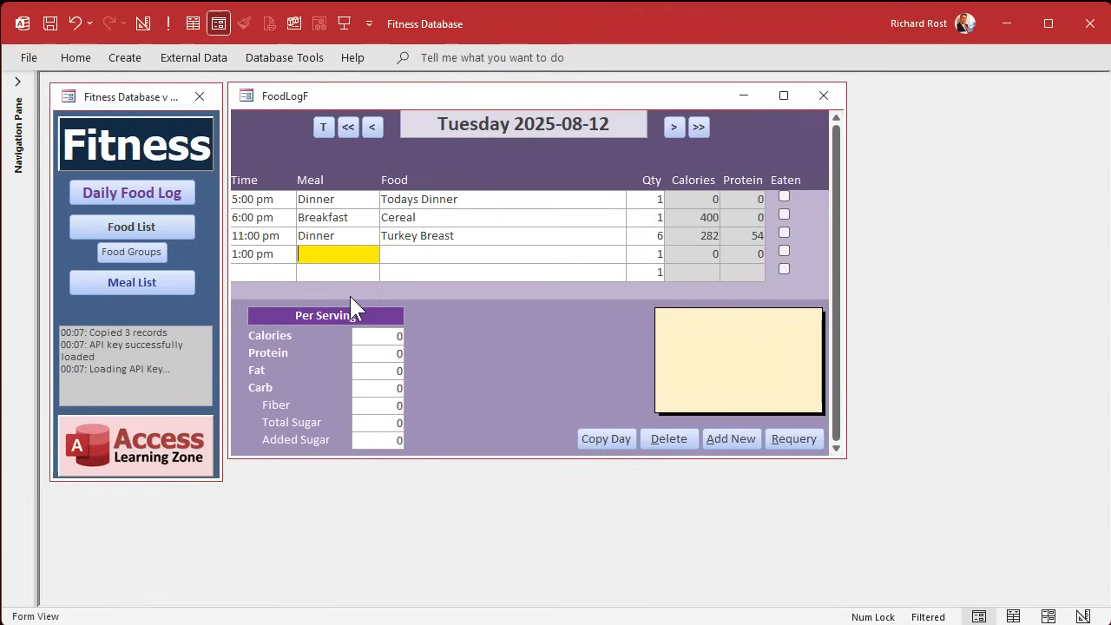
type("Lunch")
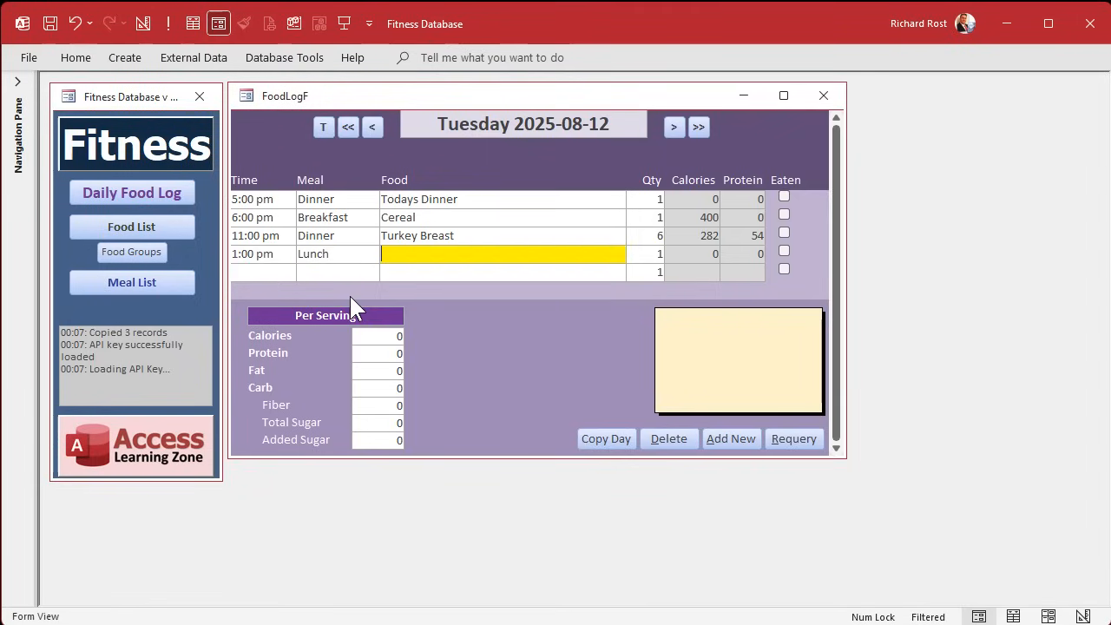
type("Whatever")
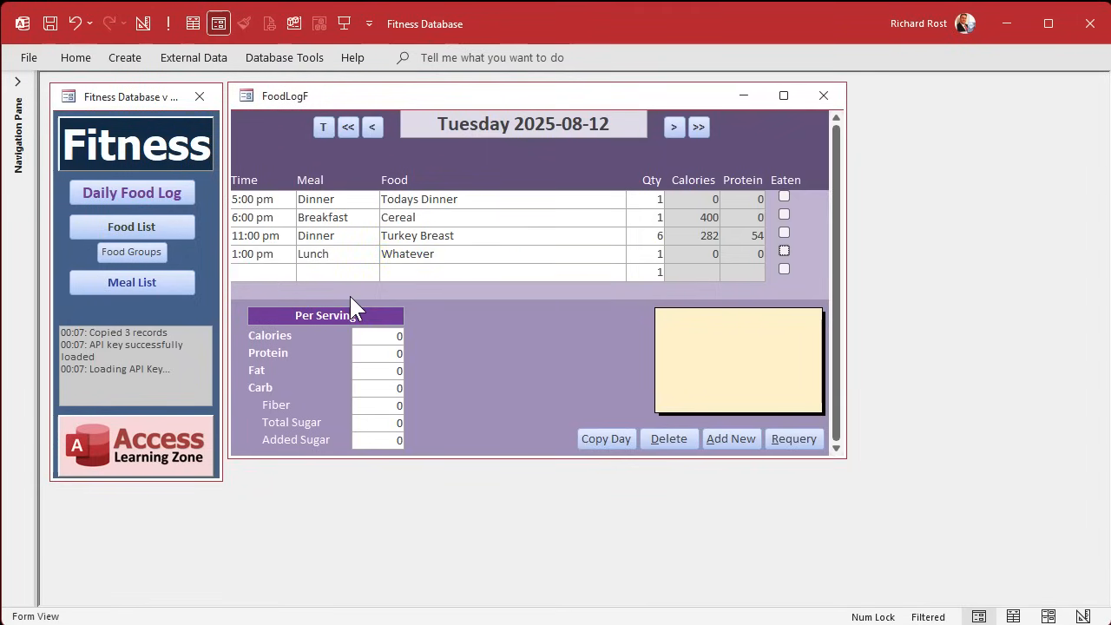
left_click(338, 271)
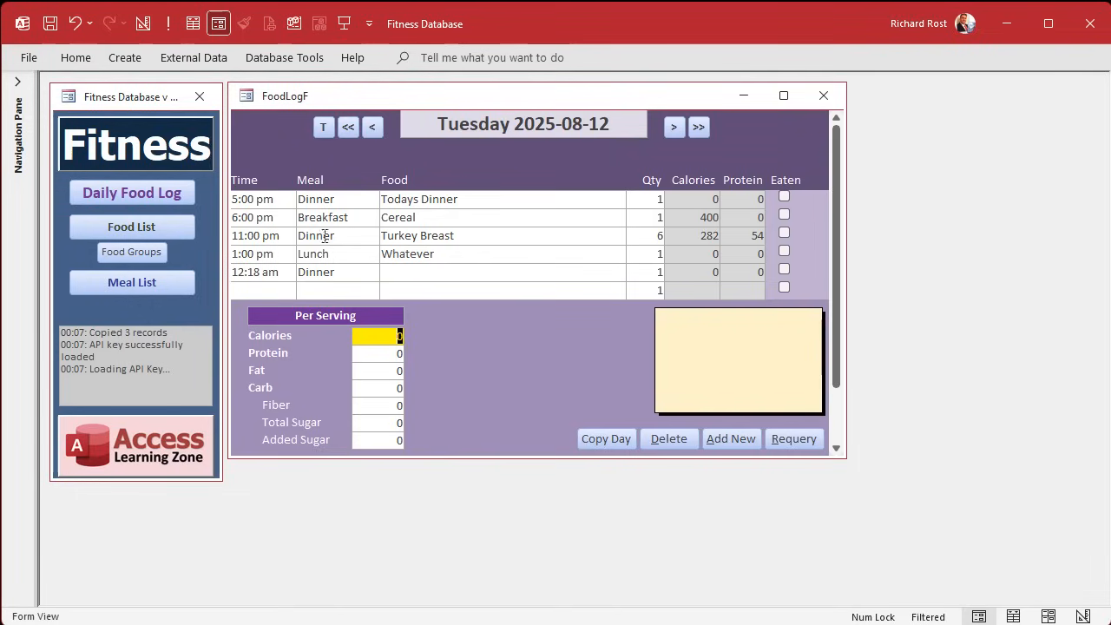
mouse_move(345, 293)
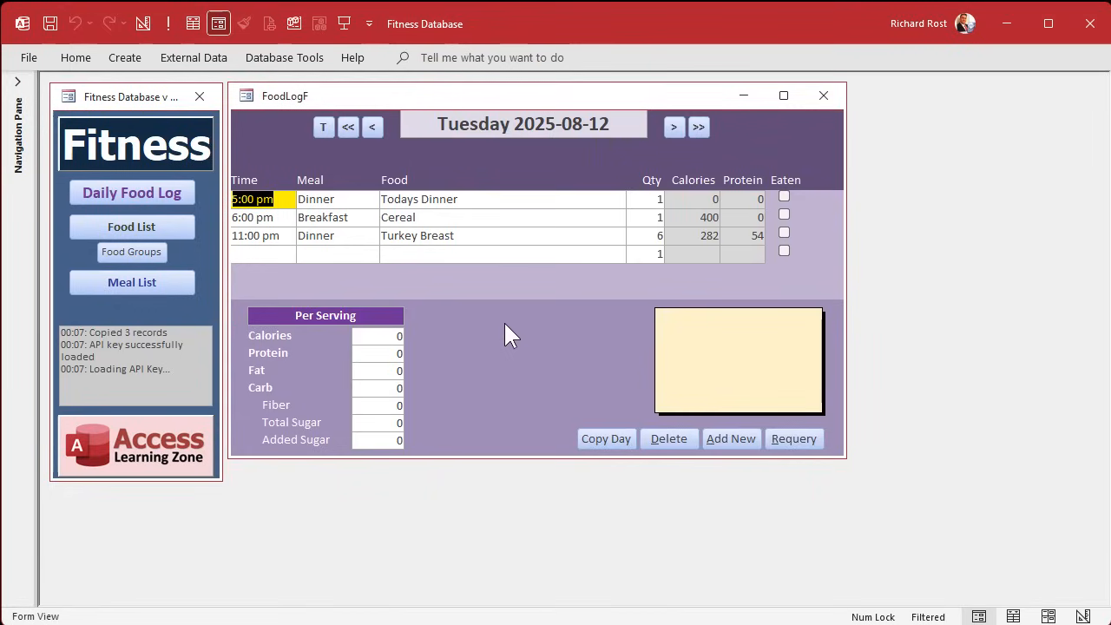
mouse_move(502, 335)
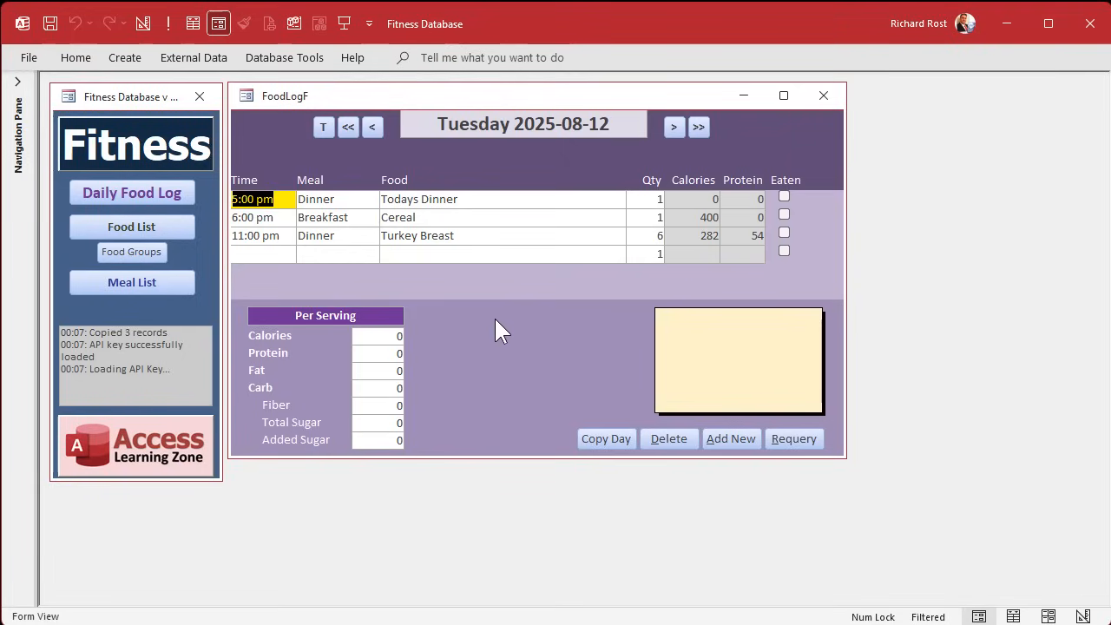
mouse_move(499, 382)
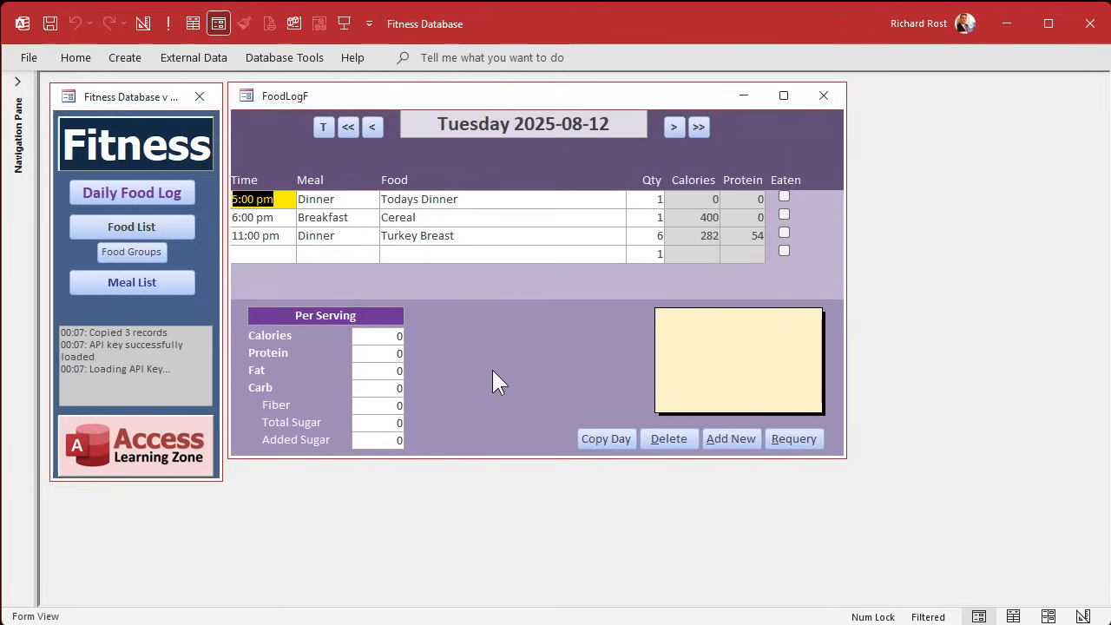
mouse_move(538, 340)
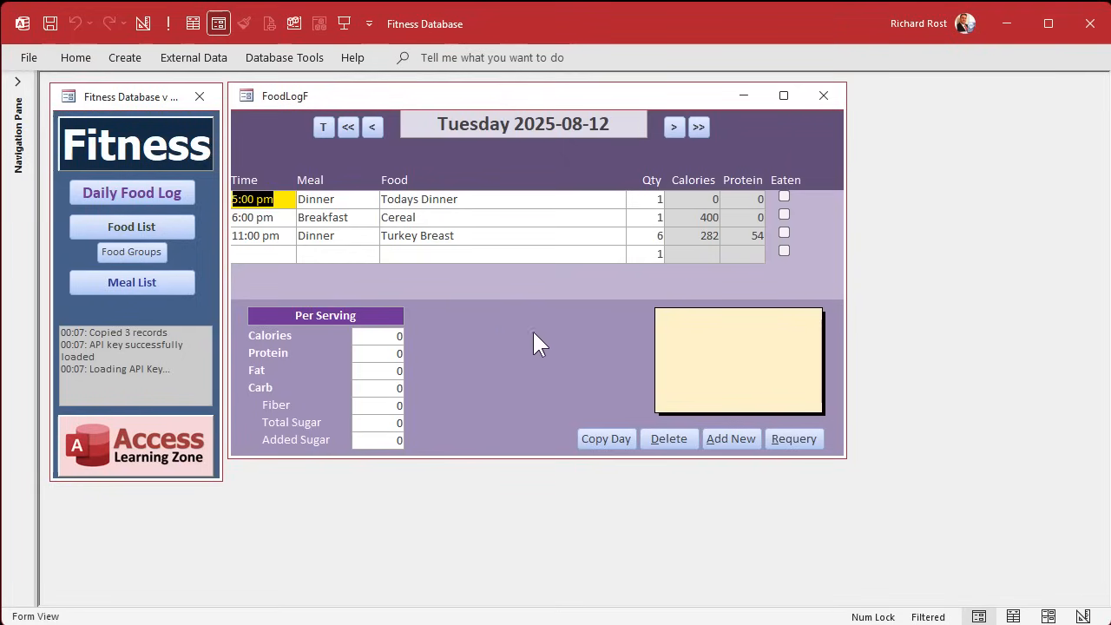
mouse_move(581, 355)
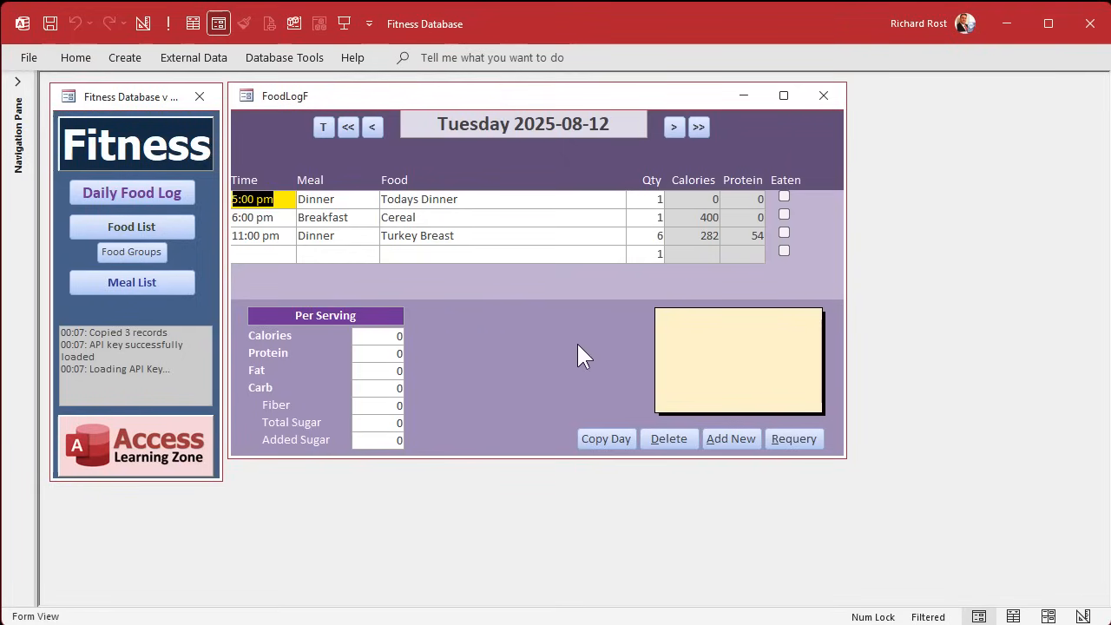
mouse_move(595, 328)
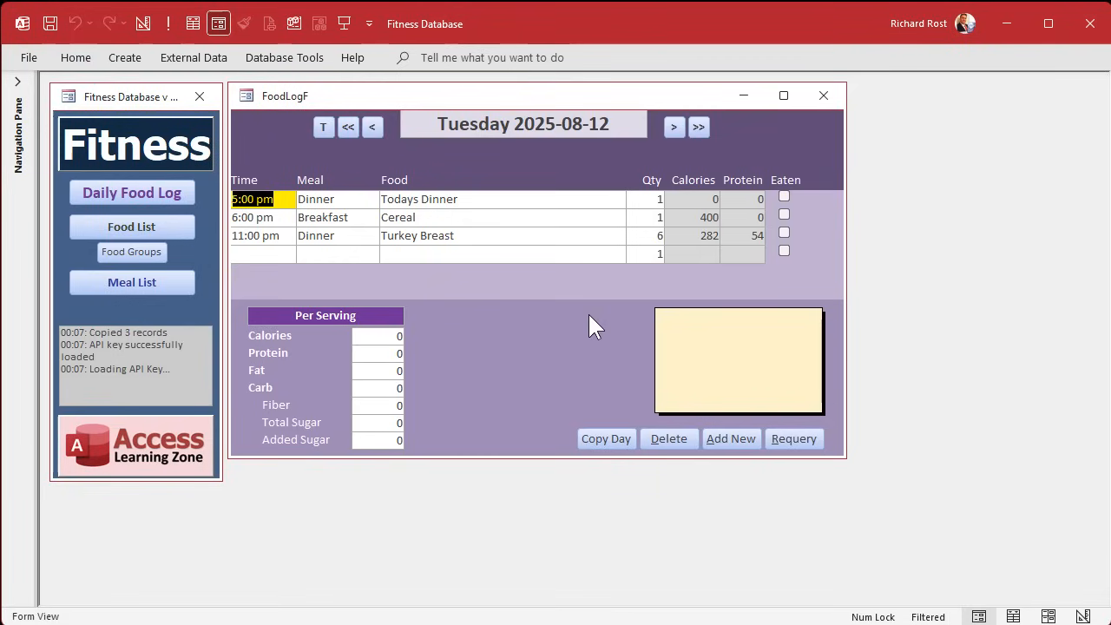
mouse_move(577, 390)
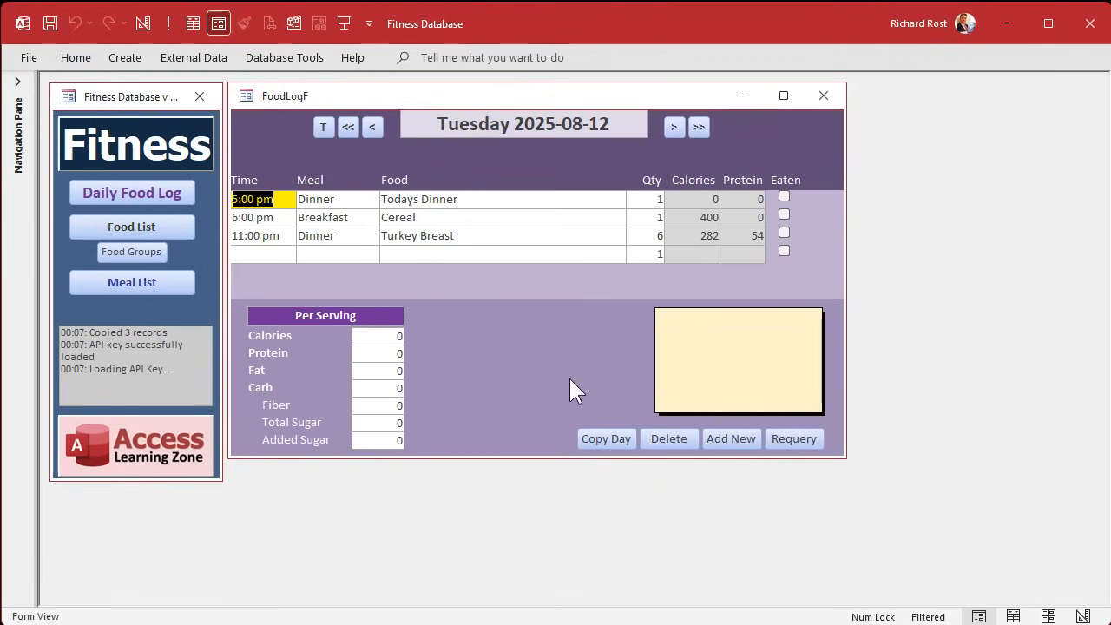
mouse_move(564, 380)
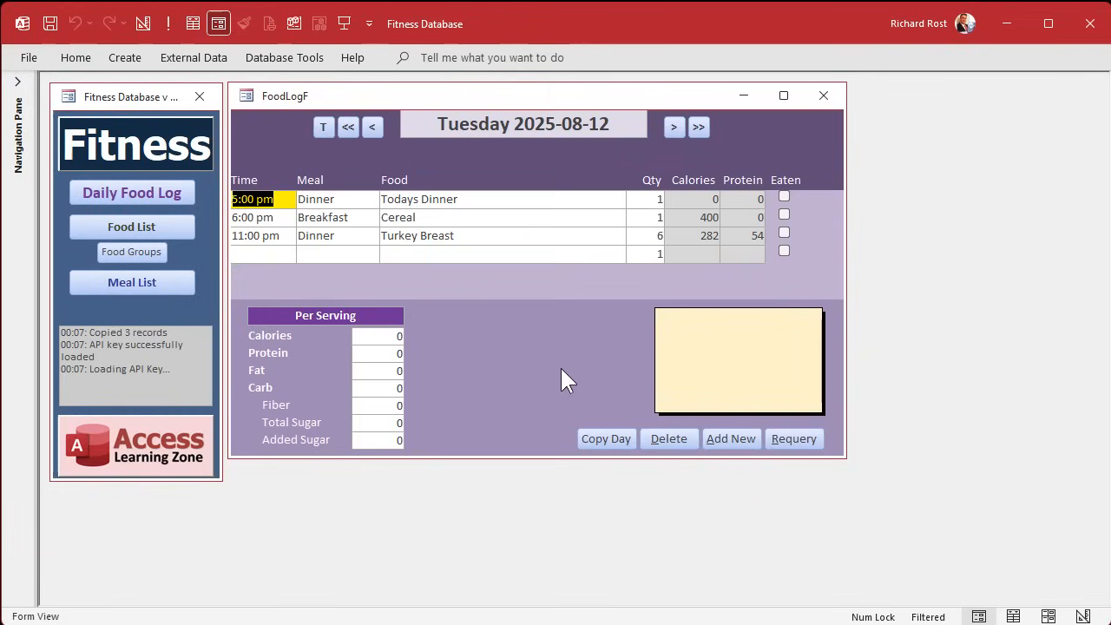
mouse_move(499, 325)
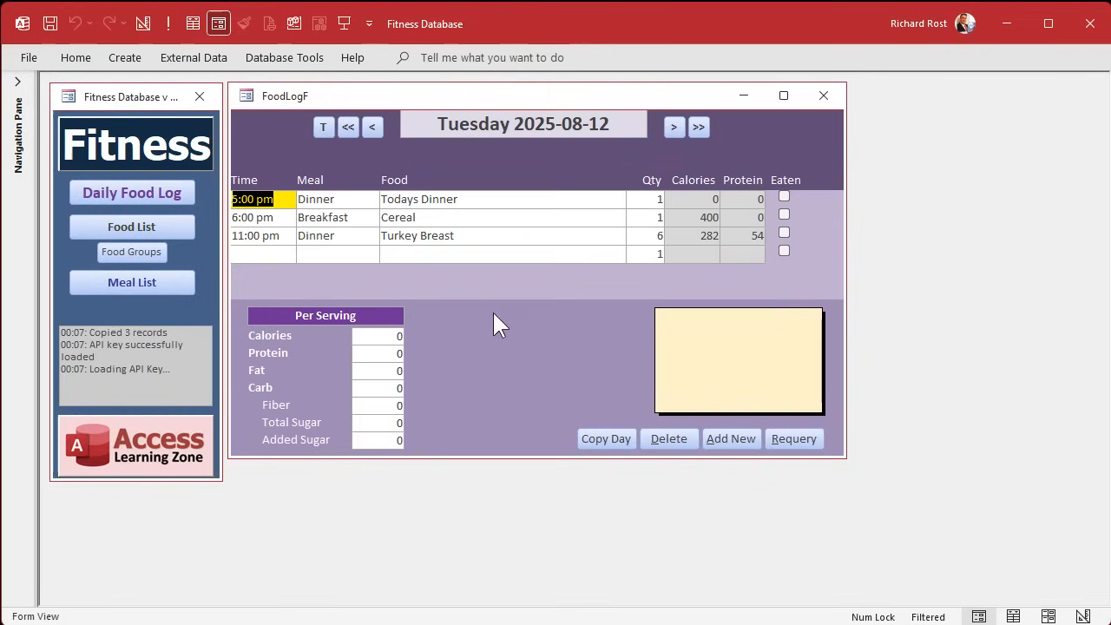
mouse_move(521, 338)
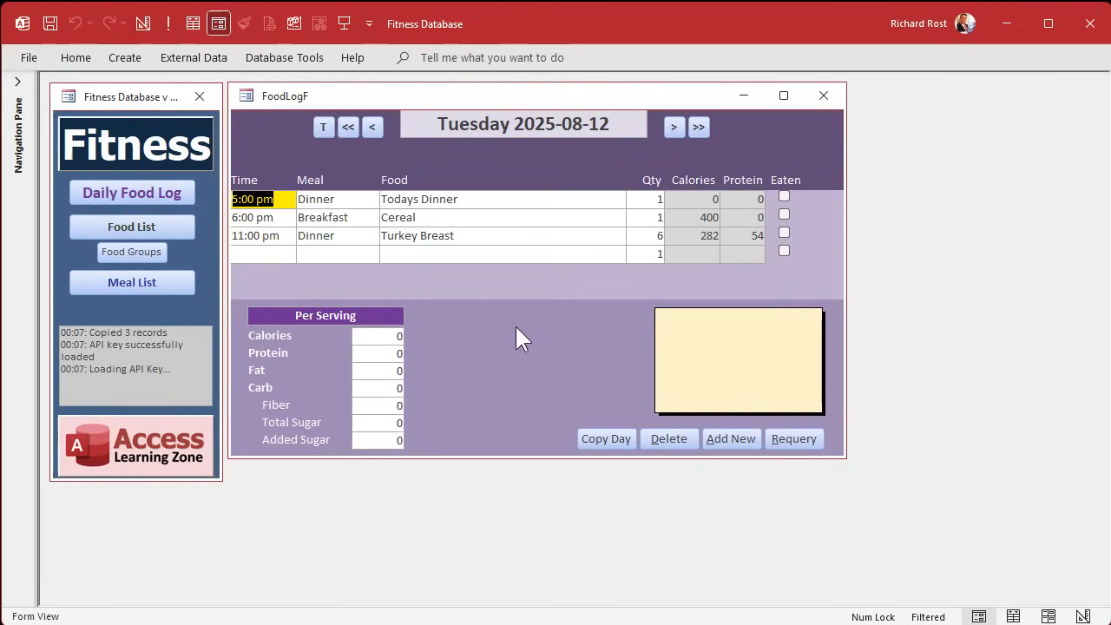
mouse_move(544, 386)
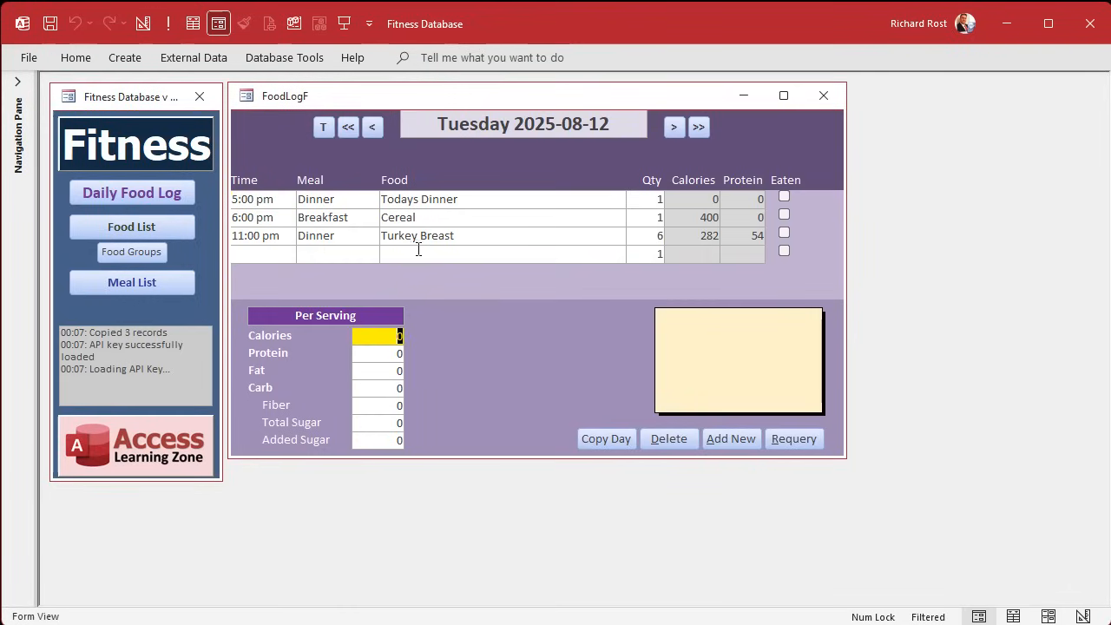
left_click(501, 253)
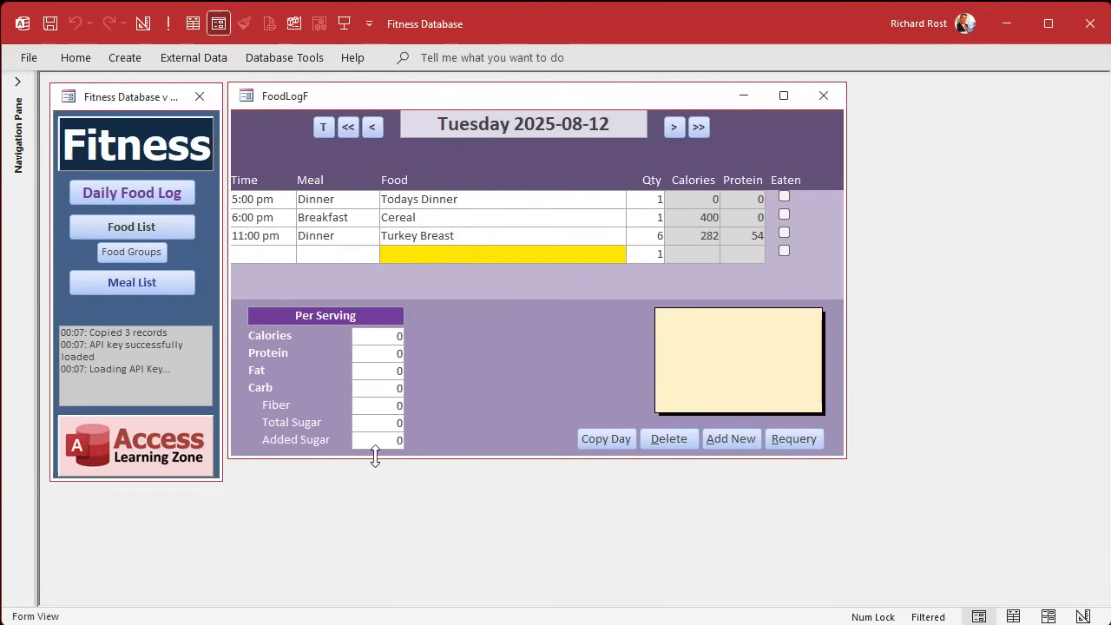